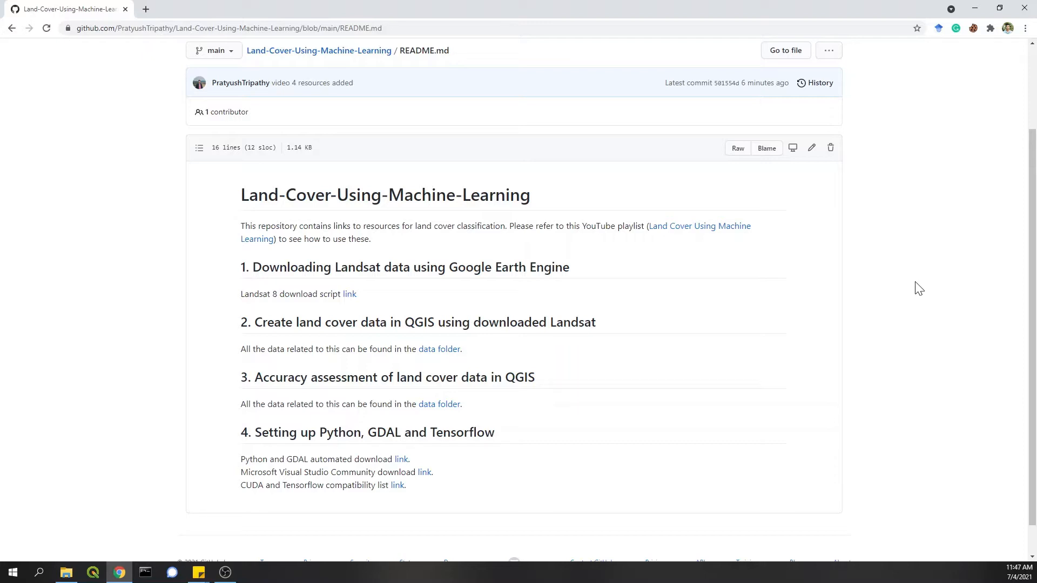
pyautogui.moveTo(561, 404)
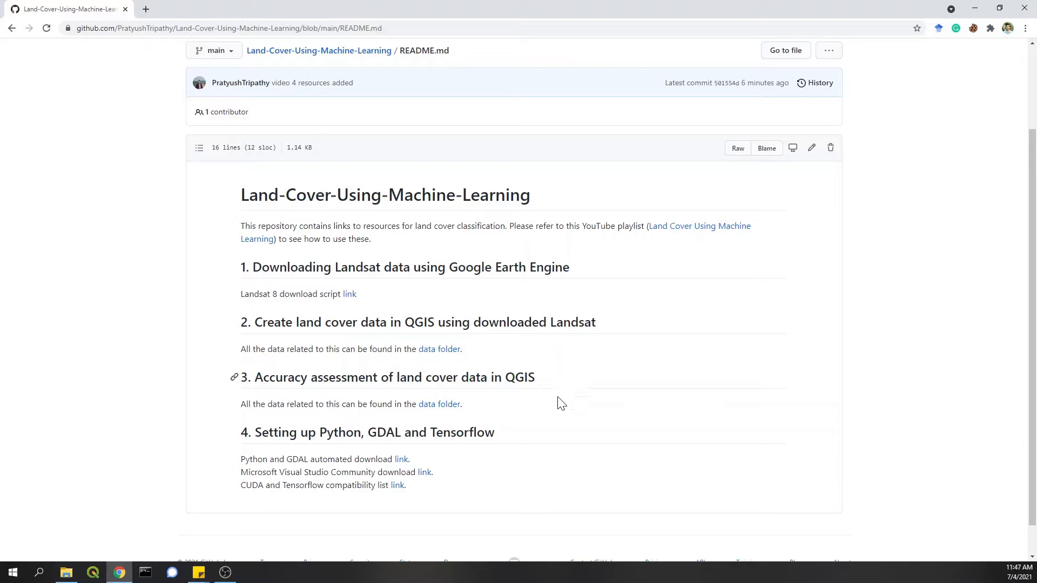
pyautogui.moveTo(561, 402)
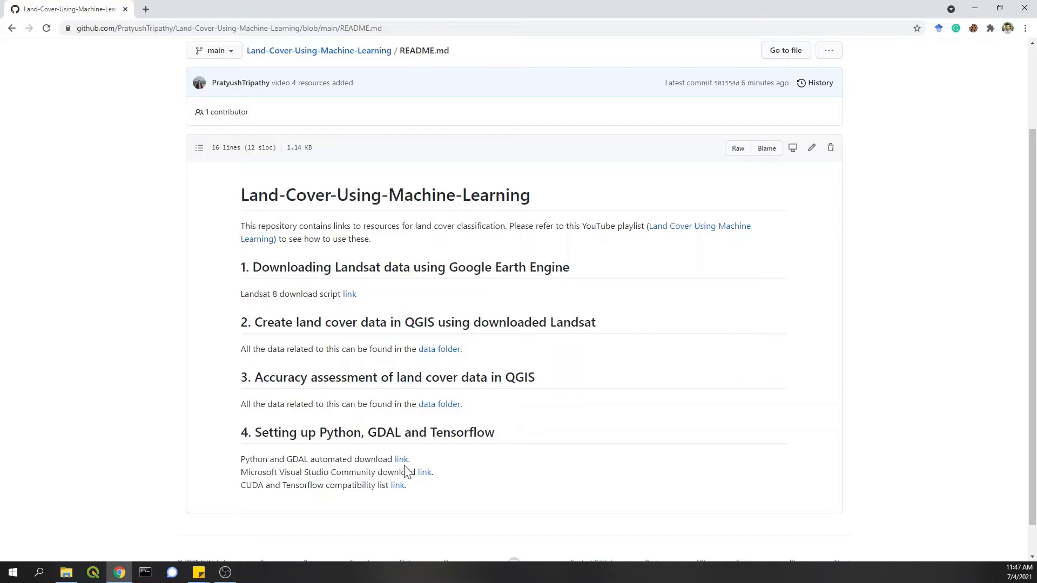
pyautogui.moveTo(79, 560)
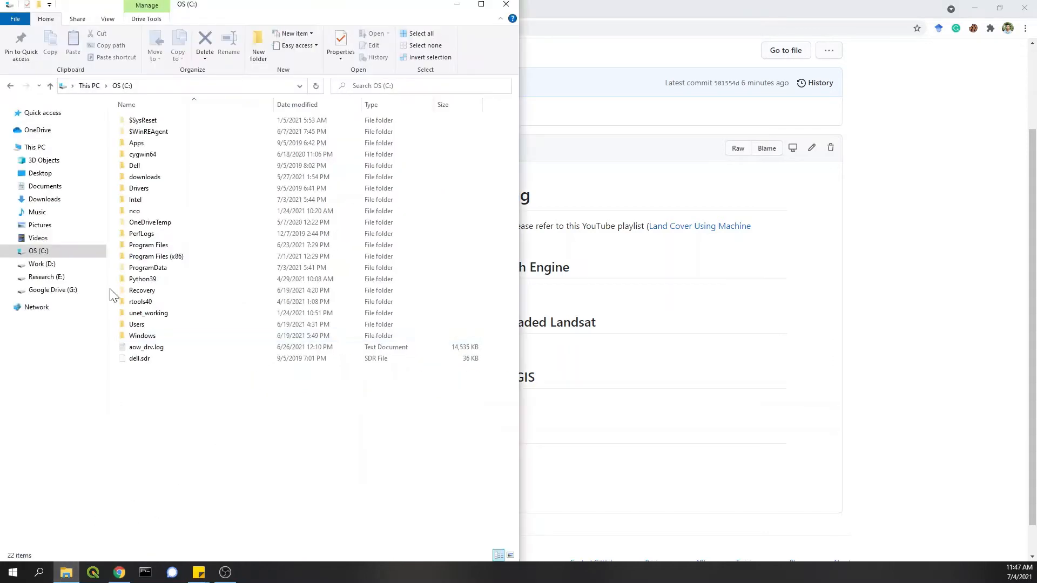
pyautogui.moveTo(189, 400)
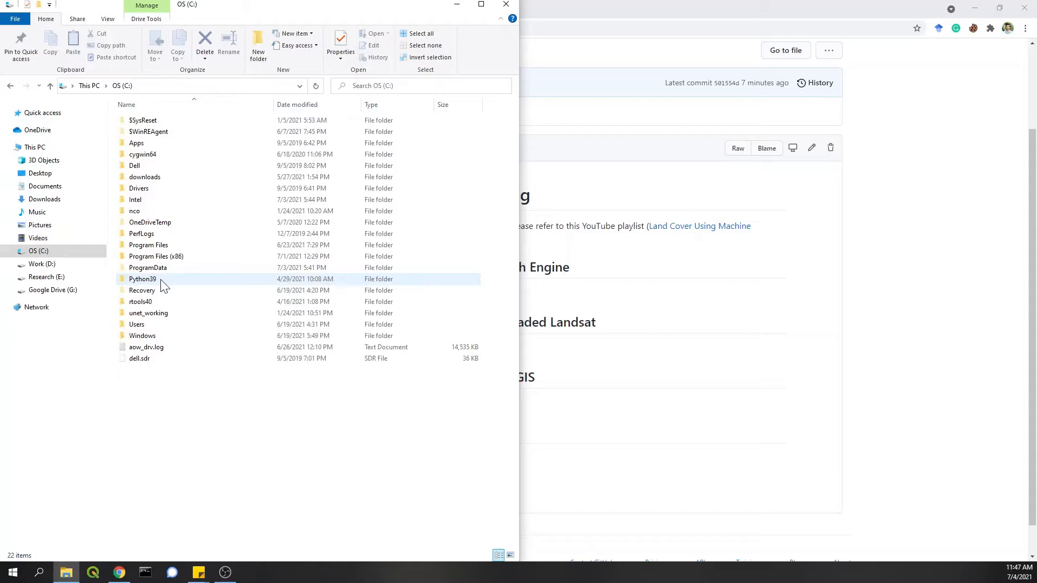
# Step: Select the existing Python39 folder on the C: drive in File Explorer
pyautogui.click(471, 415)
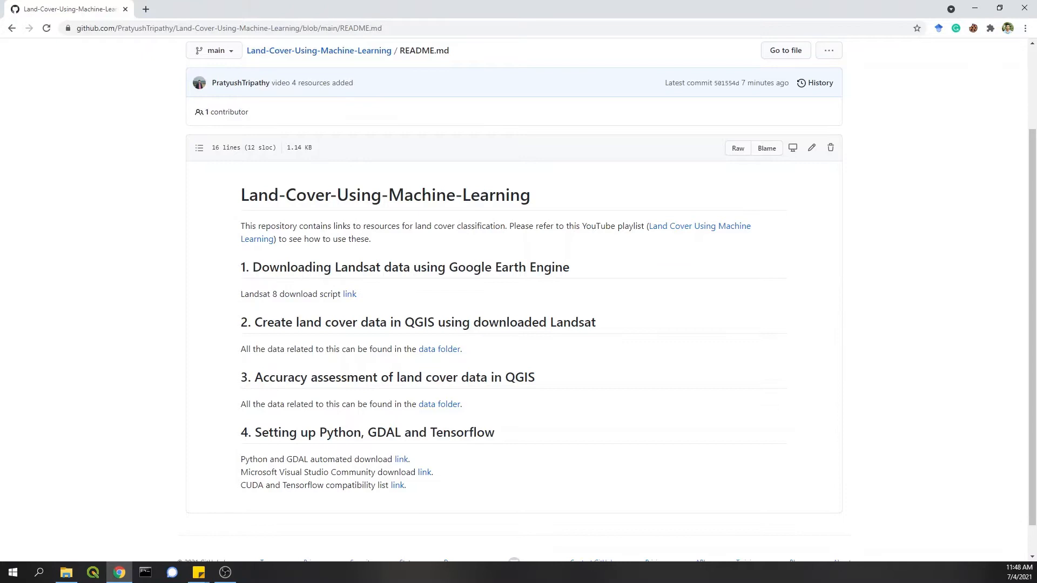
pyautogui.moveTo(402, 460)
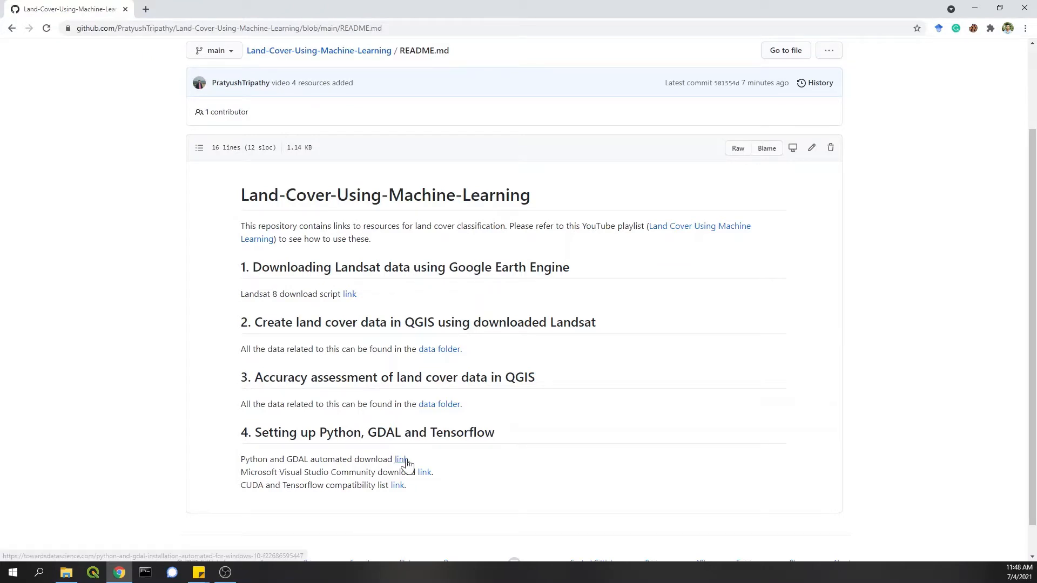
# Step: Follow the Python and GDAL article to GitHub and open Python_GDAL_x64.bat as raw text
pyautogui.click(401, 459)
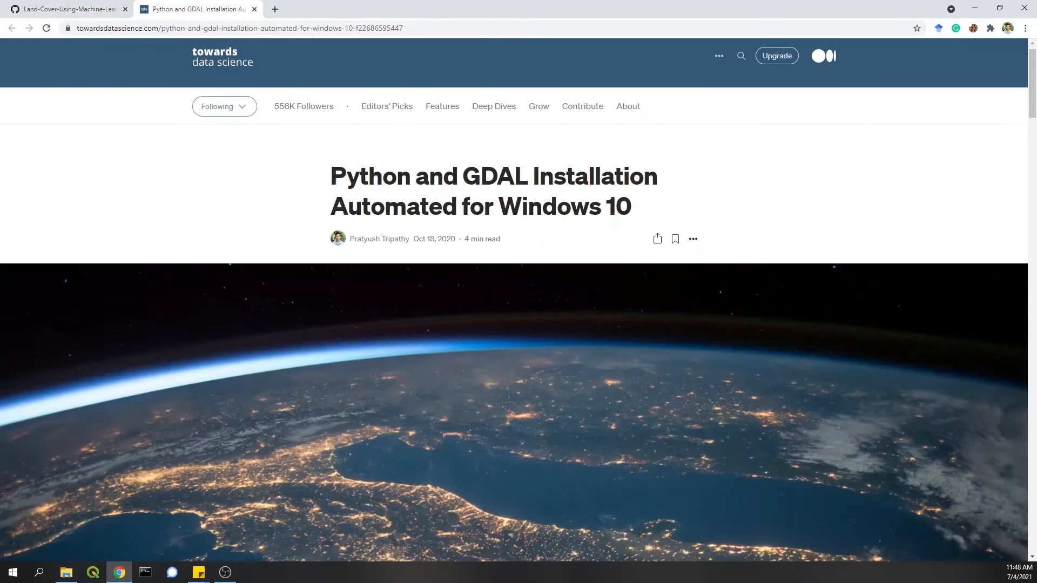
pyautogui.scroll(-3)
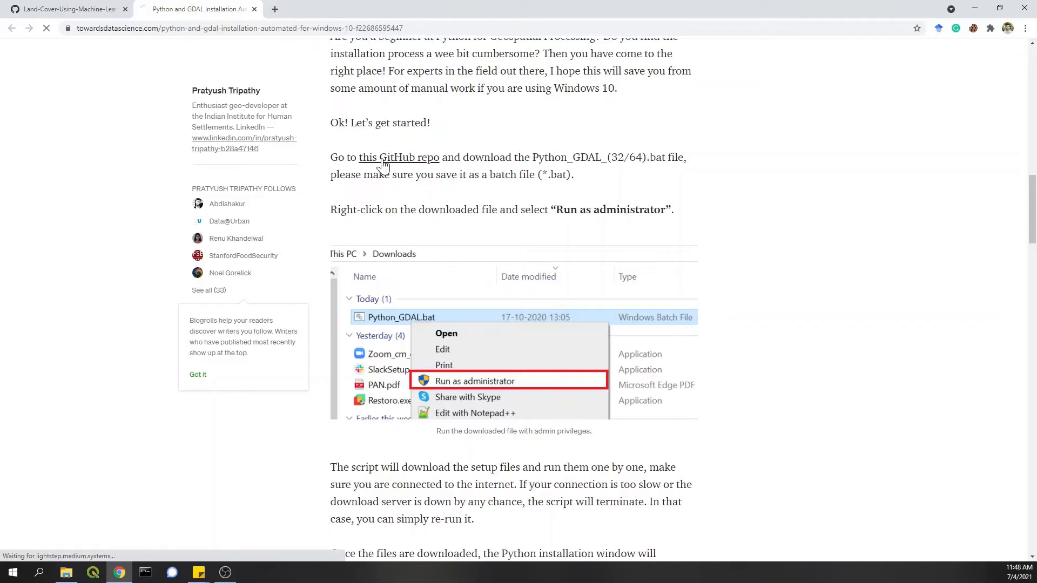
pyautogui.click(399, 157)
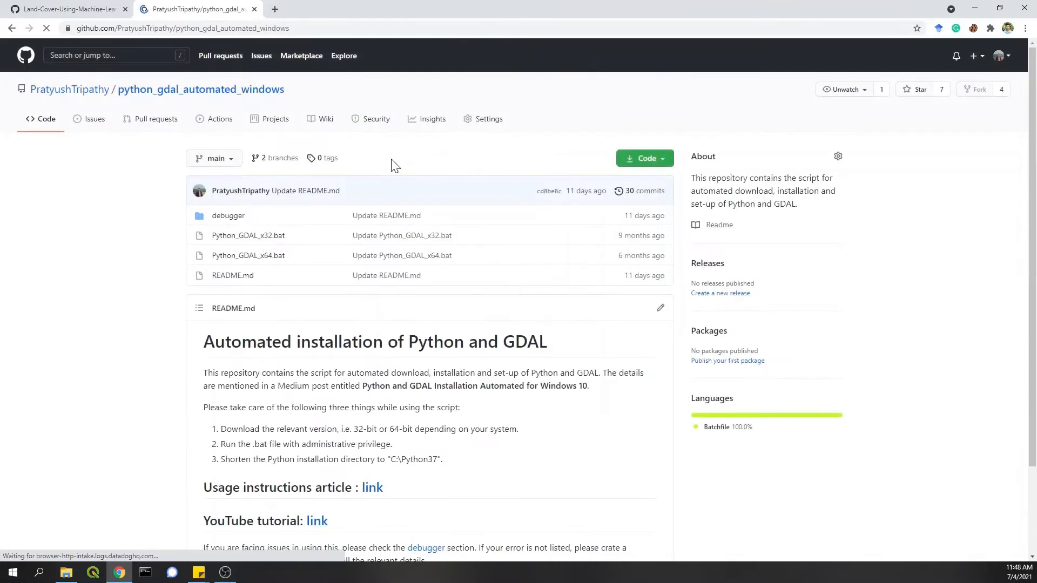
pyautogui.moveTo(248, 236)
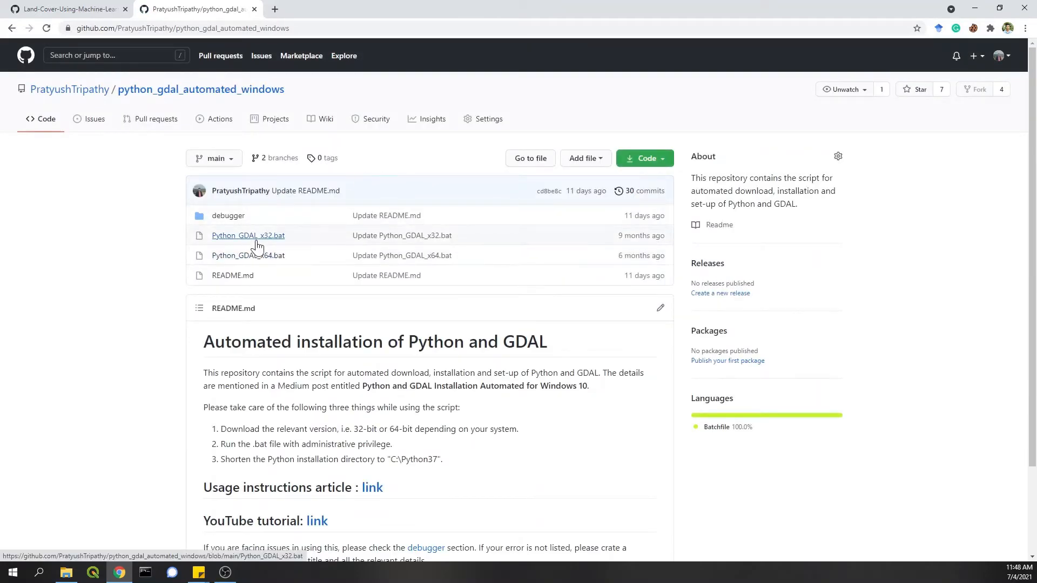
pyautogui.moveTo(265, 242)
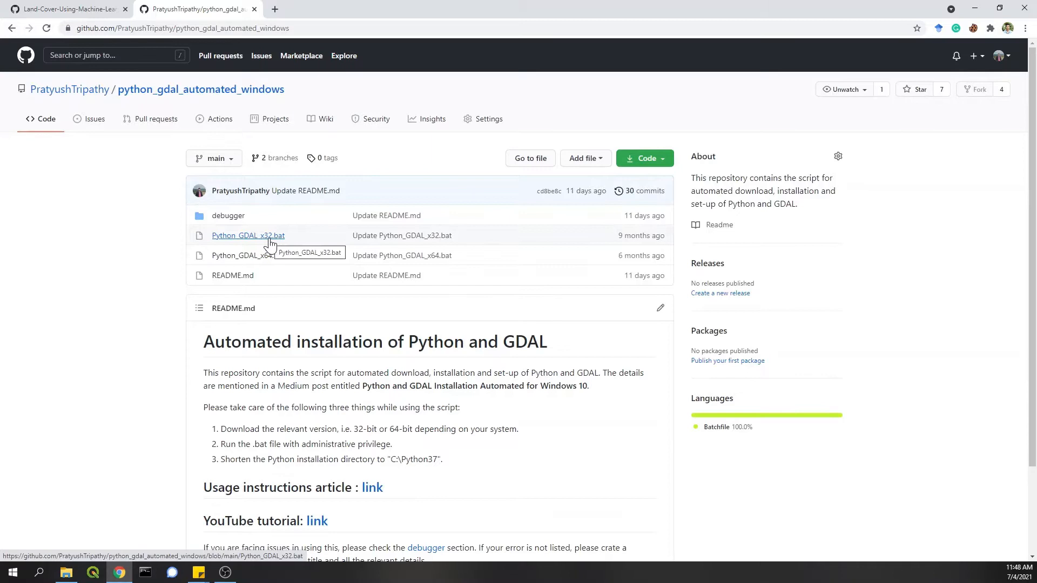
pyautogui.moveTo(248, 255)
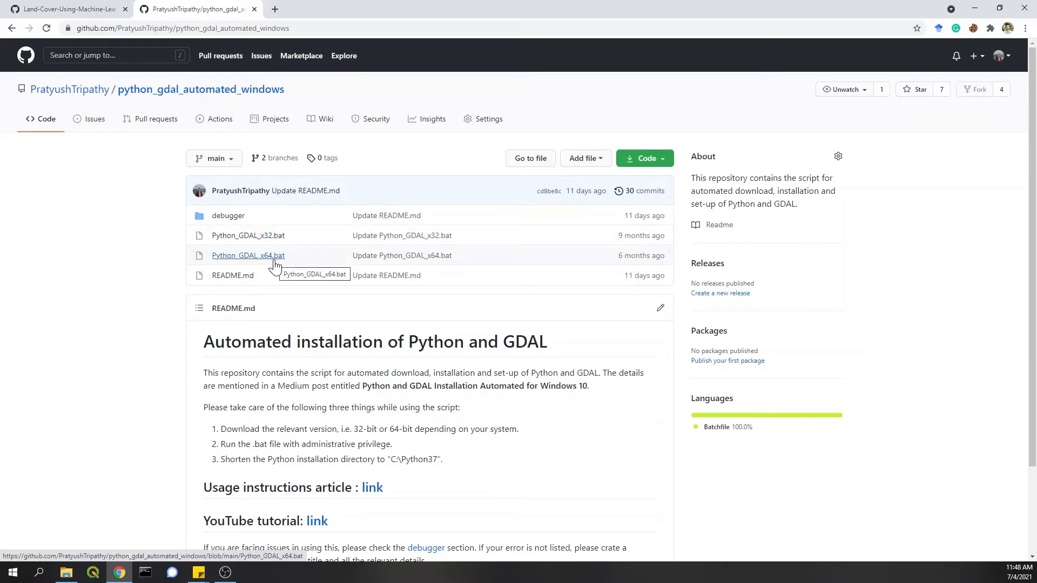
pyautogui.click(248, 256)
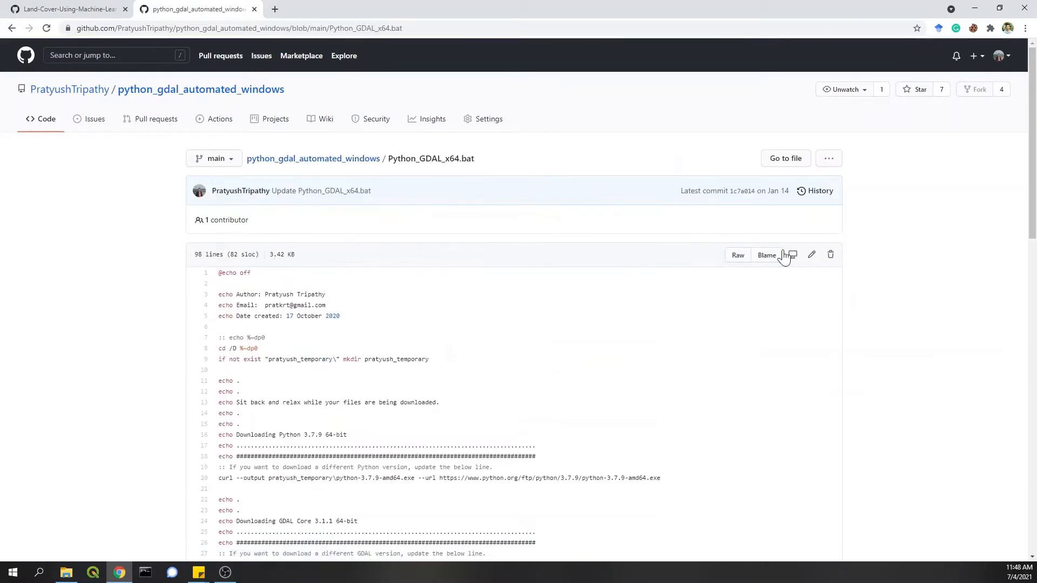
pyautogui.moveTo(738, 255)
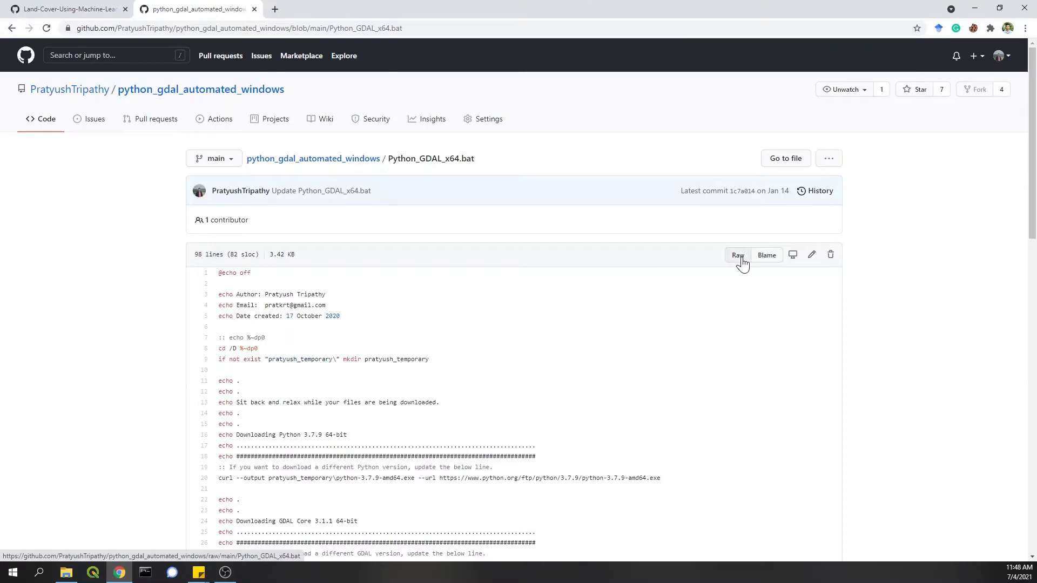
pyautogui.click(737, 255)
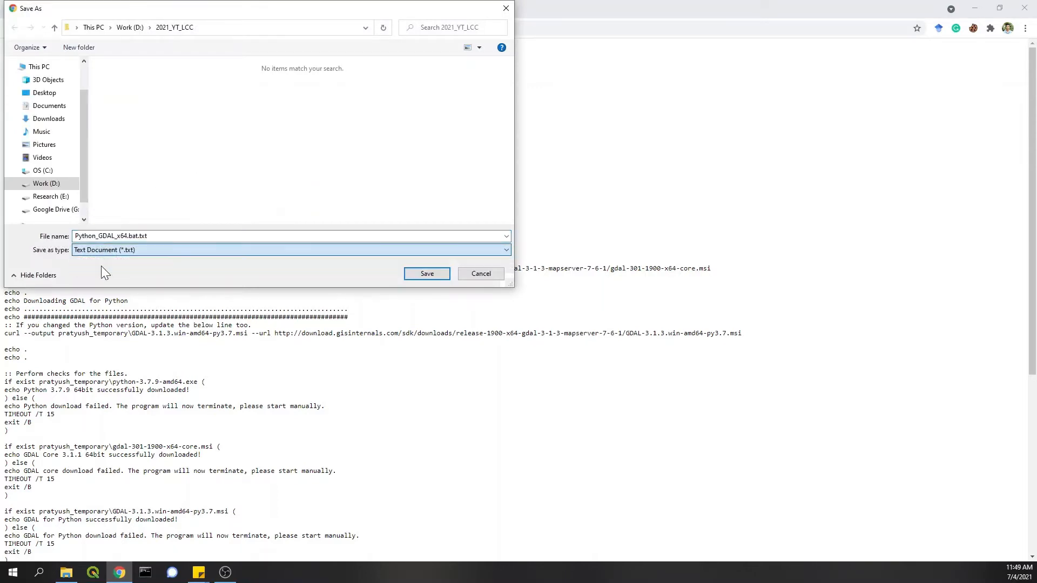
# Step: Save the raw script as Python_GDAL_x64.bat with All Files type and show its folder
pyautogui.click(289, 250)
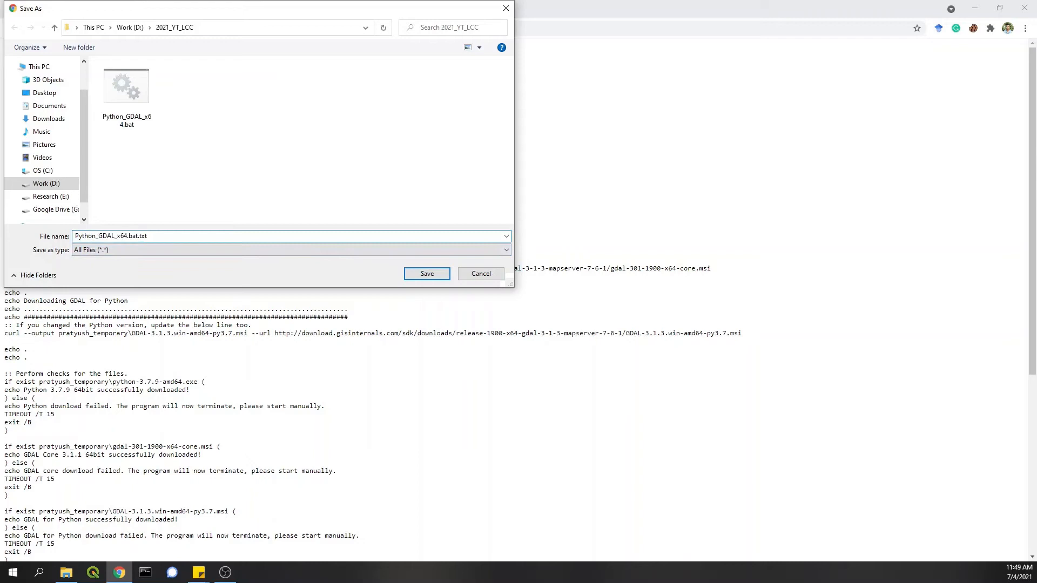
pyautogui.click(126, 86)
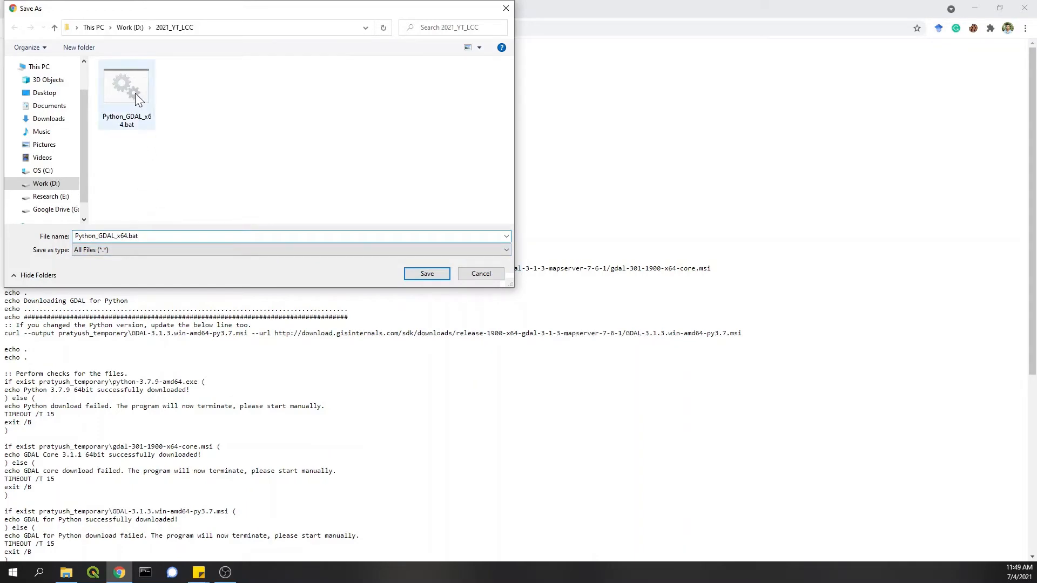
pyautogui.click(426, 274)
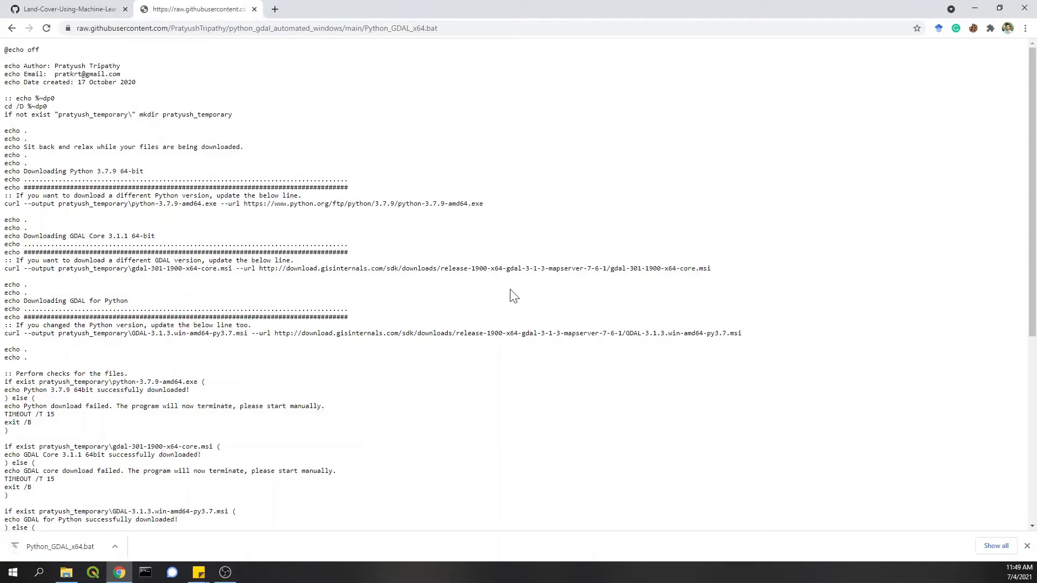
pyautogui.click(65, 572)
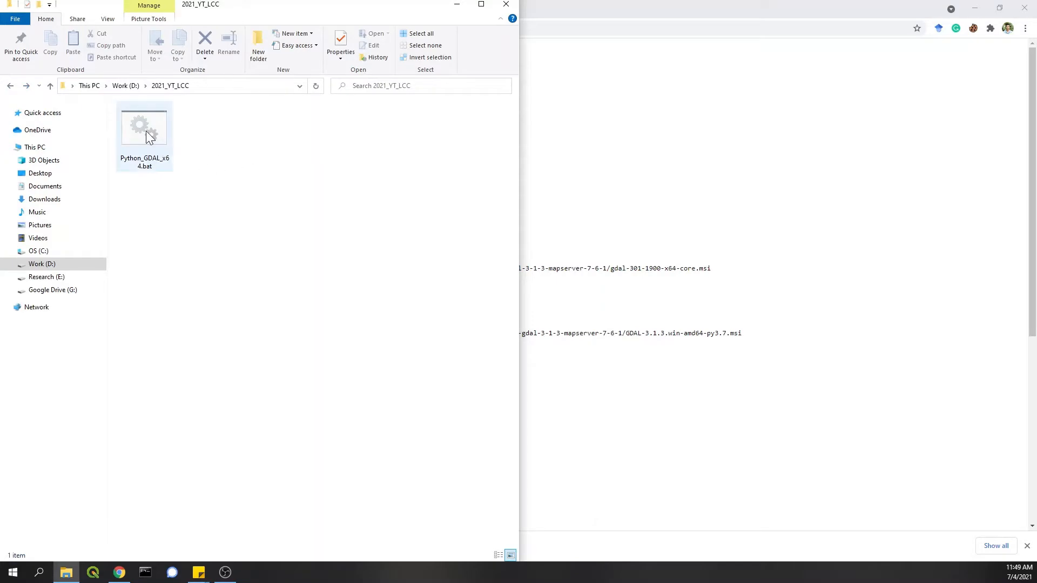
# Step: Run Python_GDAL_x64.bat to download Python 3.7.9, GDAL Core 3.1.1 and GDAL for Python
pyautogui.doubleClick(144, 126)
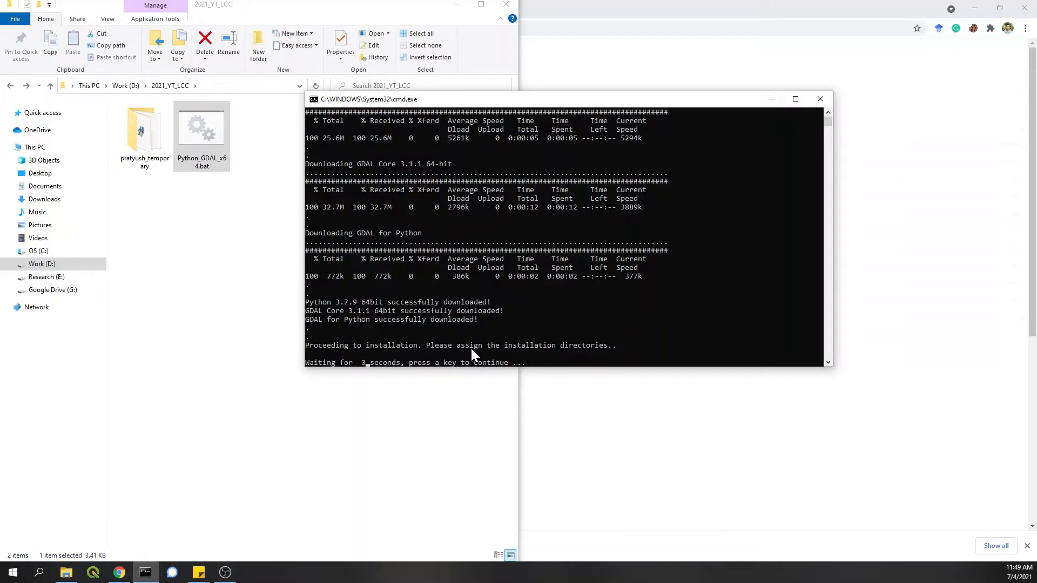
pyautogui.moveTo(463, 362)
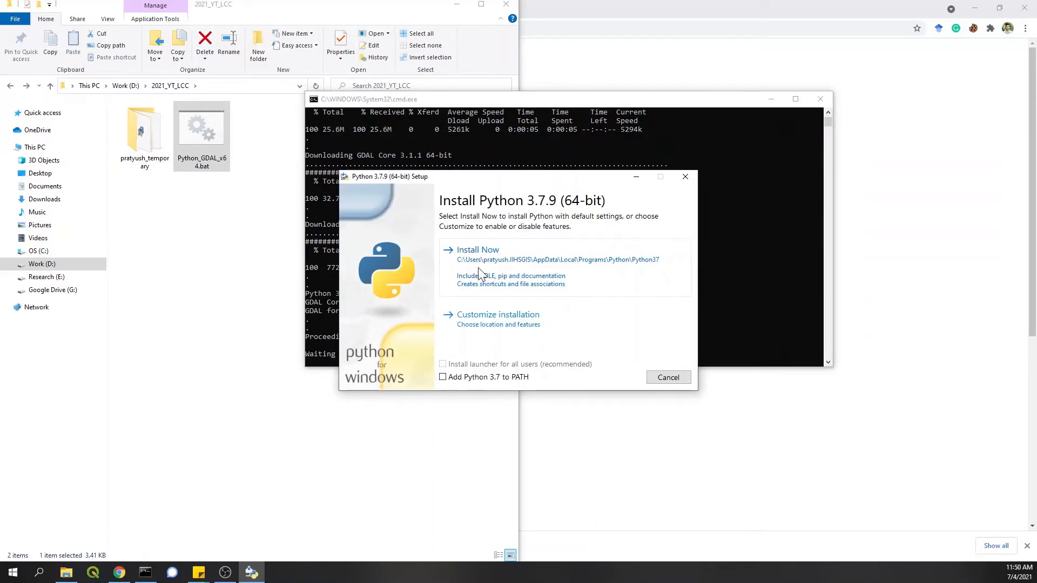
# Step: Custom-install Python 3.7.9 with default features into C:\Python37, then close the installer
pyautogui.click(498, 314)
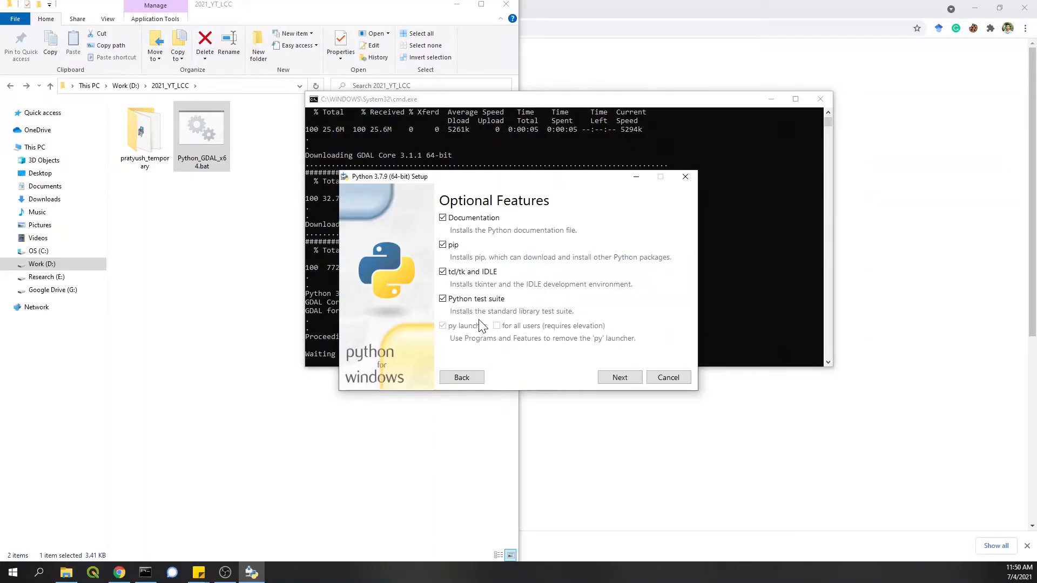
pyautogui.click(620, 377)
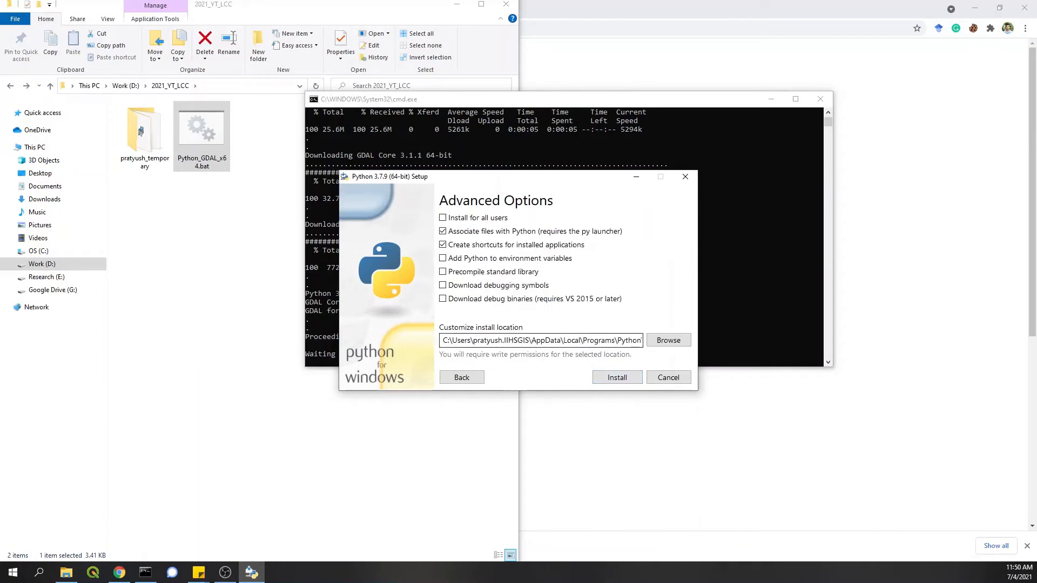
pyautogui.tripleClick(541, 340)
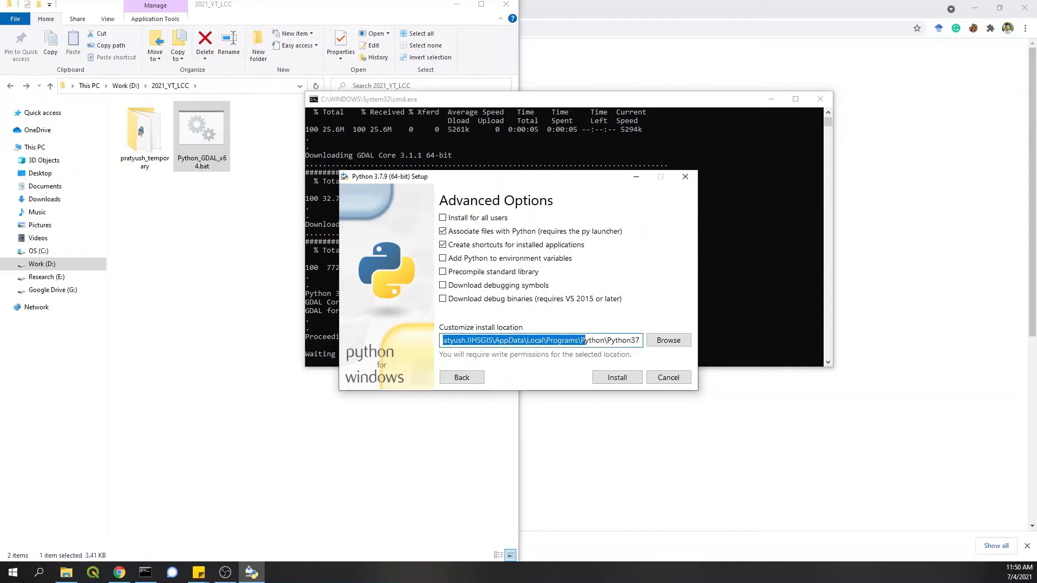
pyautogui.write('C:\\Python37')
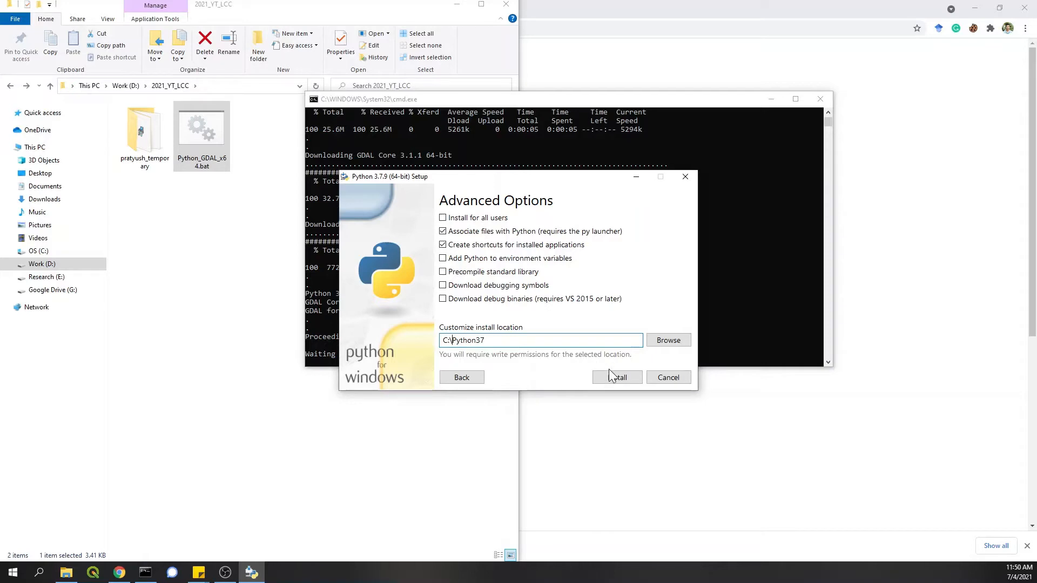
pyautogui.click(617, 377)
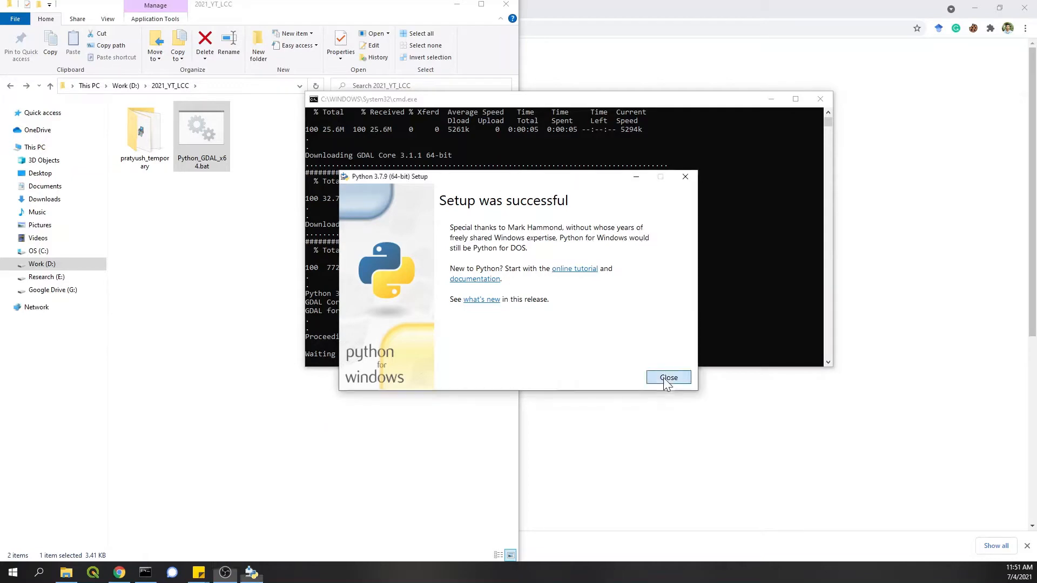
pyautogui.click(668, 377)
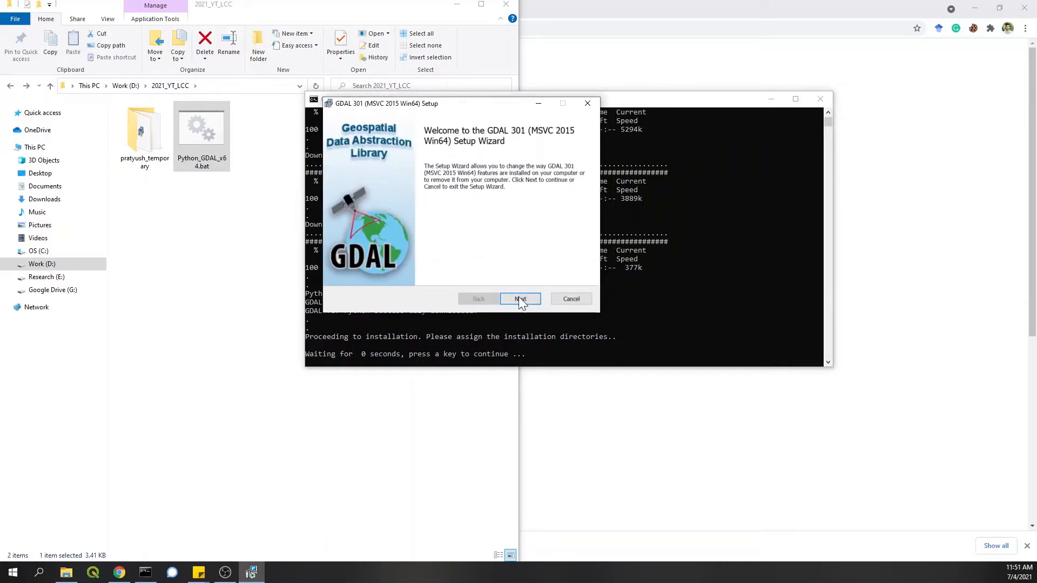
# Step: Repair the existing GDAL 301 Core installation and finish the wizard
pyautogui.click(520, 298)
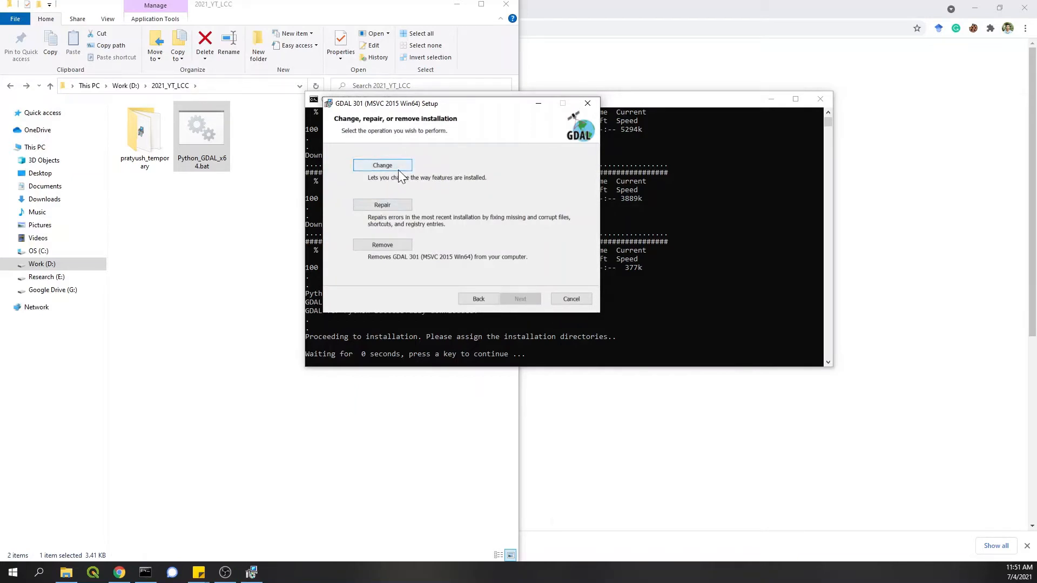
pyautogui.moveTo(382, 165)
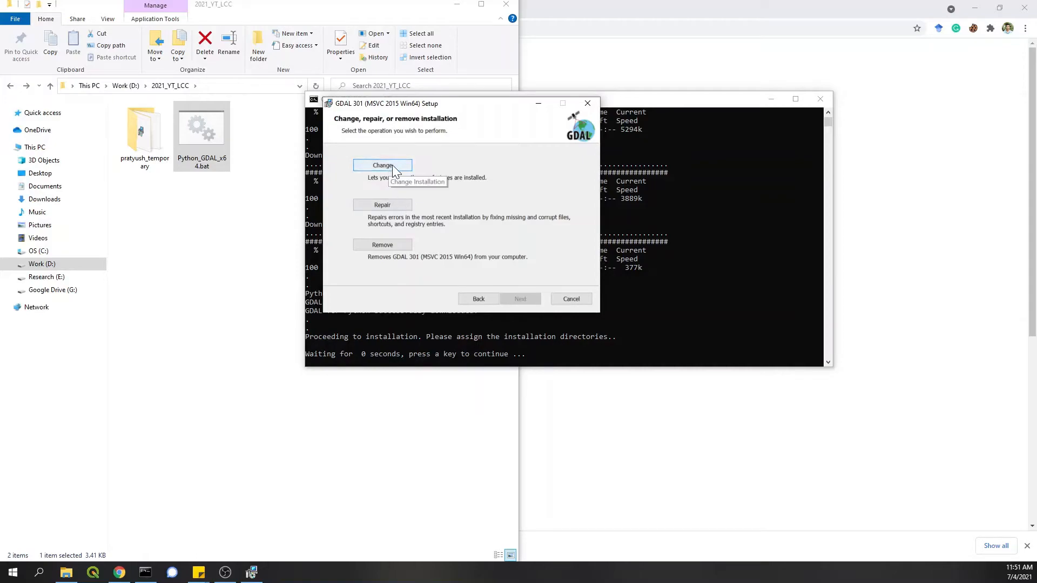
pyautogui.moveTo(397, 198)
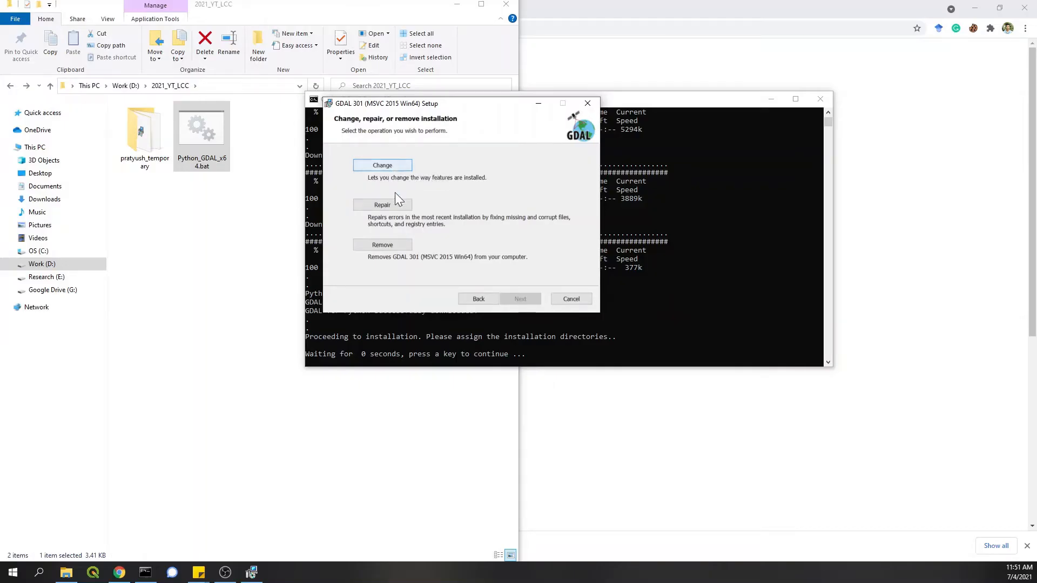
pyautogui.click(383, 204)
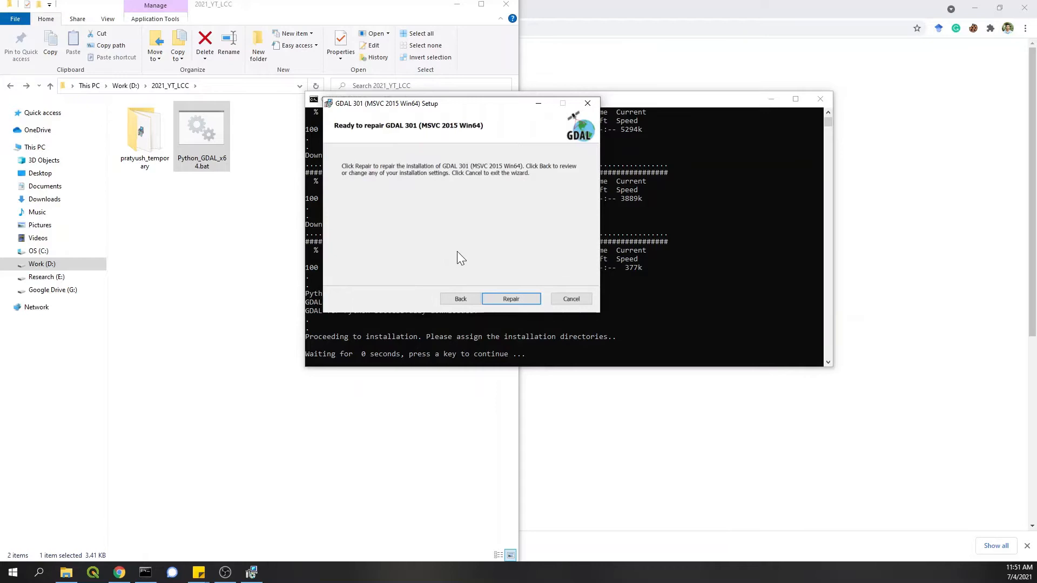
pyautogui.click(510, 298)
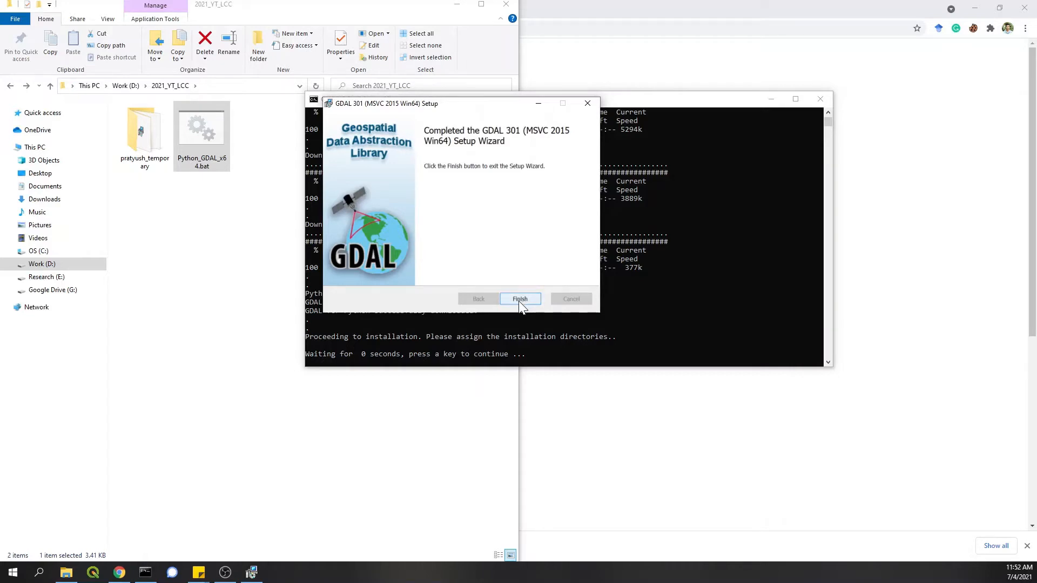
pyautogui.click(520, 298)
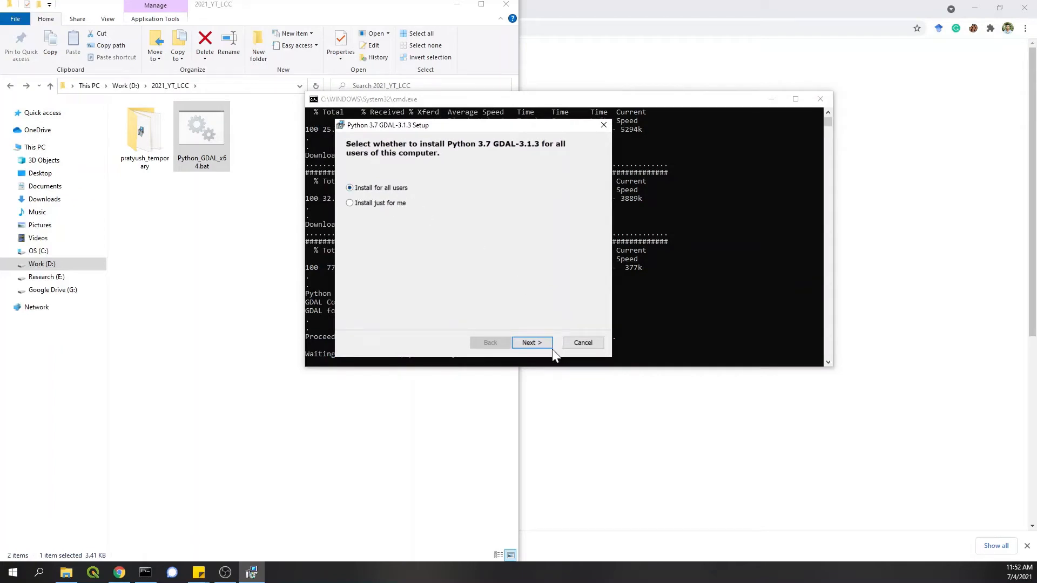
# Step: Install GDAL-3.1.3 for all users targeting Python 3.7 from the registry
pyautogui.click(531, 342)
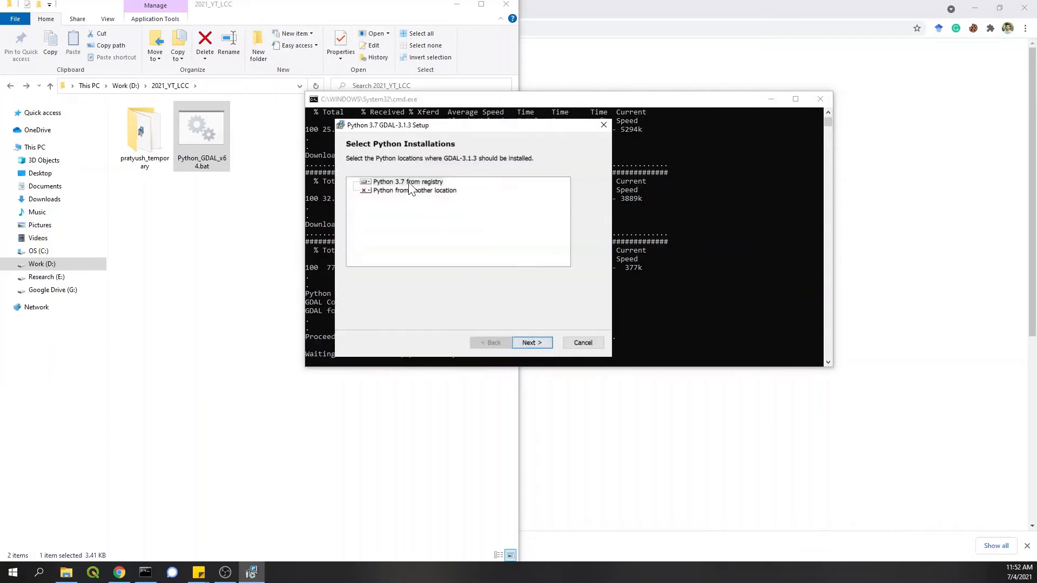
pyautogui.click(408, 181)
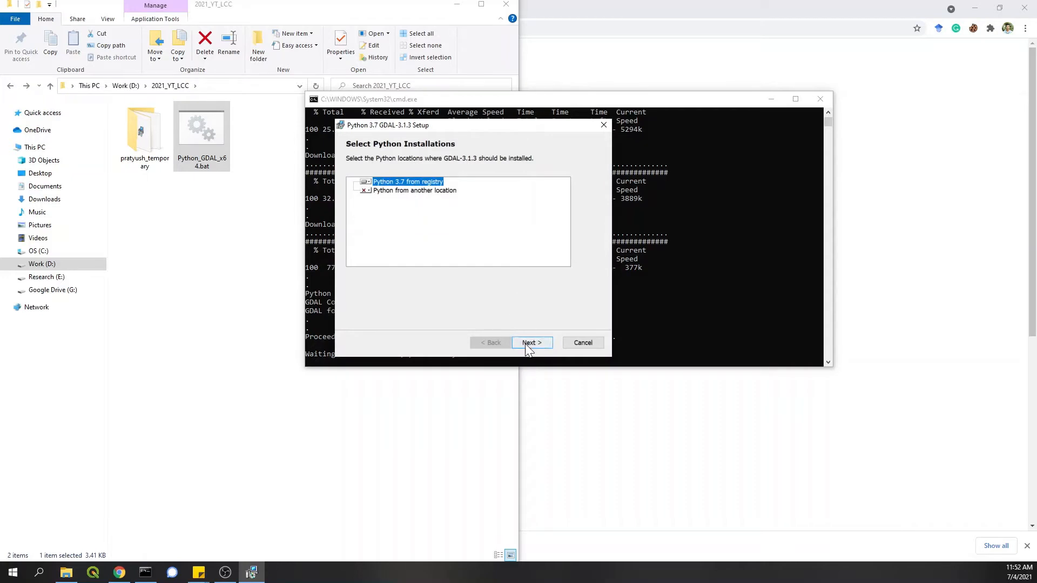
pyautogui.click(530, 342)
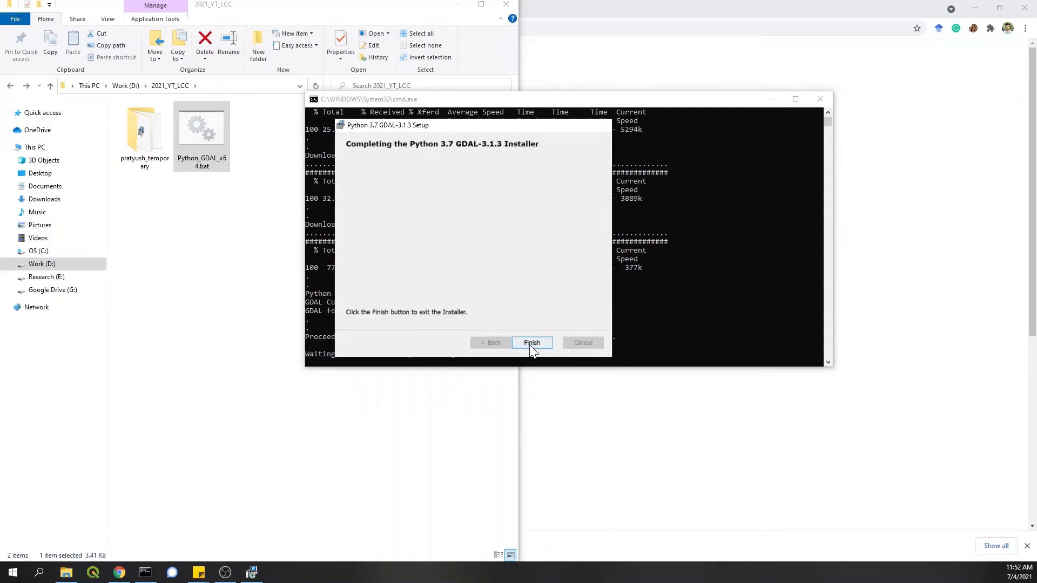
pyautogui.click(531, 342)
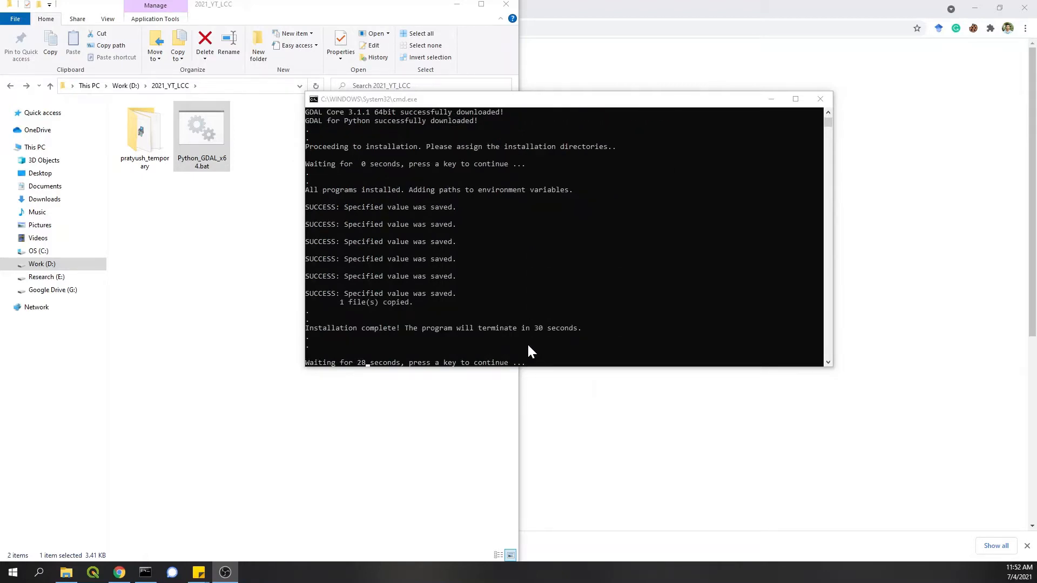
pyautogui.moveTo(318, 213)
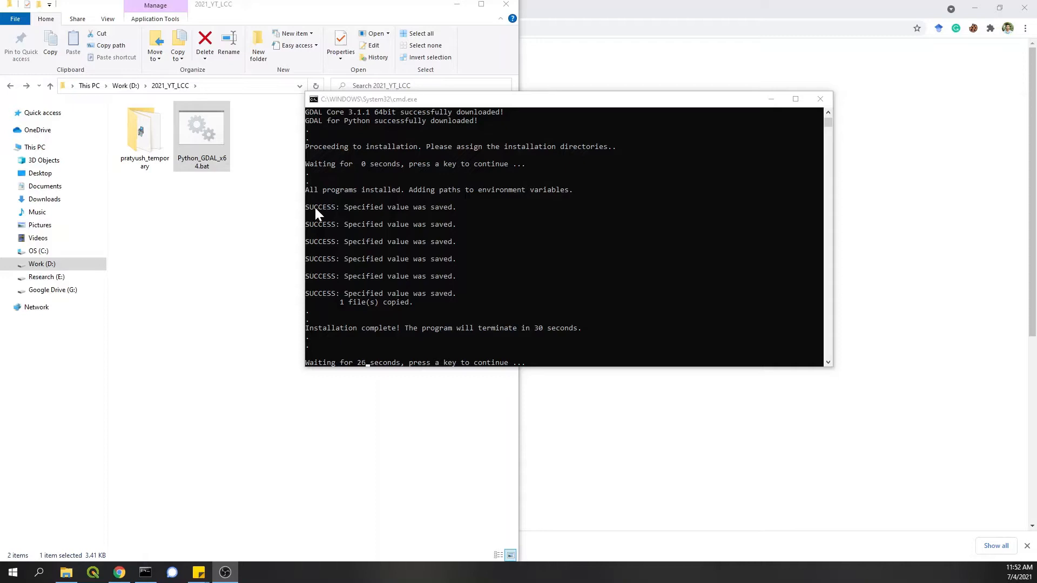
pyautogui.moveTo(341, 213)
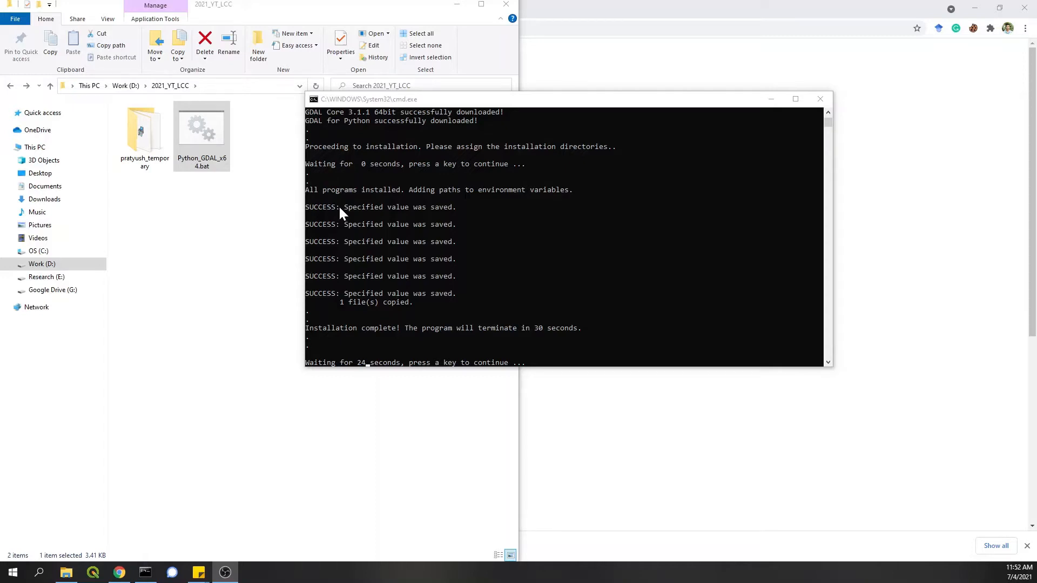
pyautogui.moveTo(324, 210)
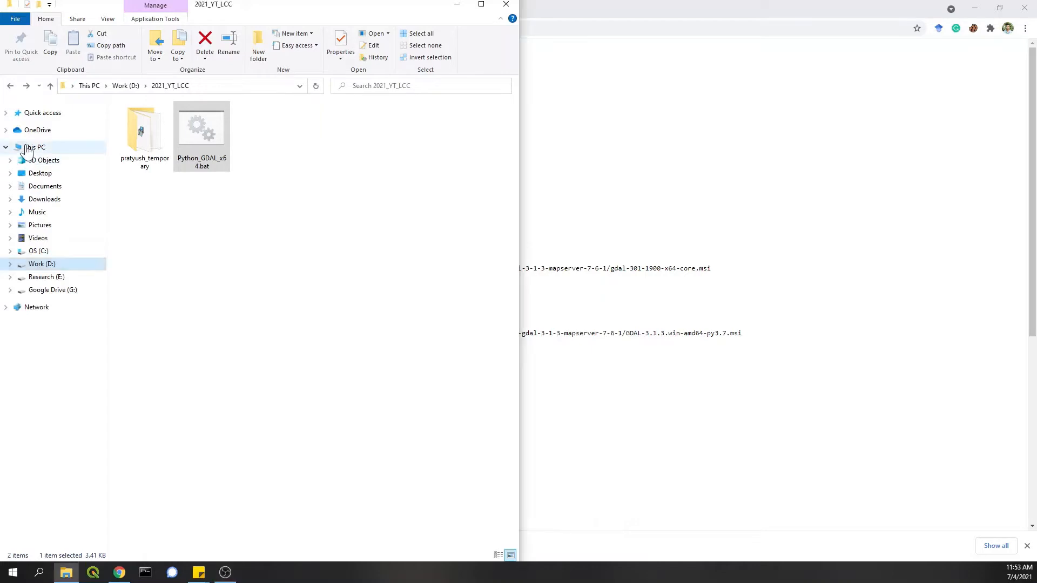
# Step: Open Properties for This PC from File Explorer's navigation pane
pyautogui.rightClick(35, 147)
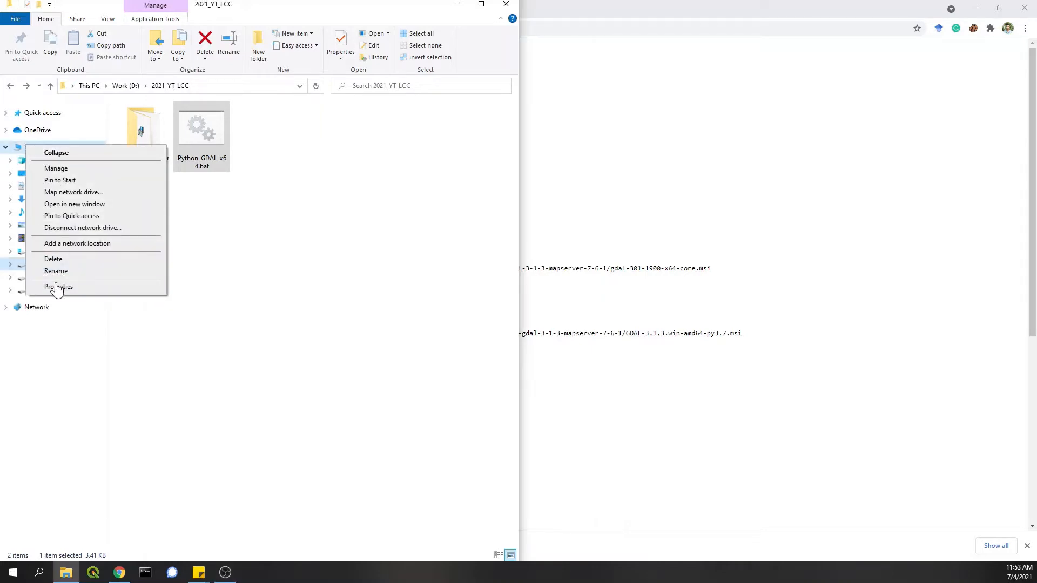
pyautogui.click(59, 286)
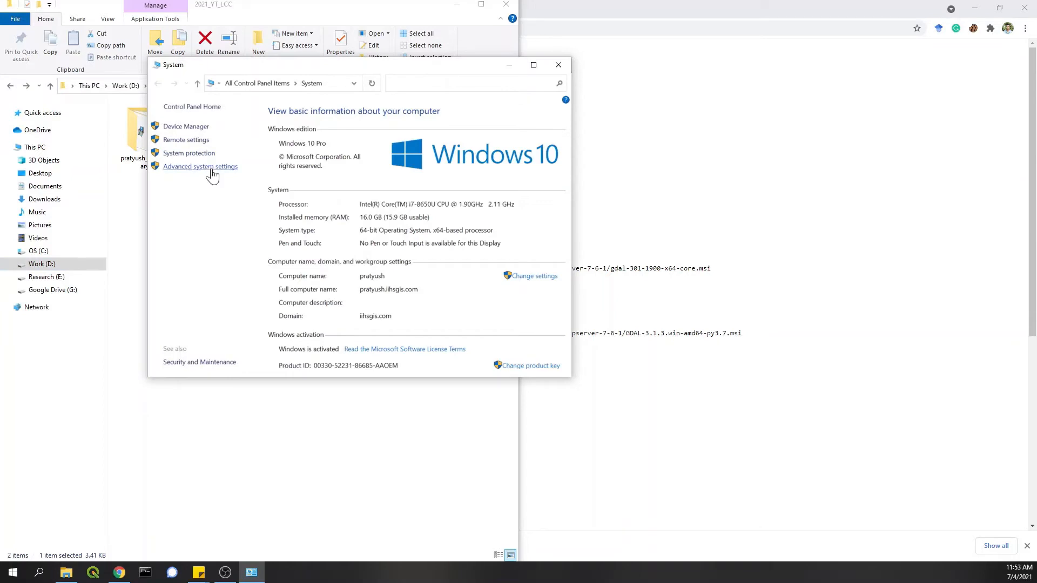
# Step: Open Environment Variables from Advanced system settings and select the GDAL_DATA system variable
pyautogui.click(200, 166)
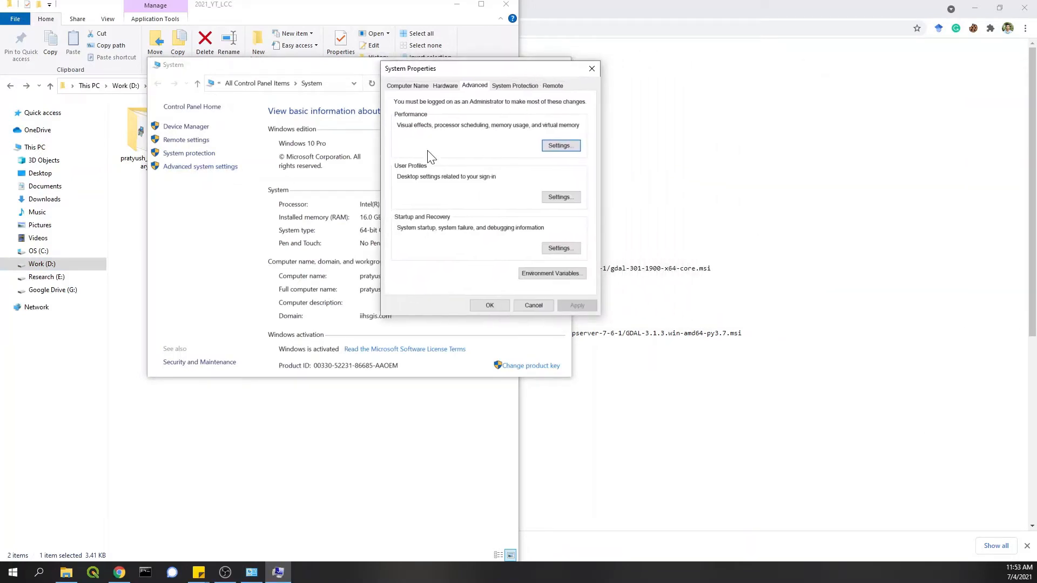
pyautogui.click(551, 273)
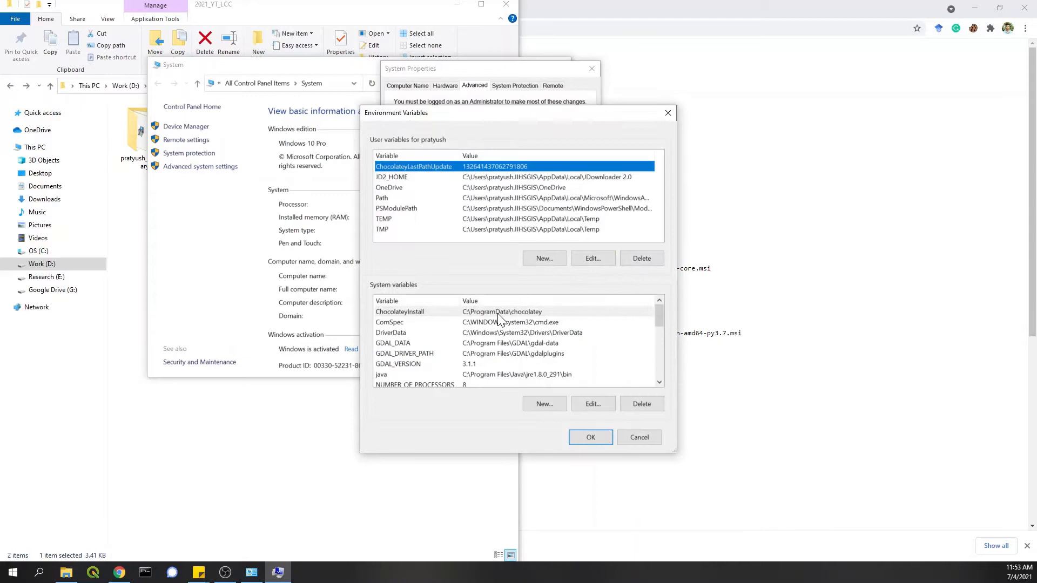
pyautogui.scroll(-3)
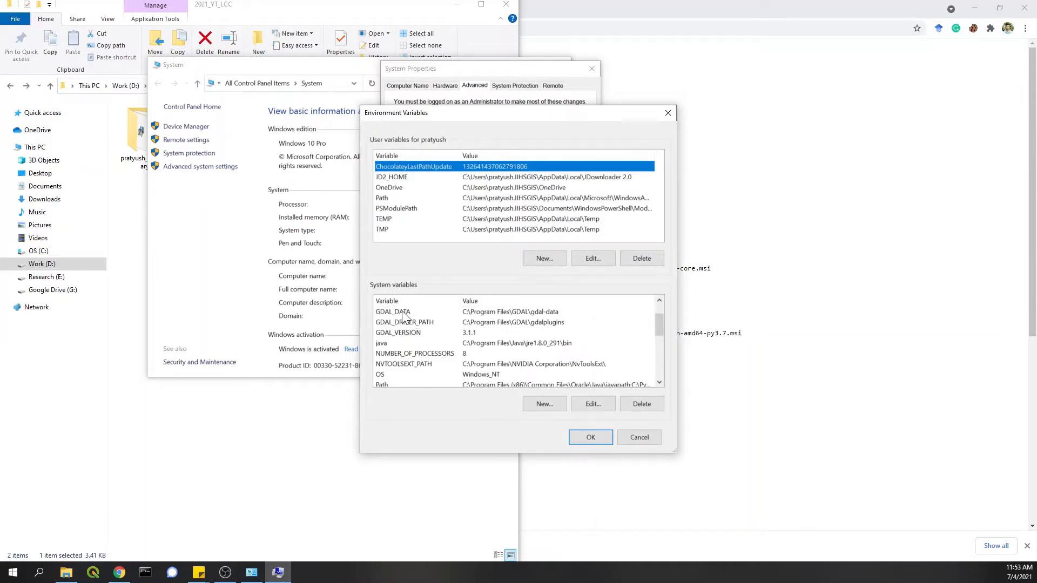
pyautogui.click(392, 312)
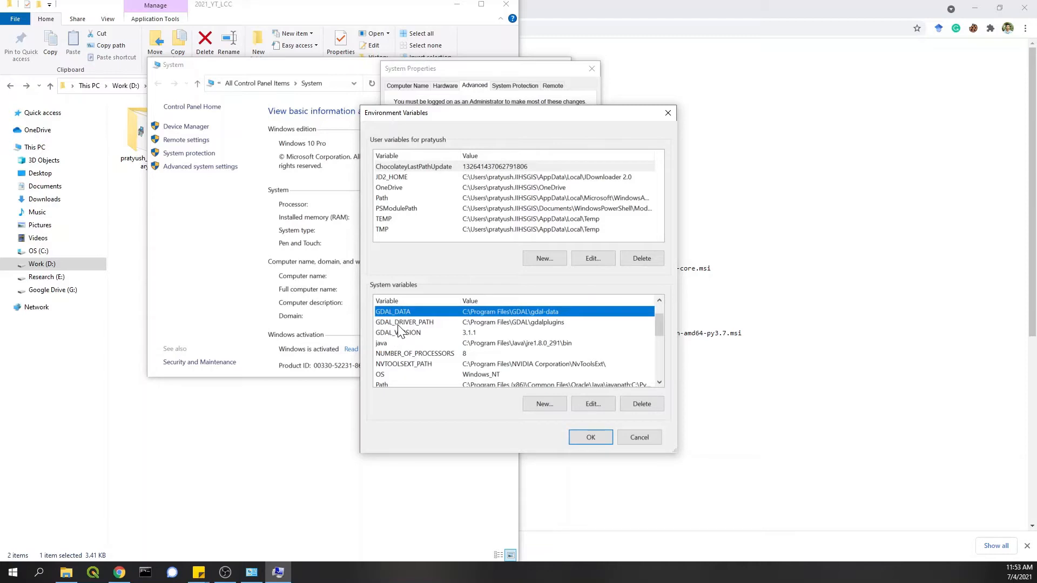
pyautogui.moveTo(312, 448)
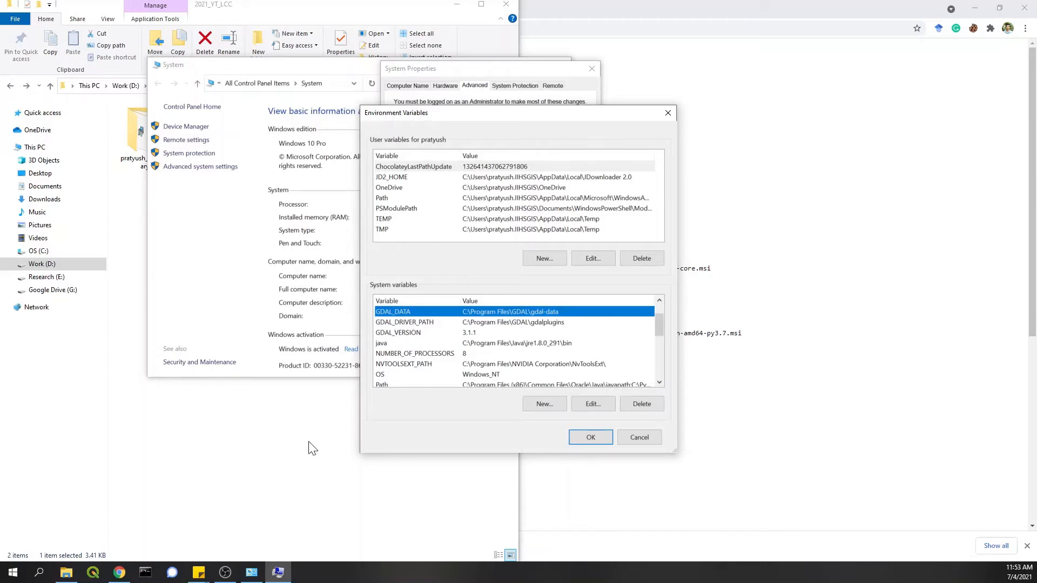
pyautogui.rightClick(202, 126)
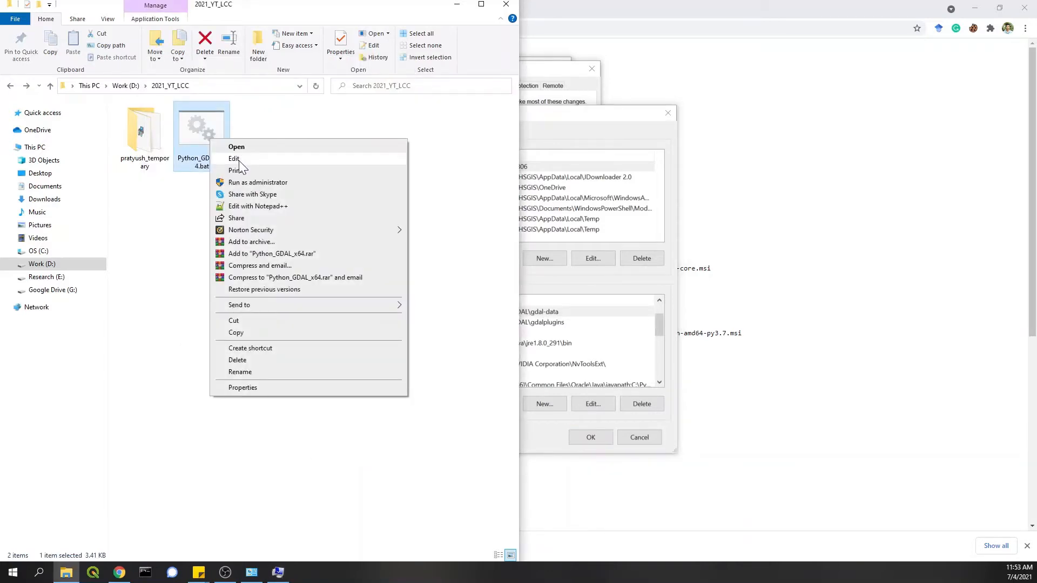
pyautogui.click(234, 158)
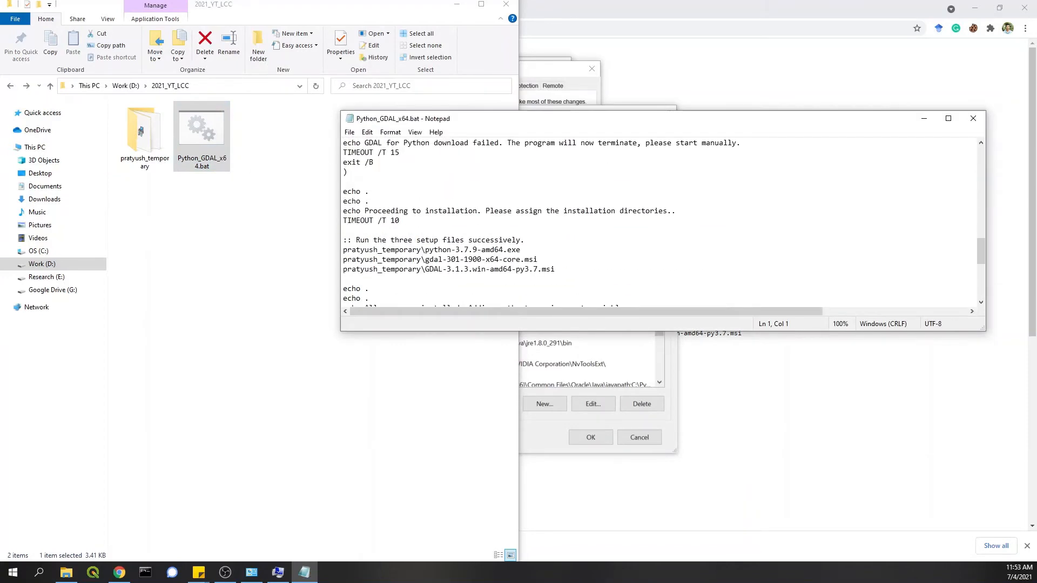
pyautogui.scroll(-3)
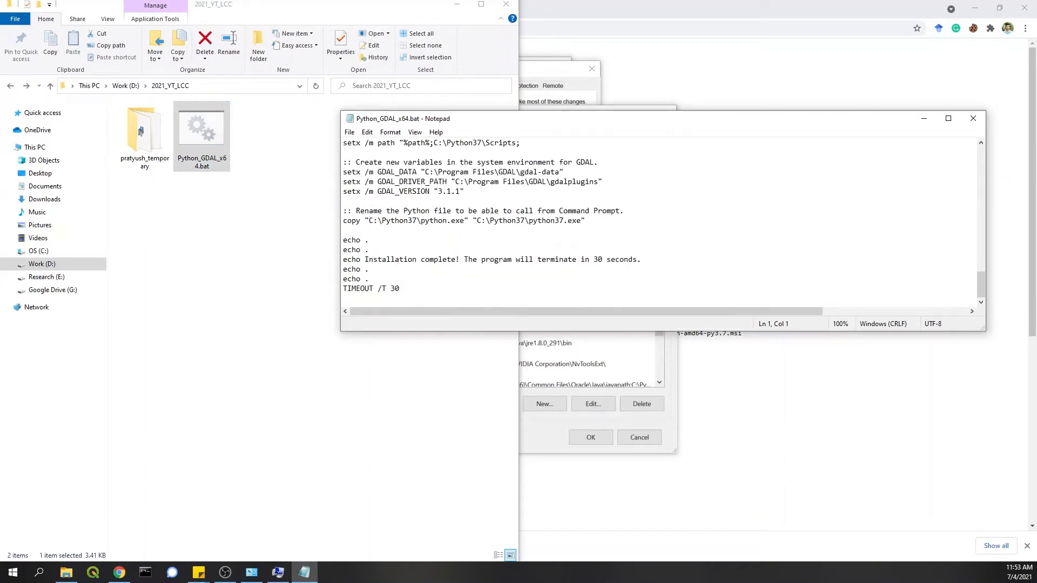
pyautogui.click(561, 172)
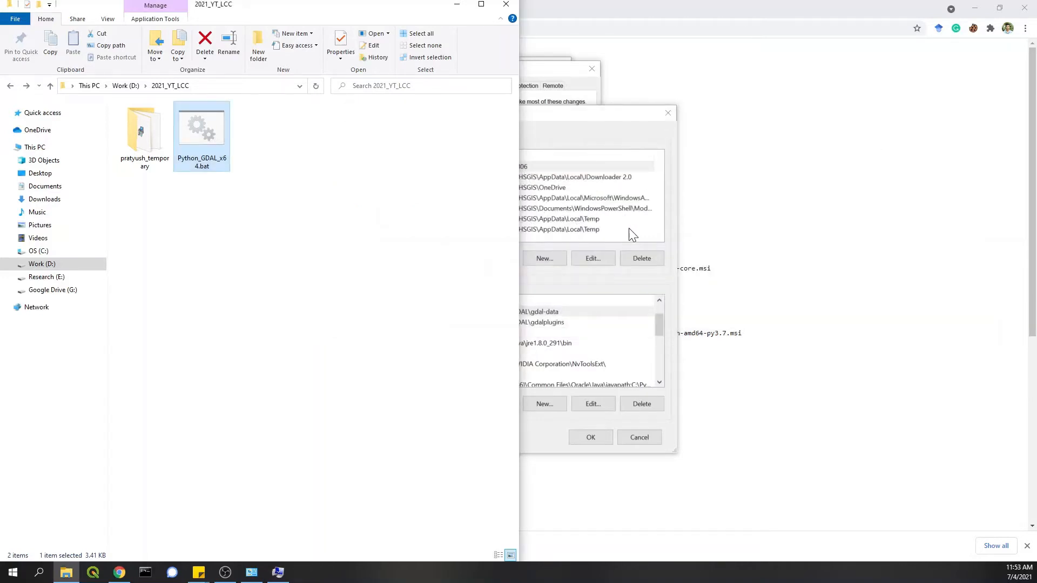
# Step: Browse drive C into the Program Files folder in File Explorer
pyautogui.click(516, 229)
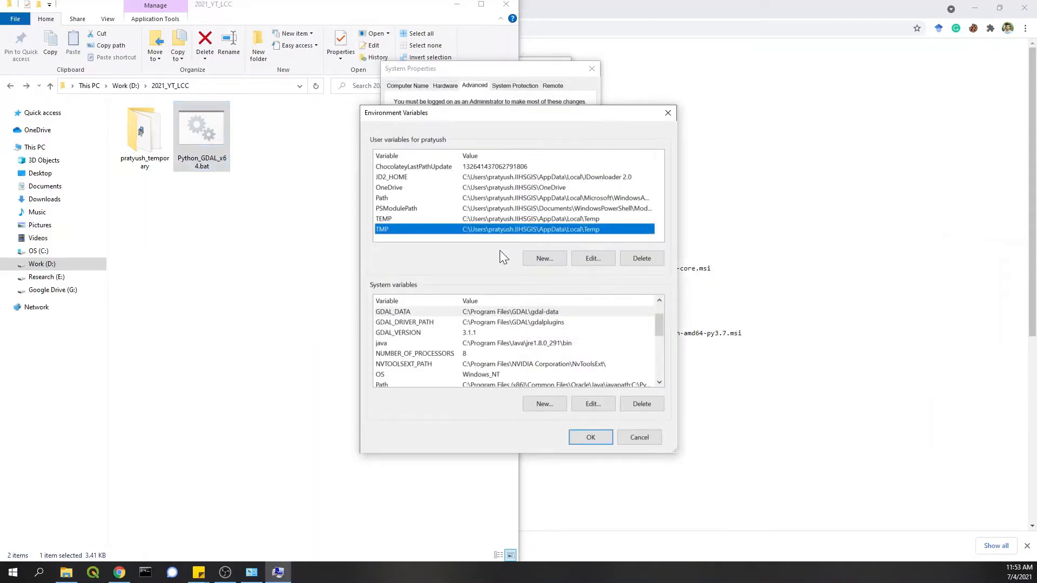
pyautogui.click(38, 251)
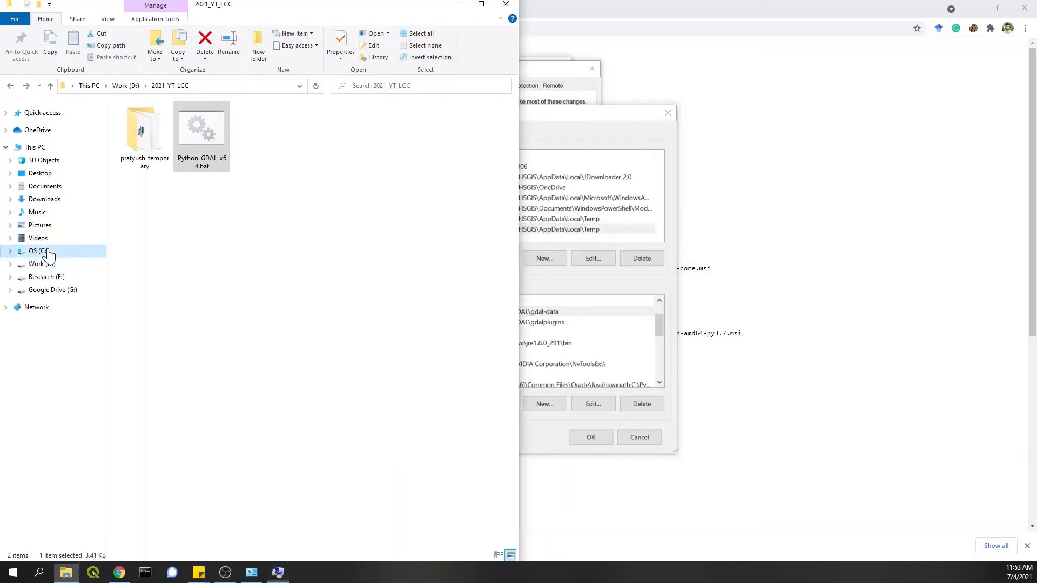
pyautogui.click(38, 251)
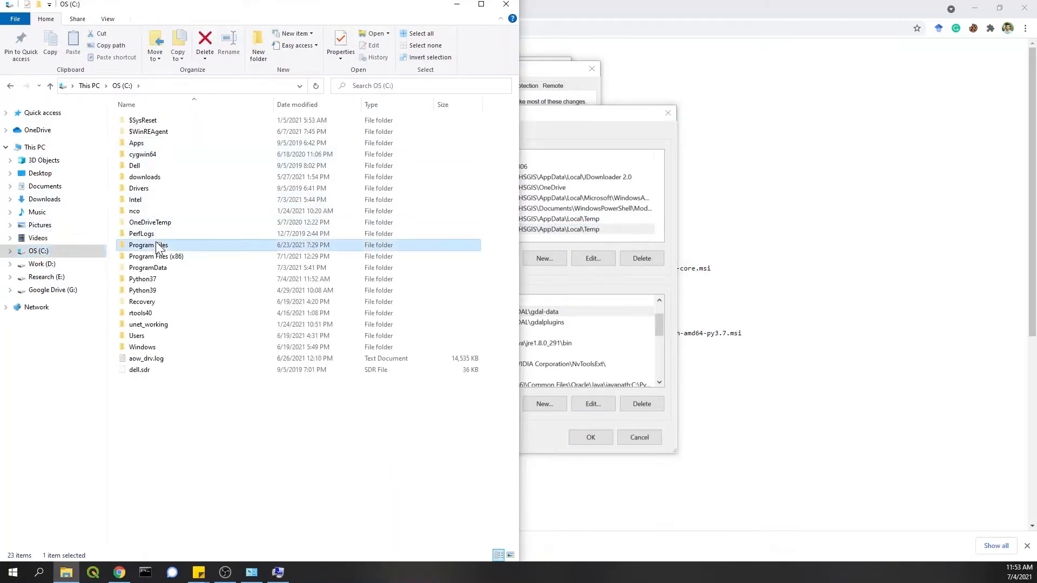
pyautogui.doubleClick(148, 246)
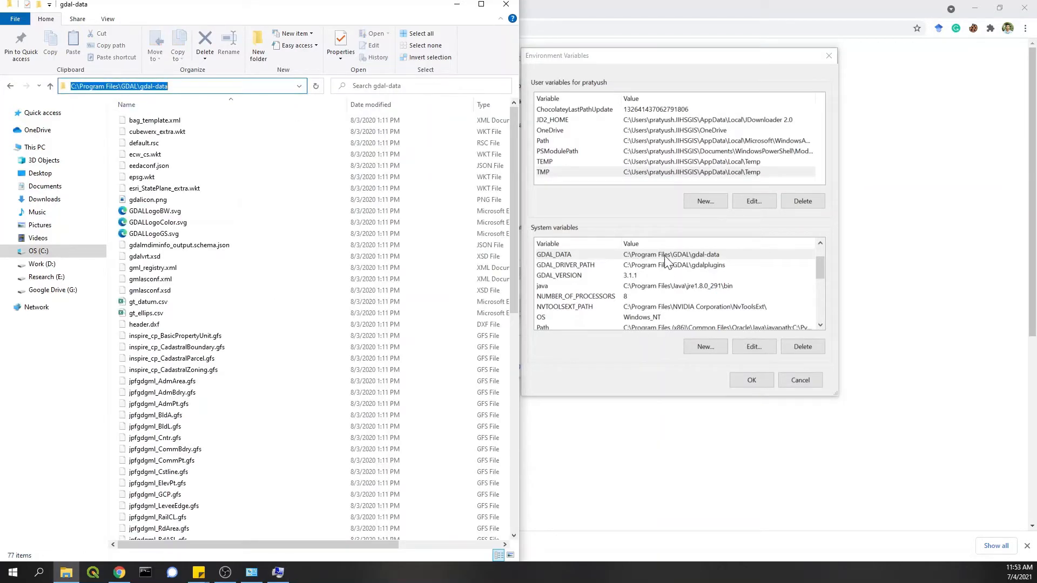
# Step: Start a new system variable GDAL_PATH set to C:\Program Files\GDAL\gdal-data
pyautogui.click(705, 347)
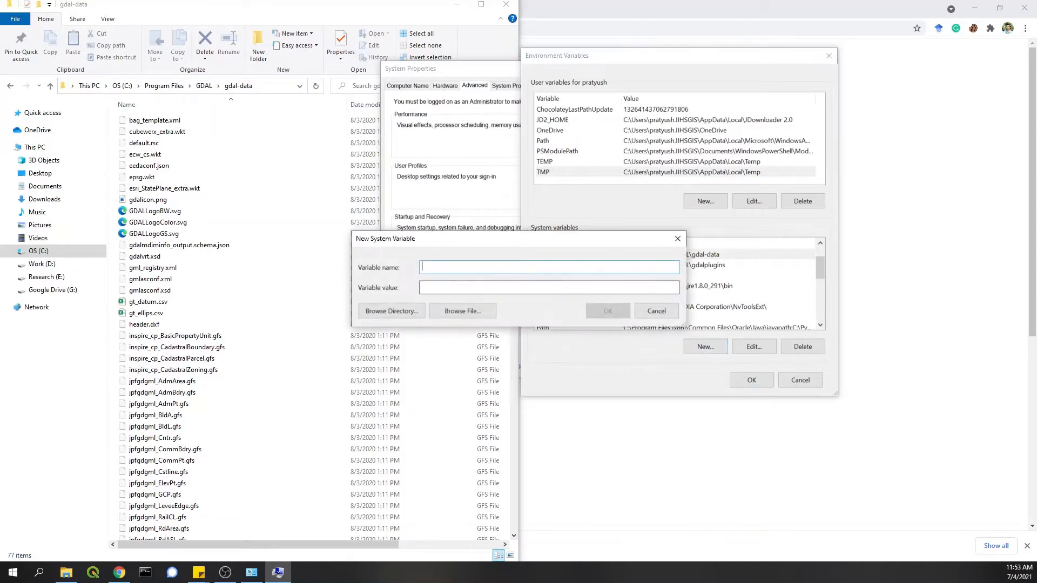
pyautogui.write('GDA')
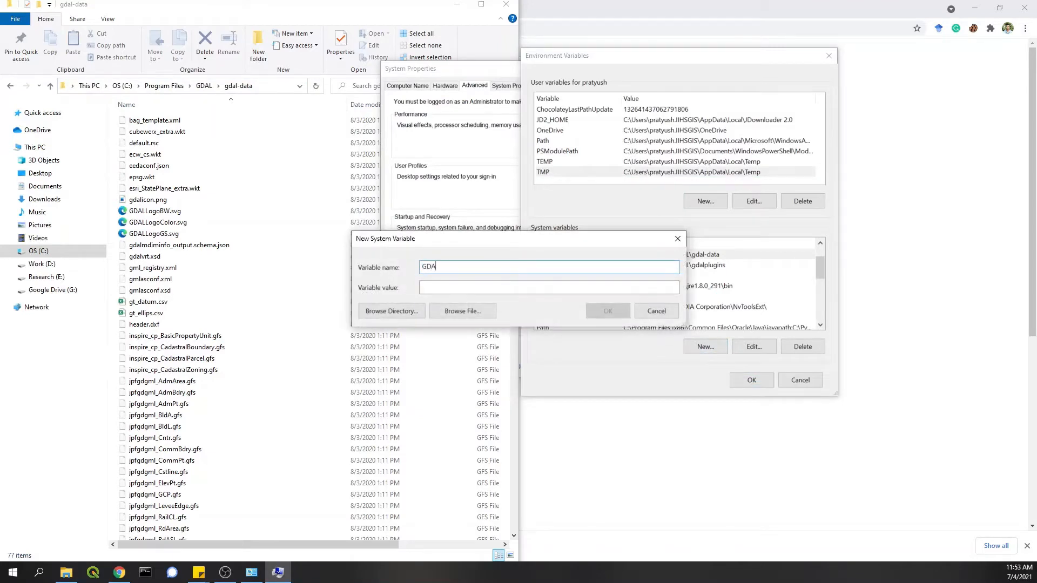
pyautogui.write('L_PATH')
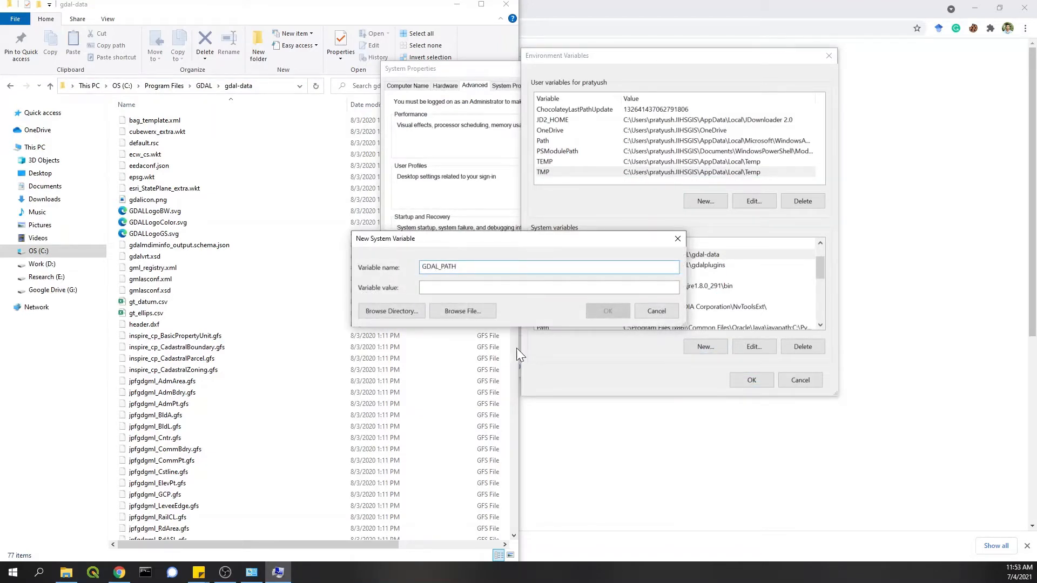
pyautogui.write('C:\\Program Files\\GDAL\\gdal-data')
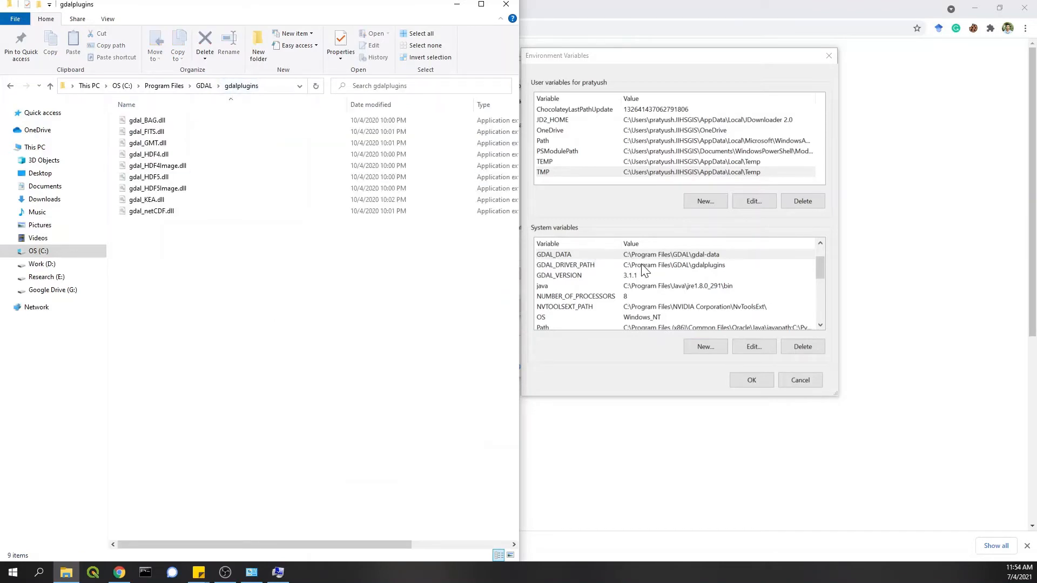
pyautogui.moveTo(570, 285)
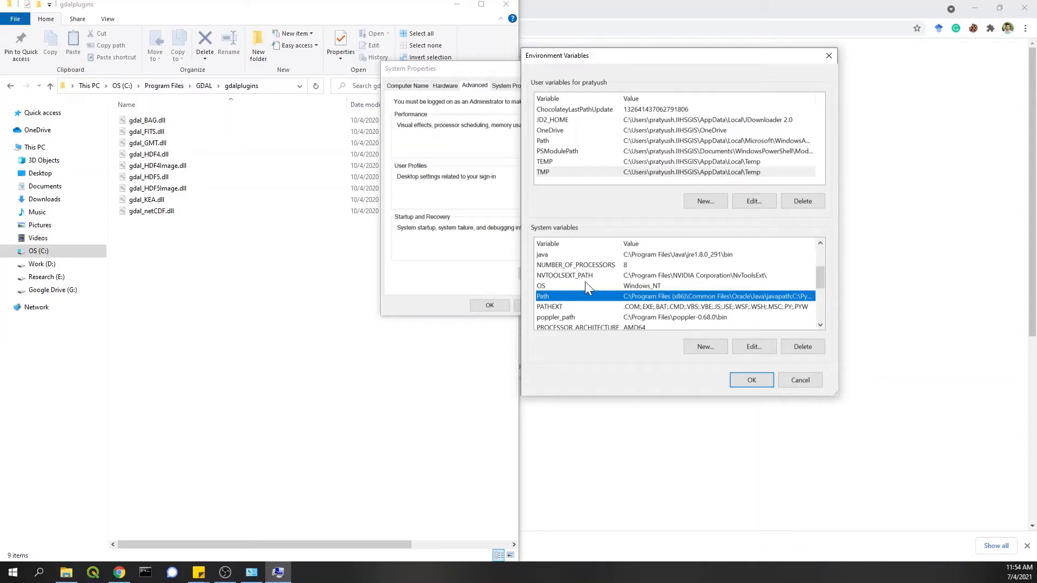
# Step: Add C:\Python37 and C:\Python37\Scripts to the system Path and confirm both dialogs
pyautogui.click(754, 347)
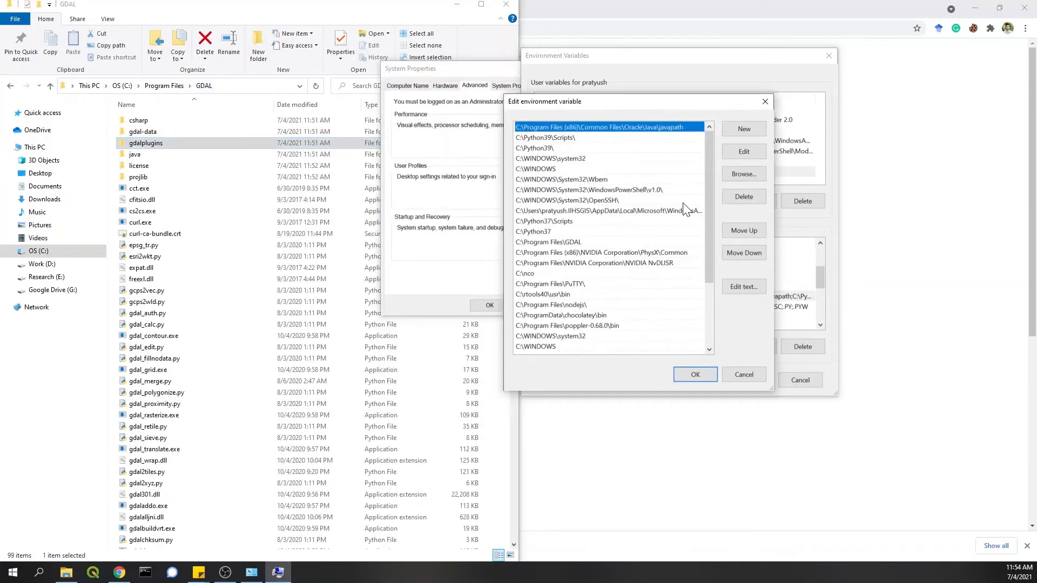
pyautogui.moveTo(557, 248)
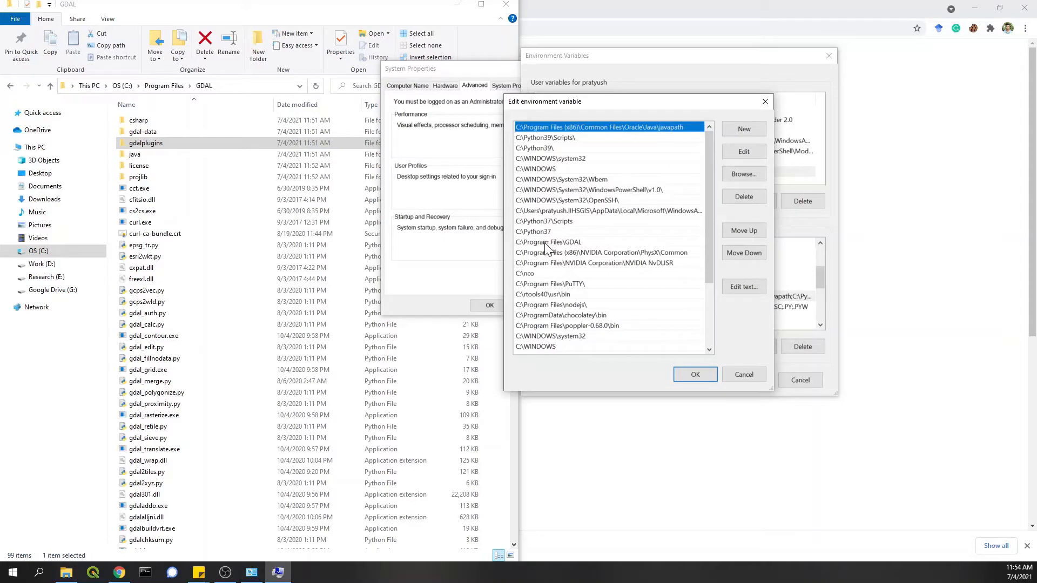
pyautogui.moveTo(595, 248)
pyautogui.write('C:\\Python37\\')
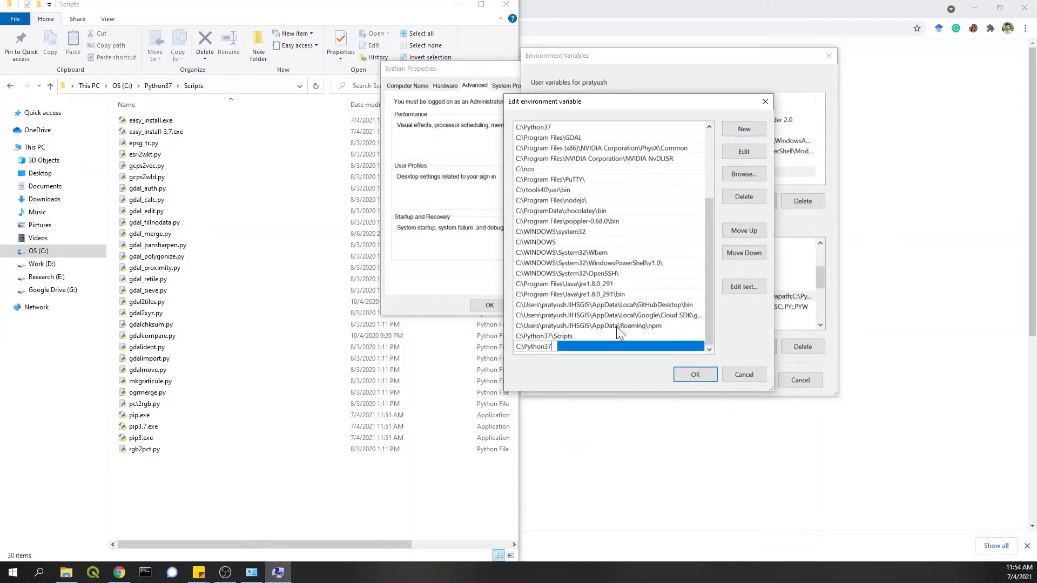
pyautogui.click(695, 374)
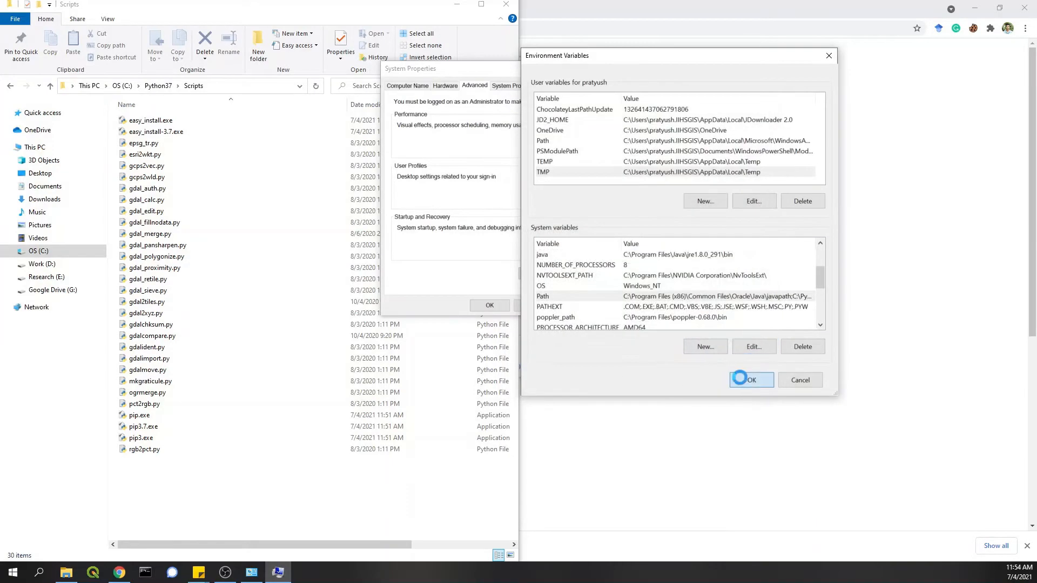
pyautogui.click(751, 379)
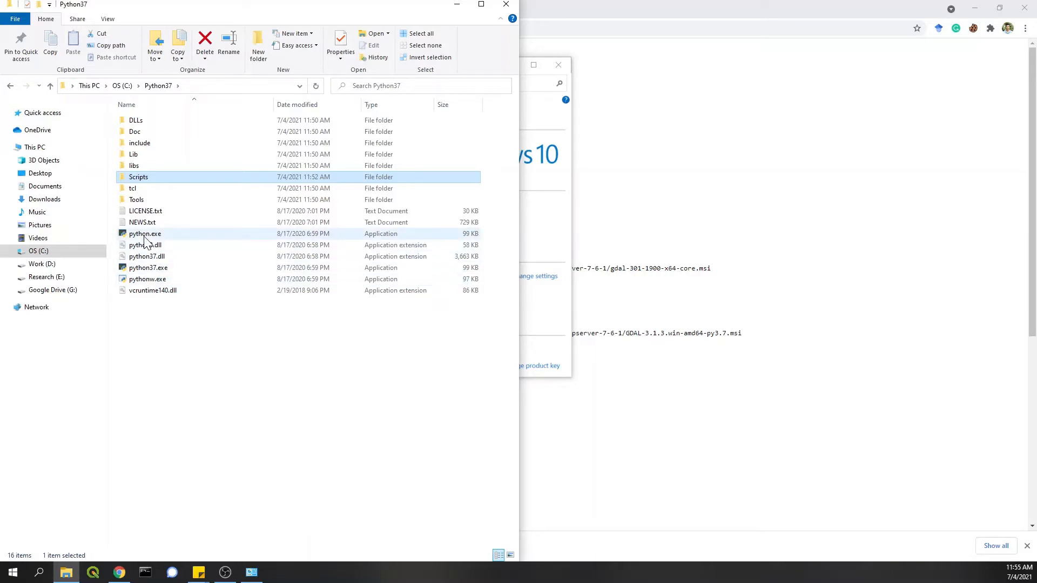
pyautogui.moveTo(144, 234)
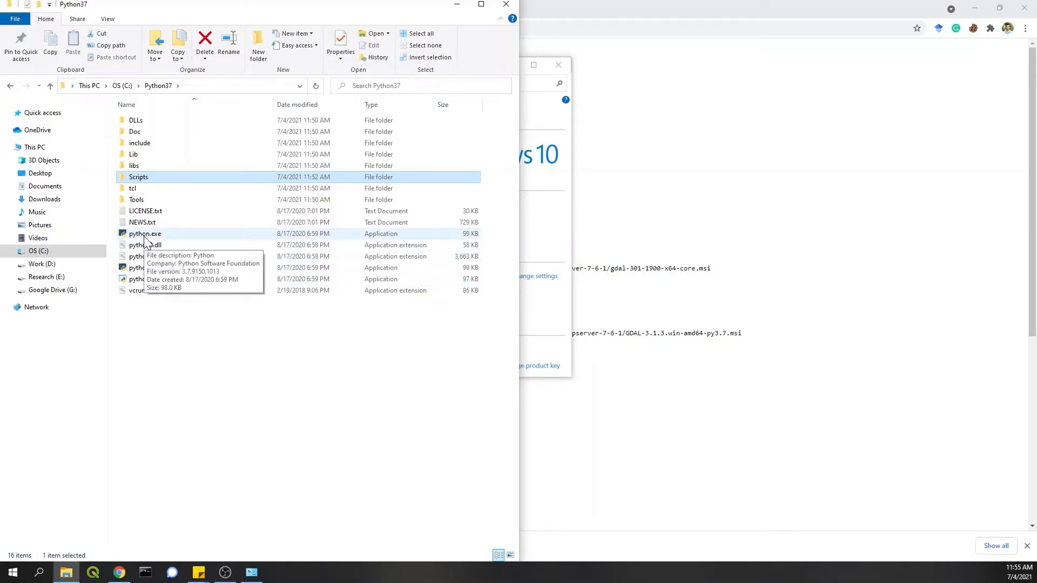
pyautogui.moveTo(347, 422)
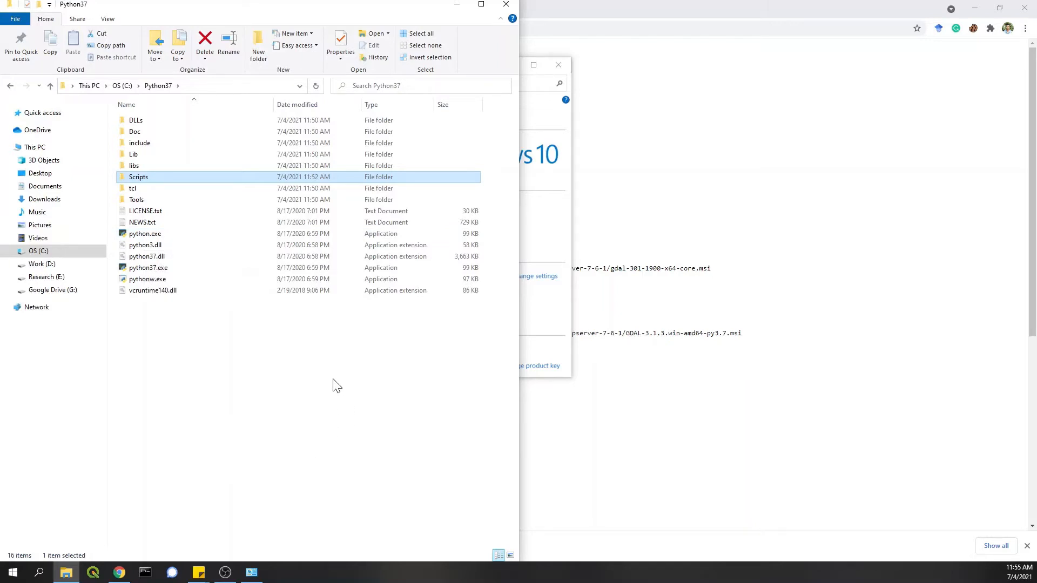
pyautogui.moveTo(267, 333)
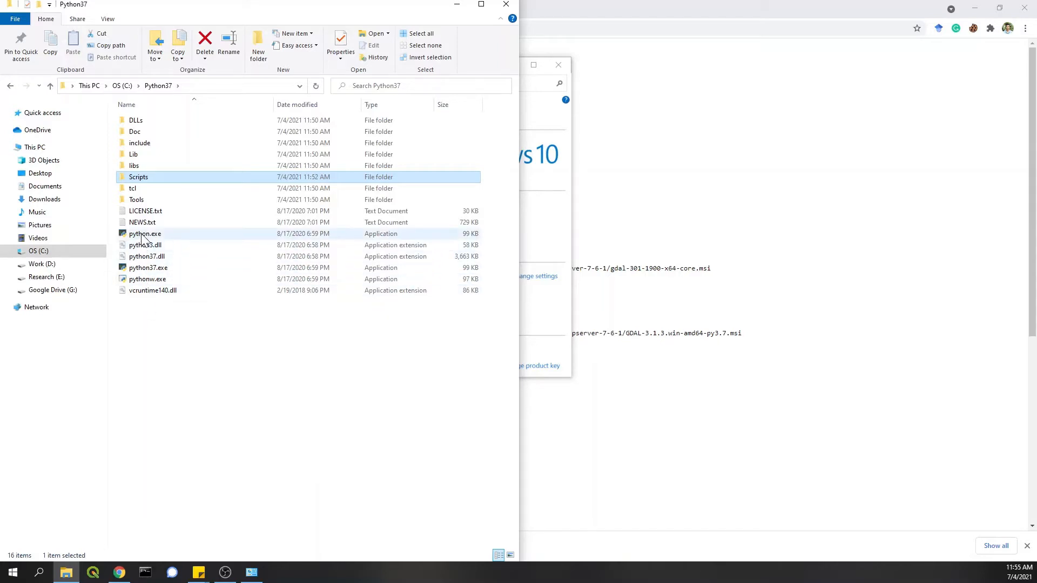
pyautogui.moveTo(144, 234)
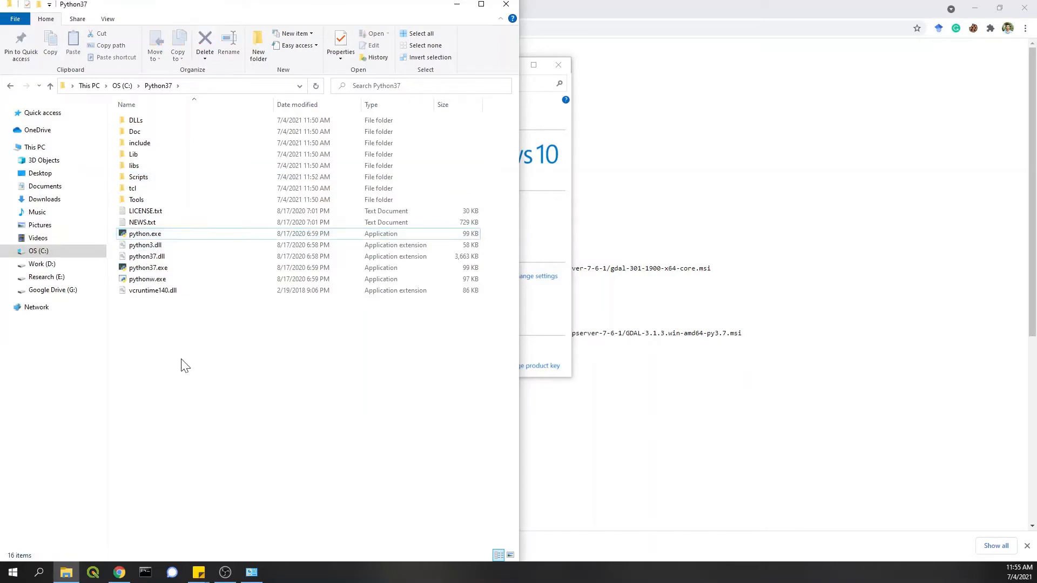
# Step: Confirm python.exe in C:\Python37 is version 3.7.9 and clear the file selection
pyautogui.click(147, 279)
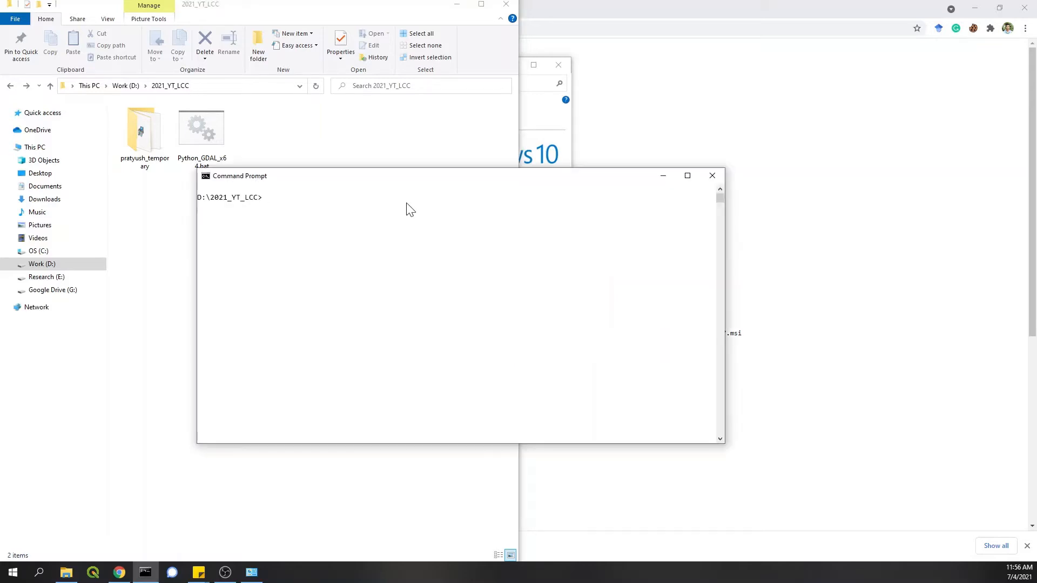
# Step: Launch Python 3.7.9 with python37, import gdal without errors, and exit the interpreter
pyautogui.write('python37')
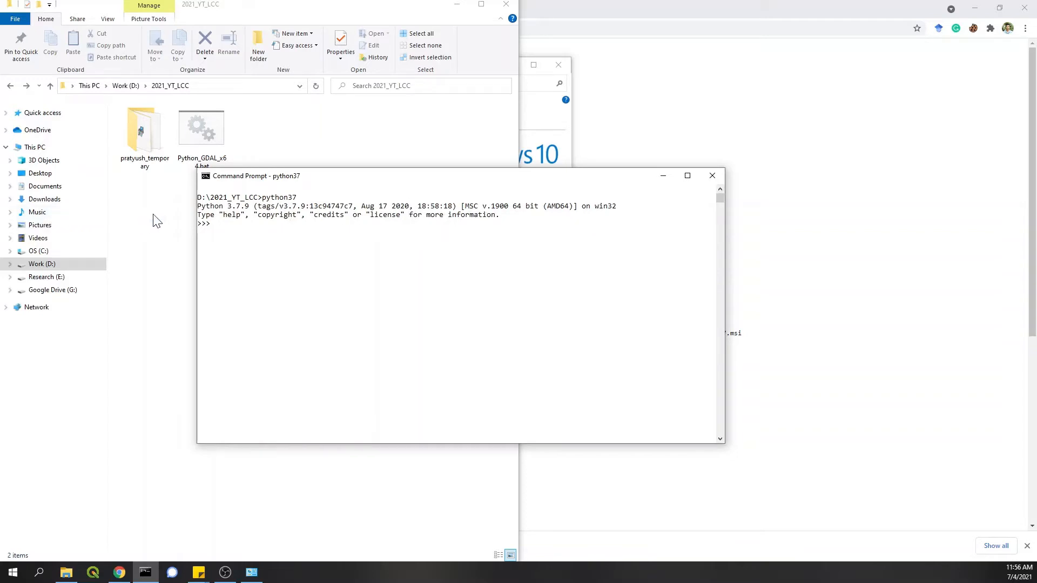
pyautogui.moveTo(256, 176); pyautogui.dragTo(375, 180)
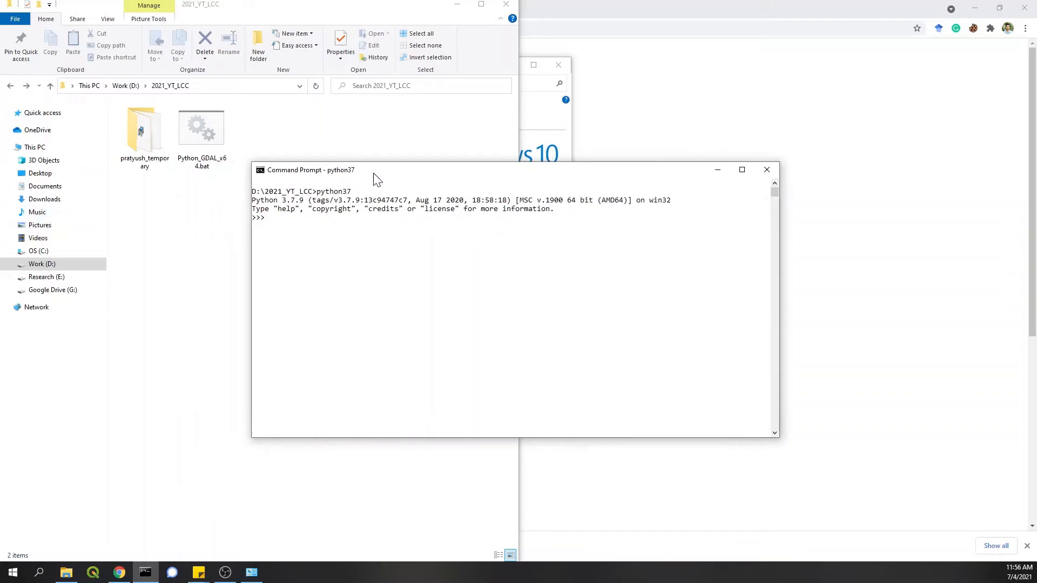
pyautogui.write('import gdal')
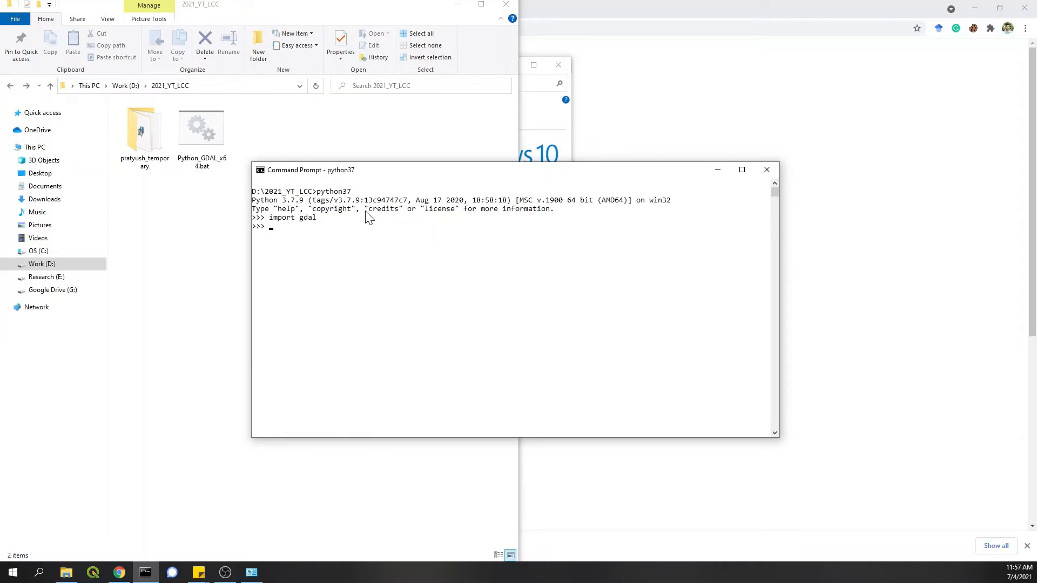
pyautogui.write('exit()')
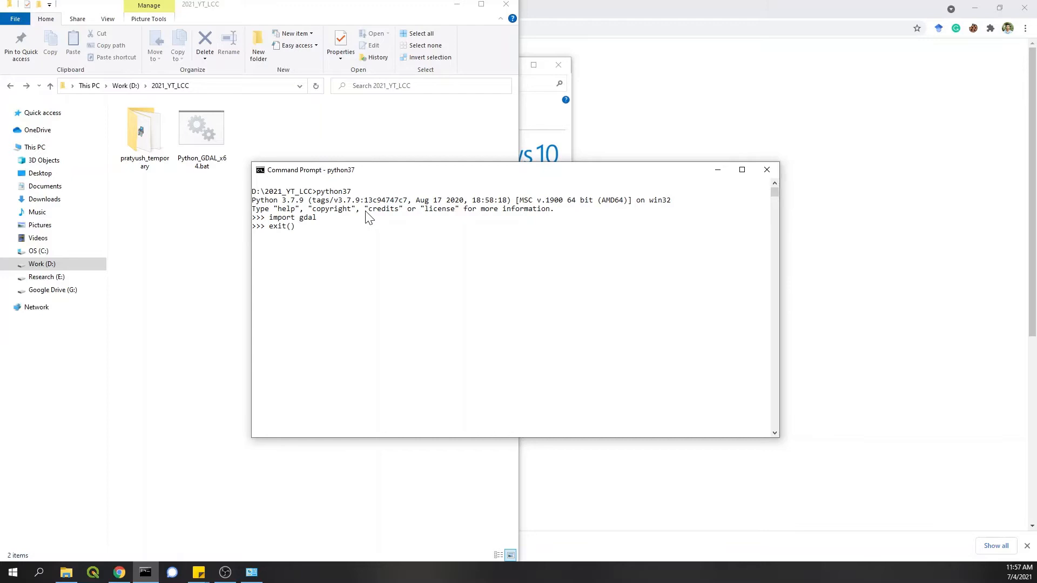
pyautogui.press('enter')
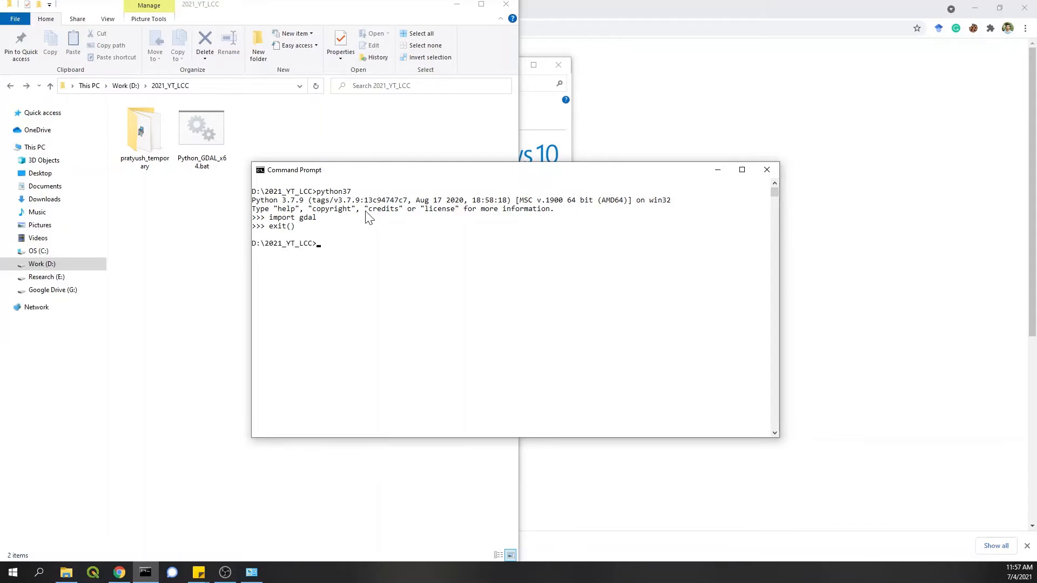
pyautogui.write('python37')
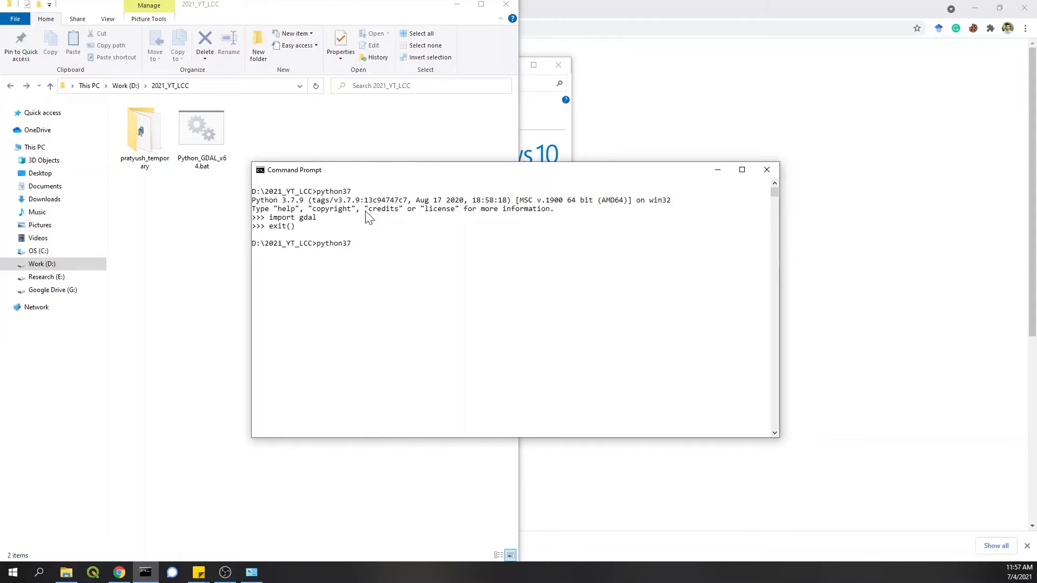
# Step: Run python37 -m pip install pandas matplotlib pyrsgis scikit-learn
pyautogui.write('-m')
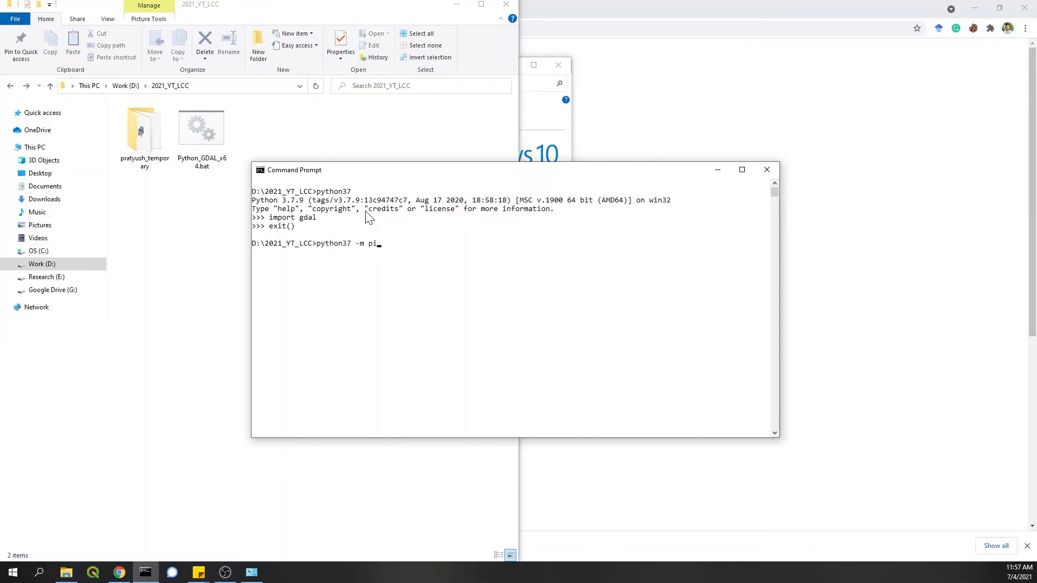
pyautogui.write('p install')
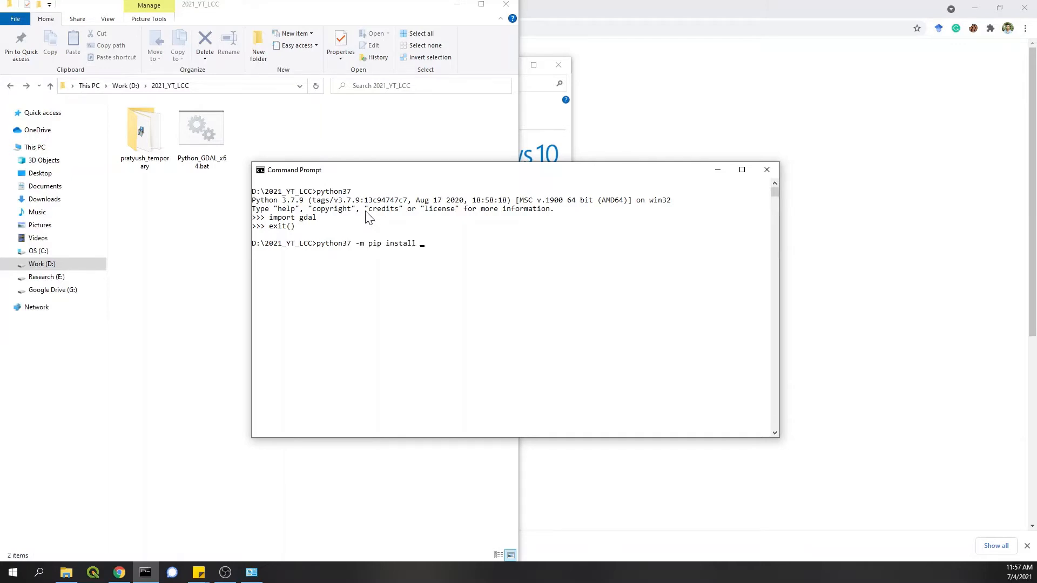
pyautogui.write('pandas matp')
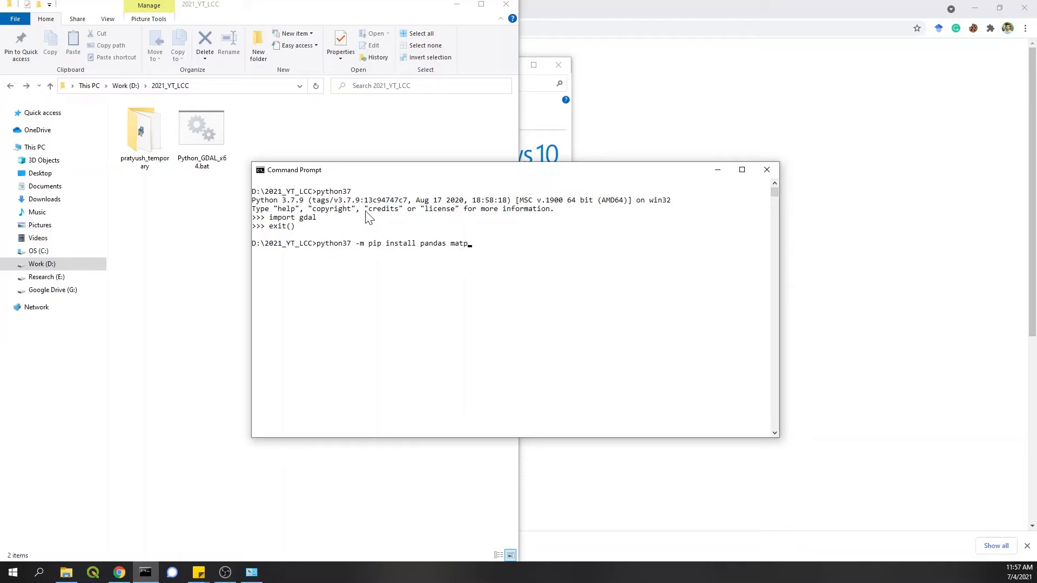
pyautogui.write('lotlib')
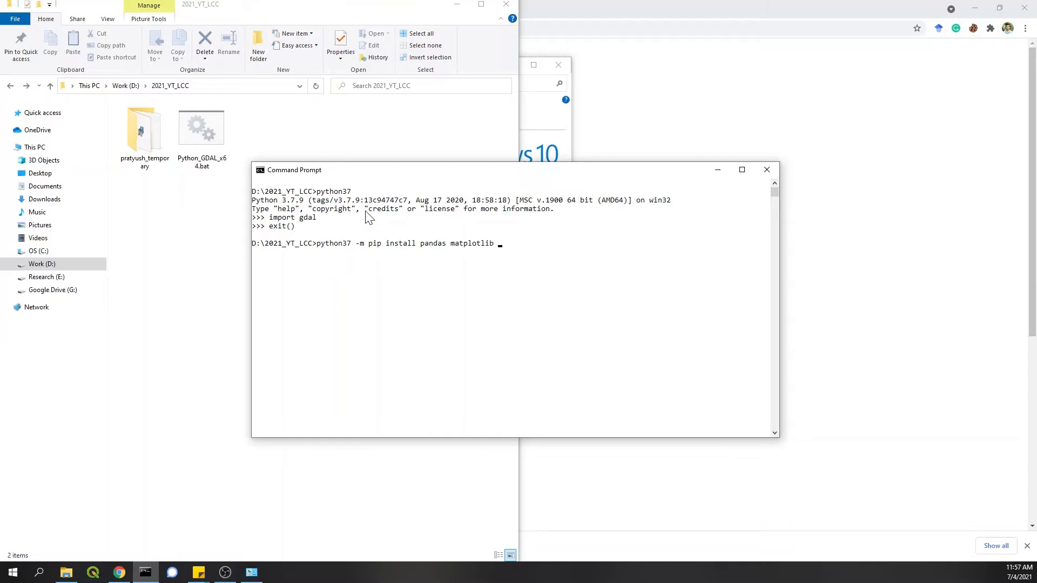
pyautogui.write('pyrsgis')
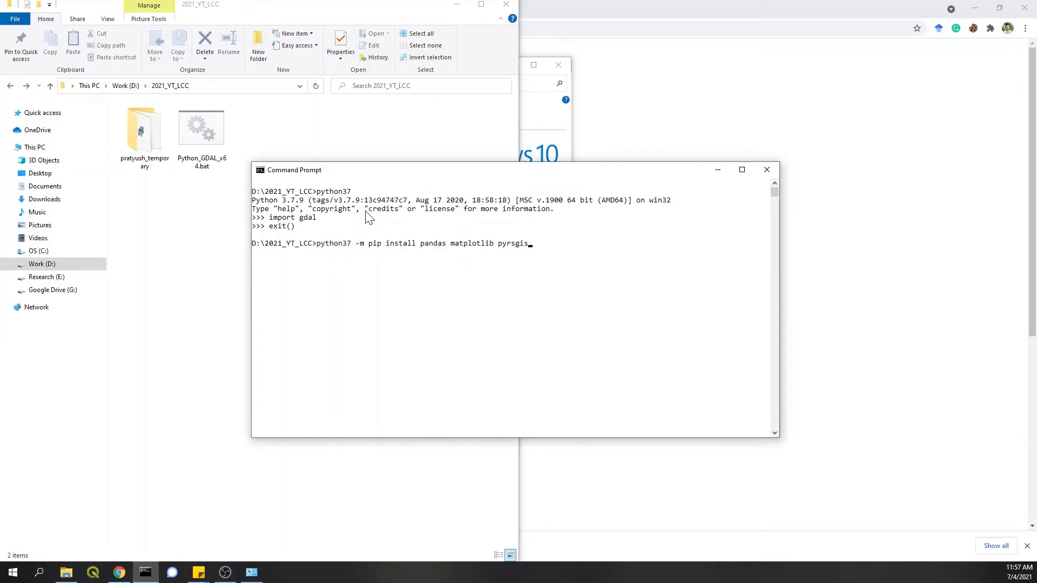
pyautogui.write('s')
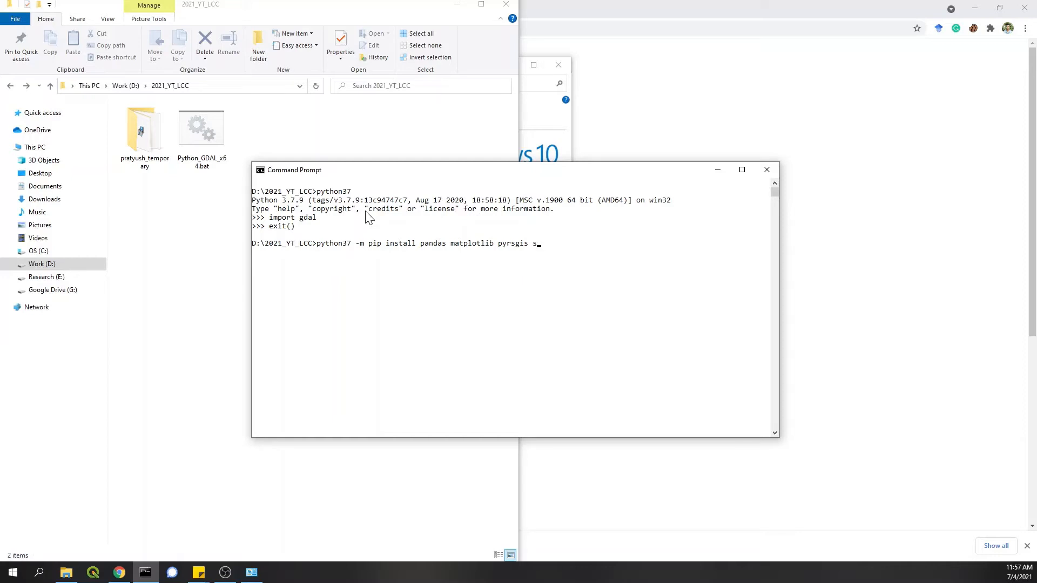
pyautogui.write('c')
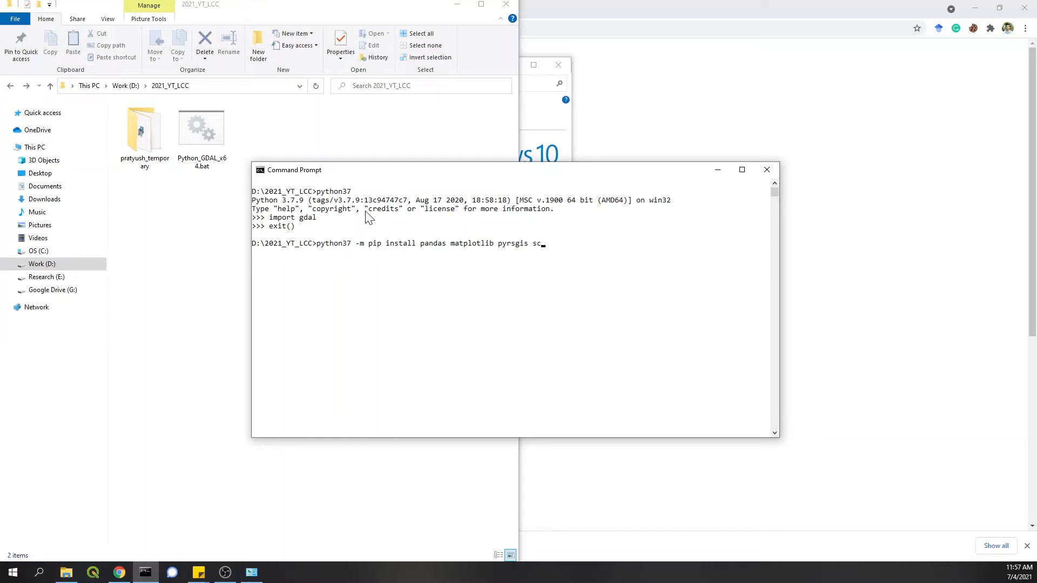
pyautogui.write('ikit-')
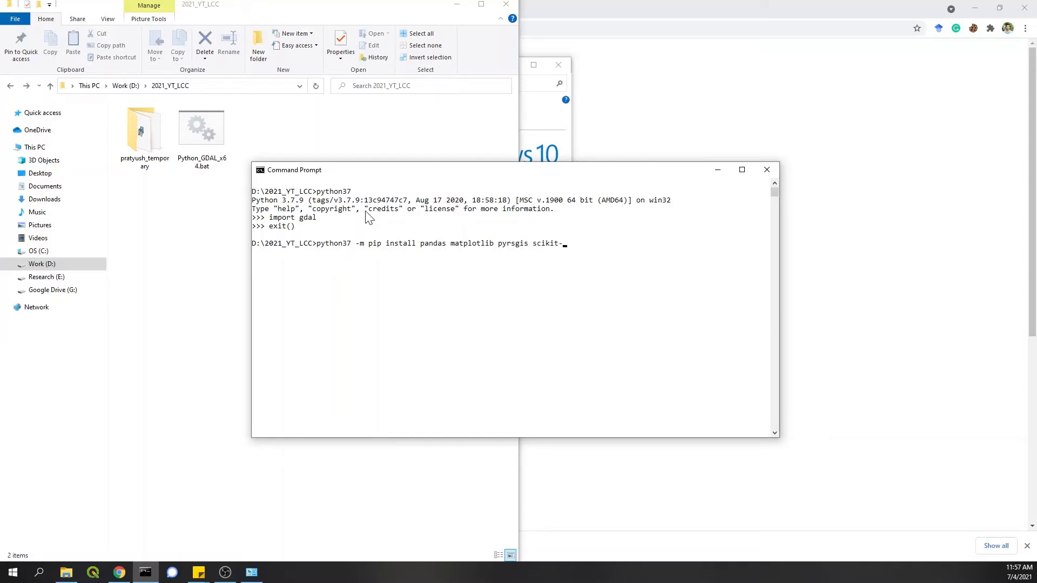
pyautogui.write('learn')
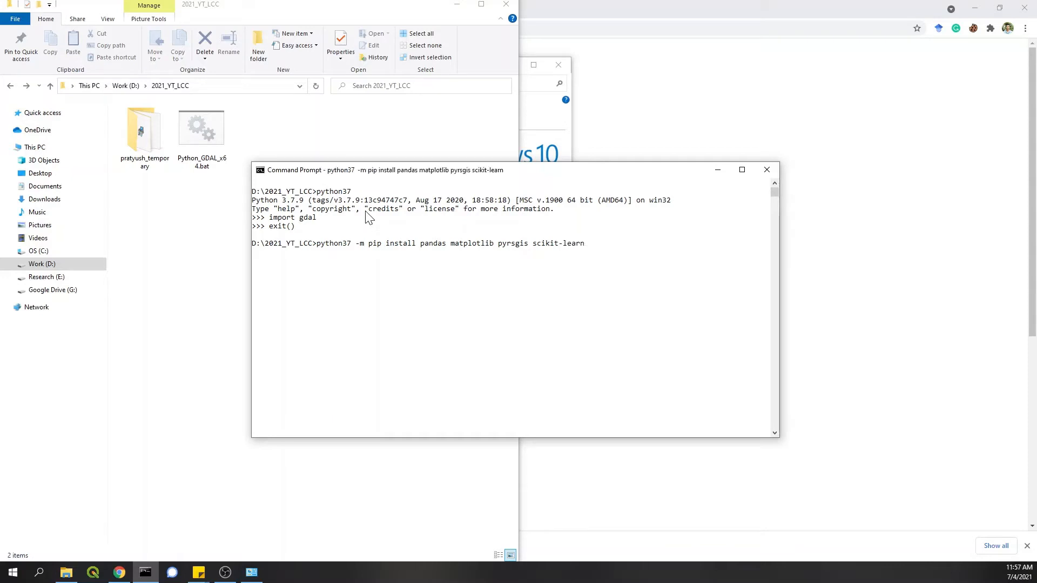
pyautogui.moveTo(319, 250)
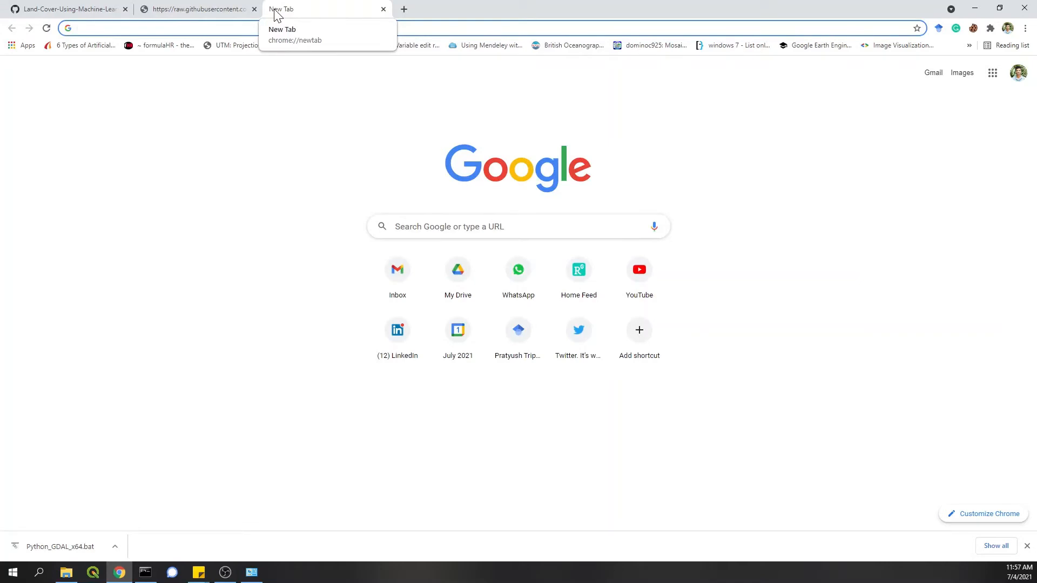
# Step: Type 'pip install tensorflo', open the pyrsgis PyPI page, and move the console over it
pyautogui.write('pip install tensorflo')
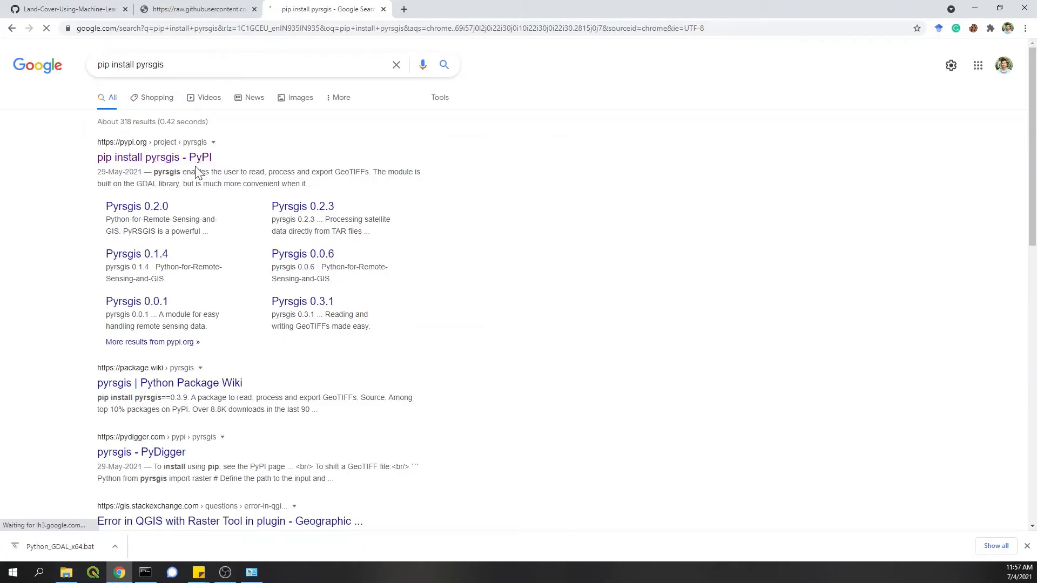
pyautogui.click(153, 157)
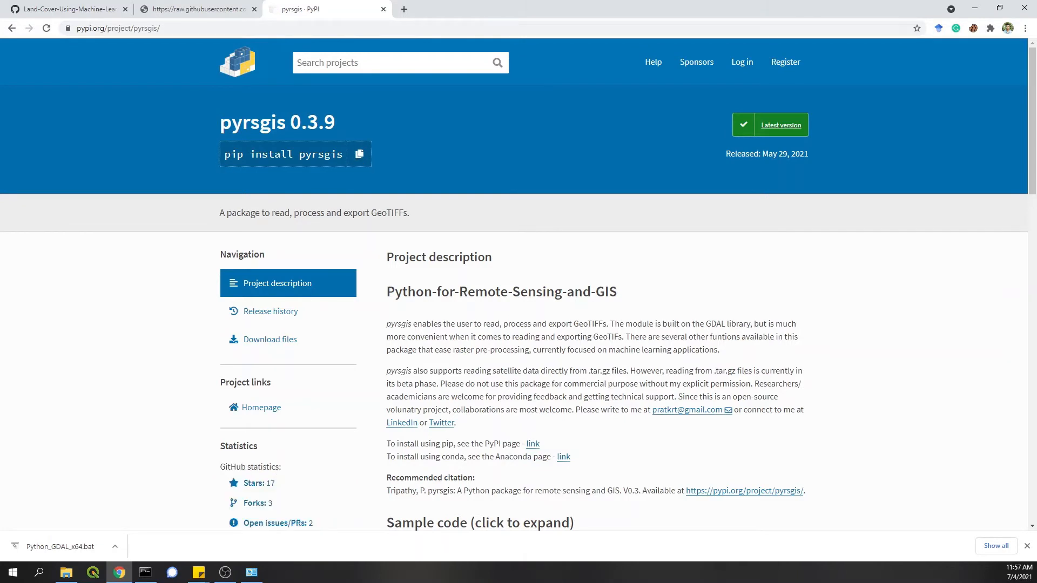
pyautogui.moveTo(222, 537)
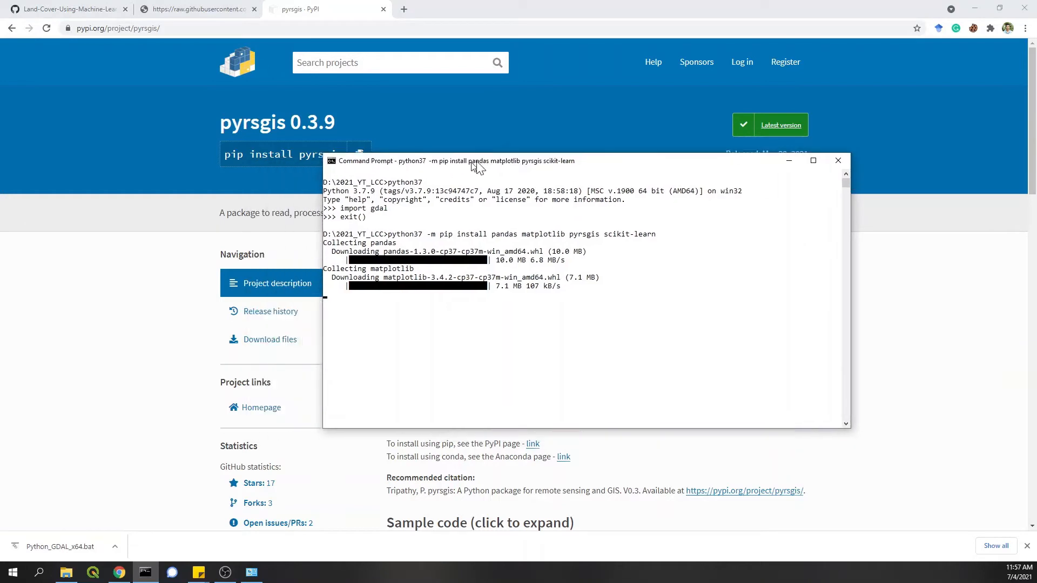
pyautogui.moveTo(473, 161); pyautogui.dragTo(549, 188)
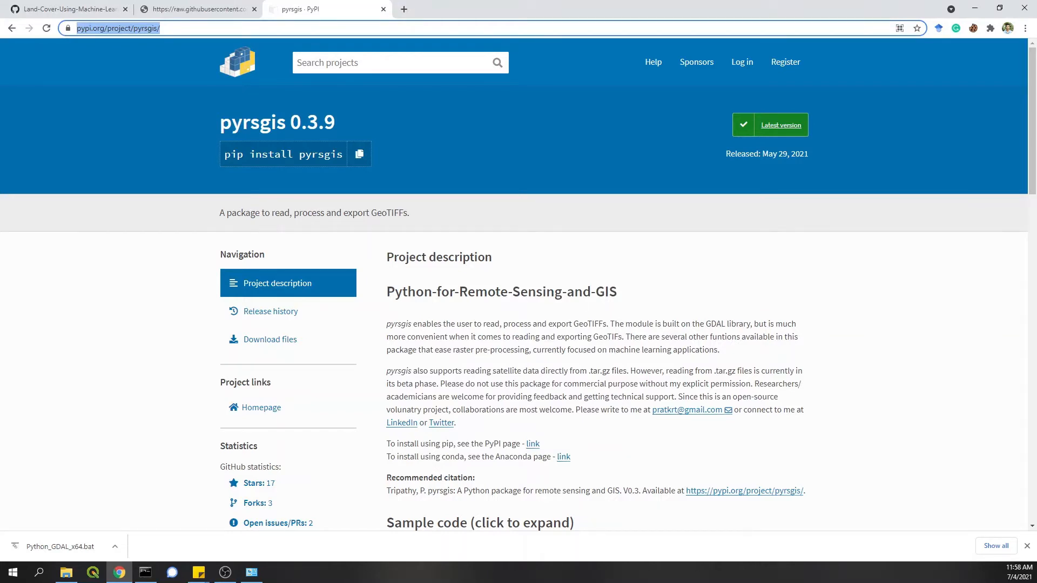
# Step: Search 'pip install tensorflow', view the tensorflow 2.5.0 PyPI page, then return to the README
pyautogui.write('pip install pyrsgis')
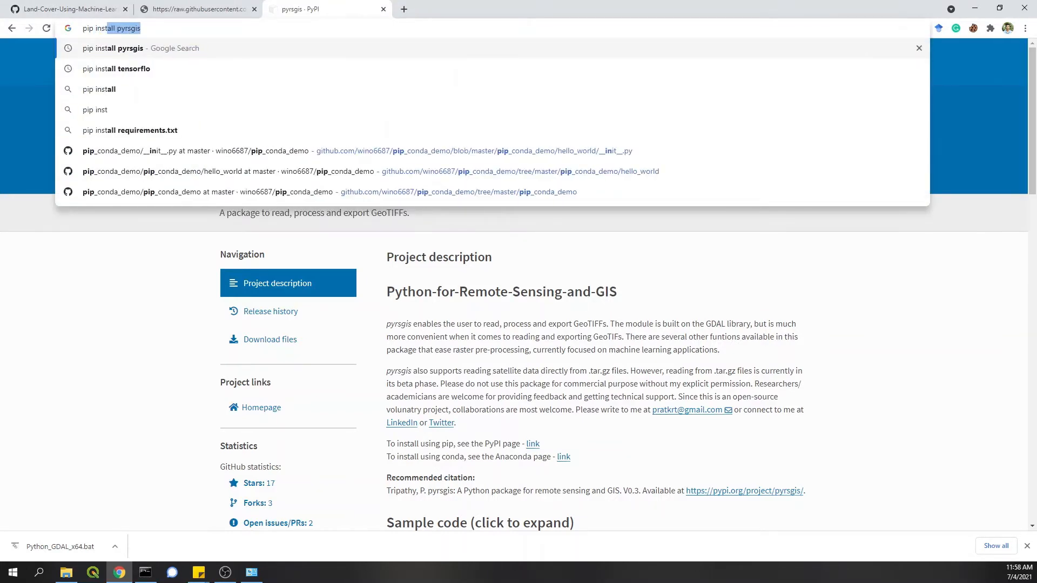
pyautogui.click(116, 68)
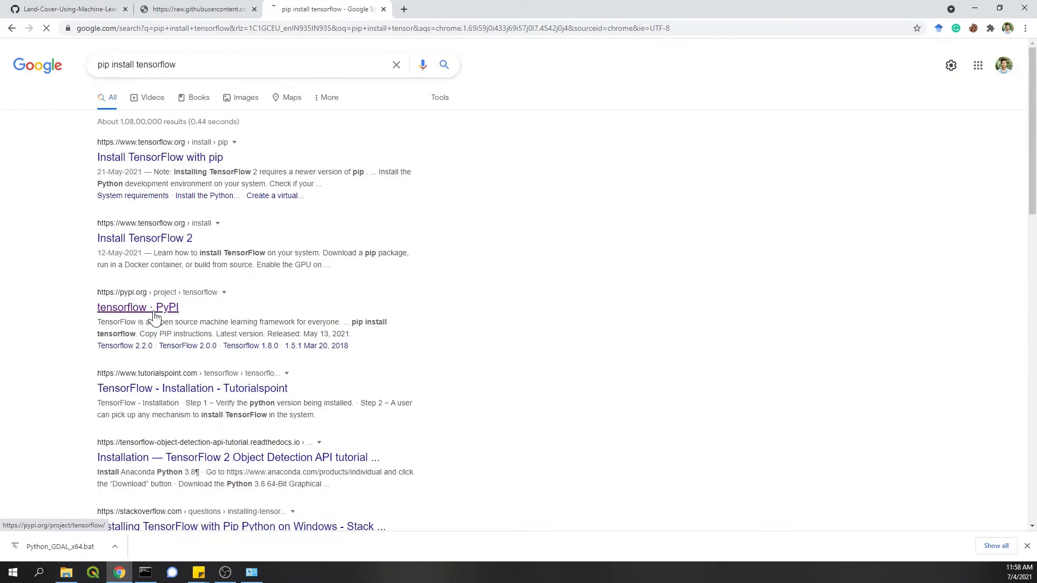
pyautogui.click(137, 306)
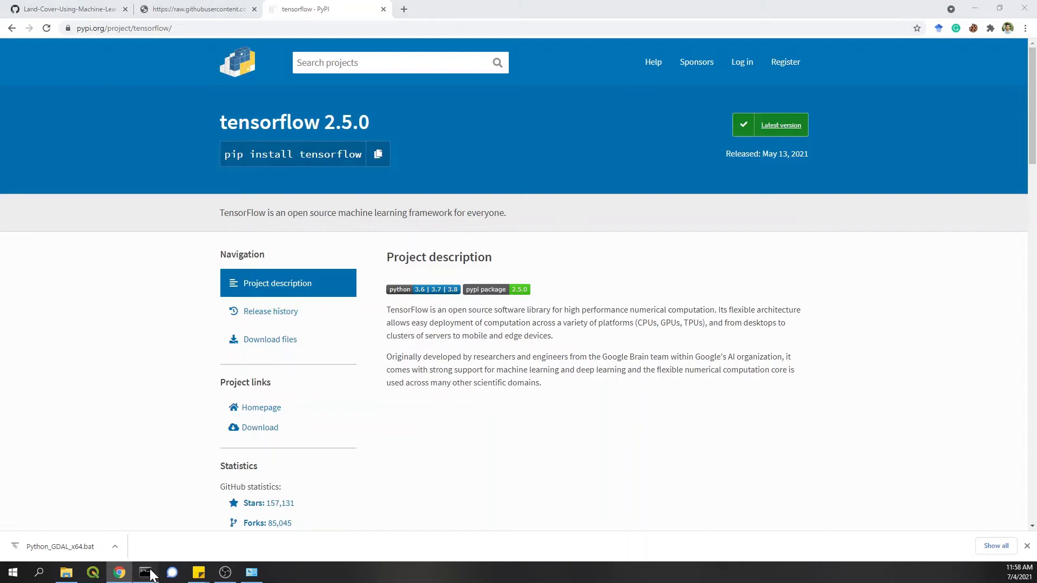
pyautogui.click(146, 572)
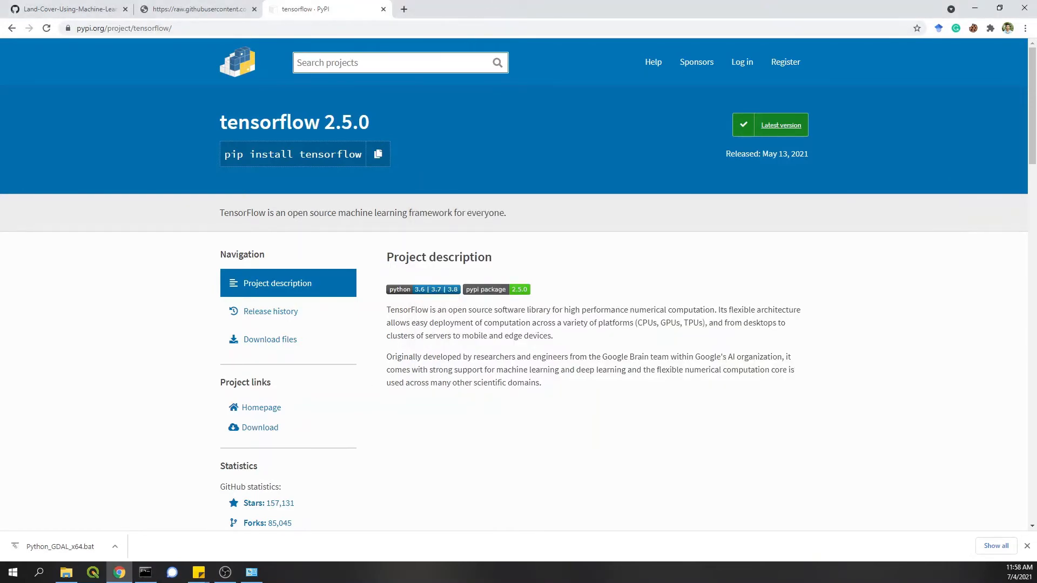
pyautogui.click(66, 9)
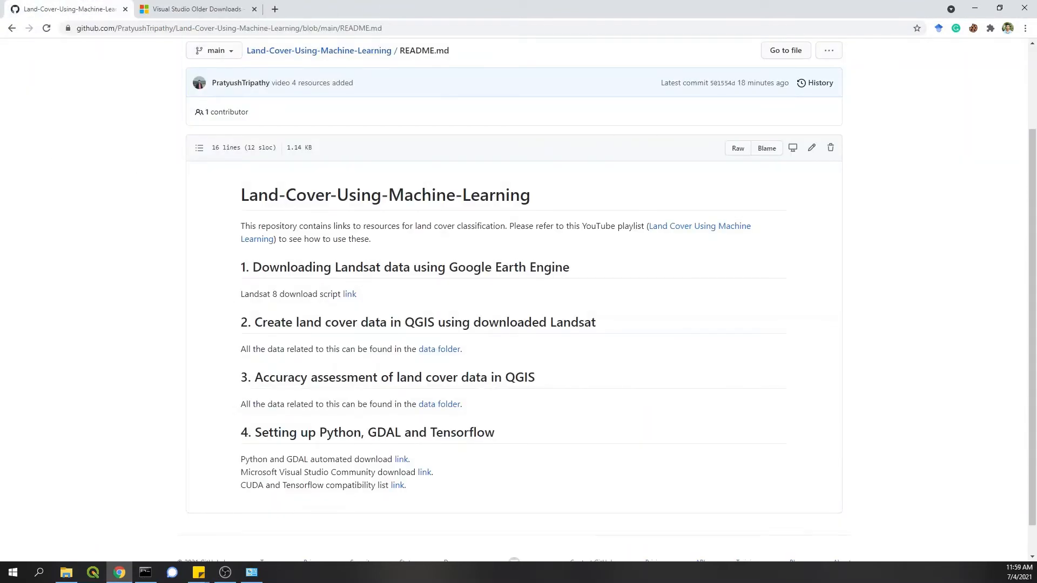
# Step: Review the tensorflow_gpu-2.0.0 row of TensorFlow's tested Windows GPU configurations, then return to the README
pyautogui.scroll(-3)
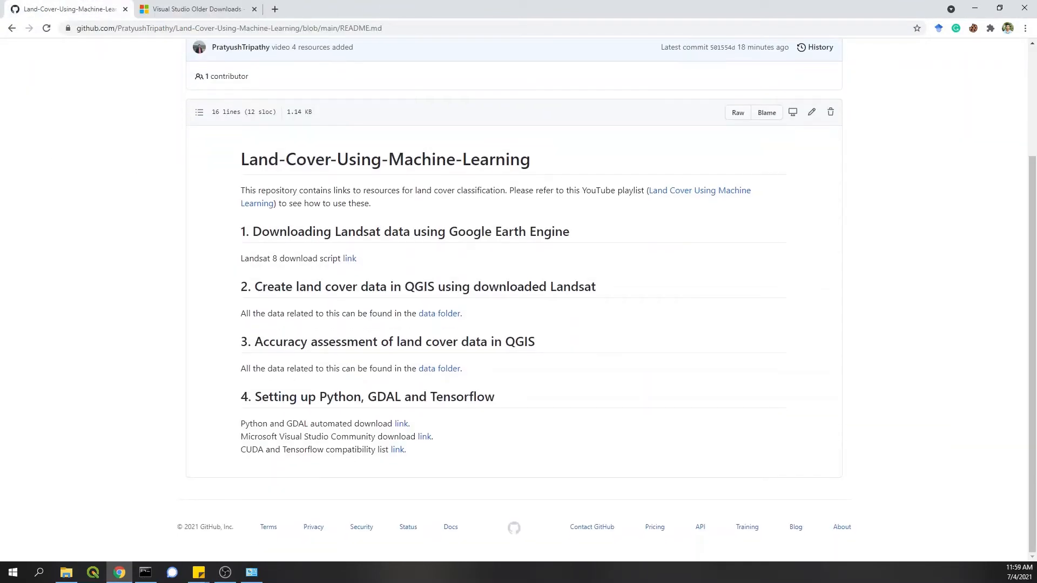
pyautogui.moveTo(398, 450)
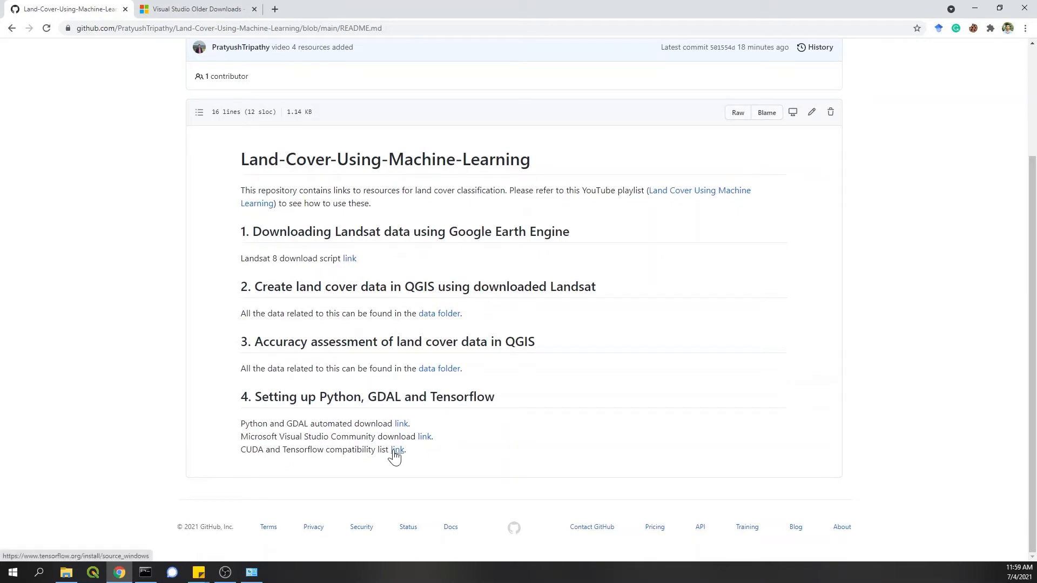
pyautogui.click(397, 450)
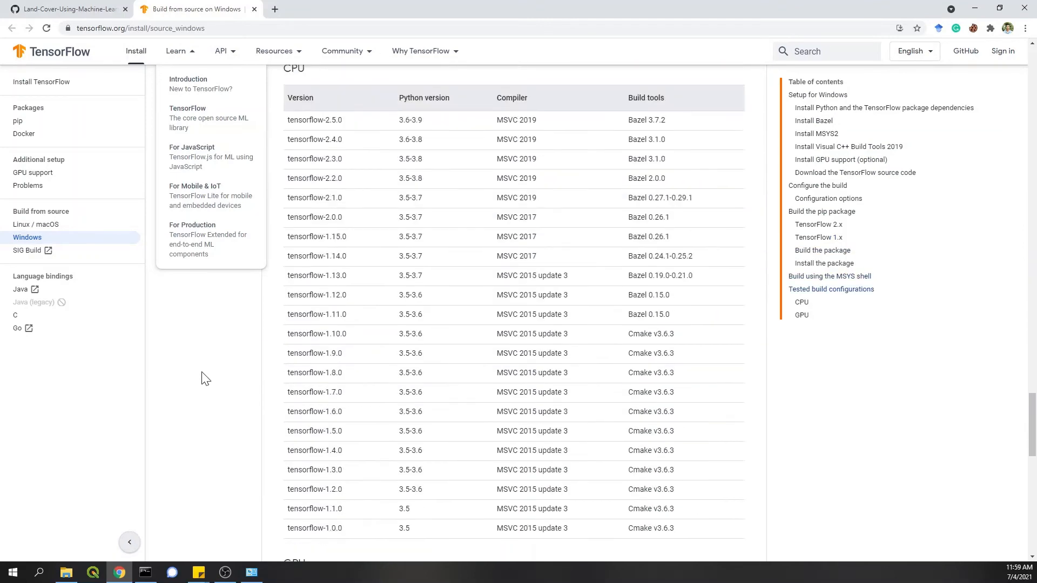
pyautogui.scroll(-3)
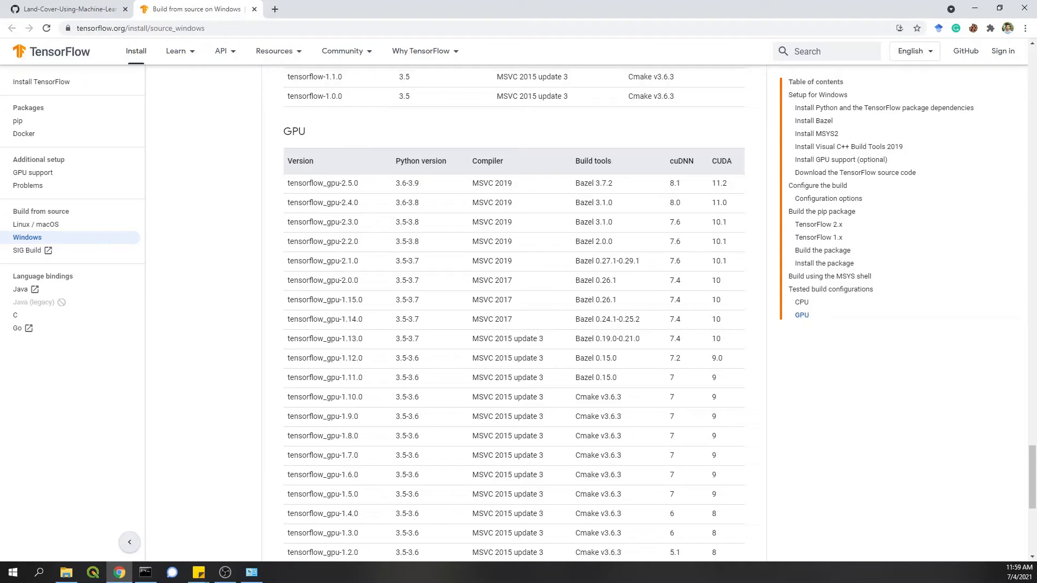
pyautogui.moveTo(441, 276)
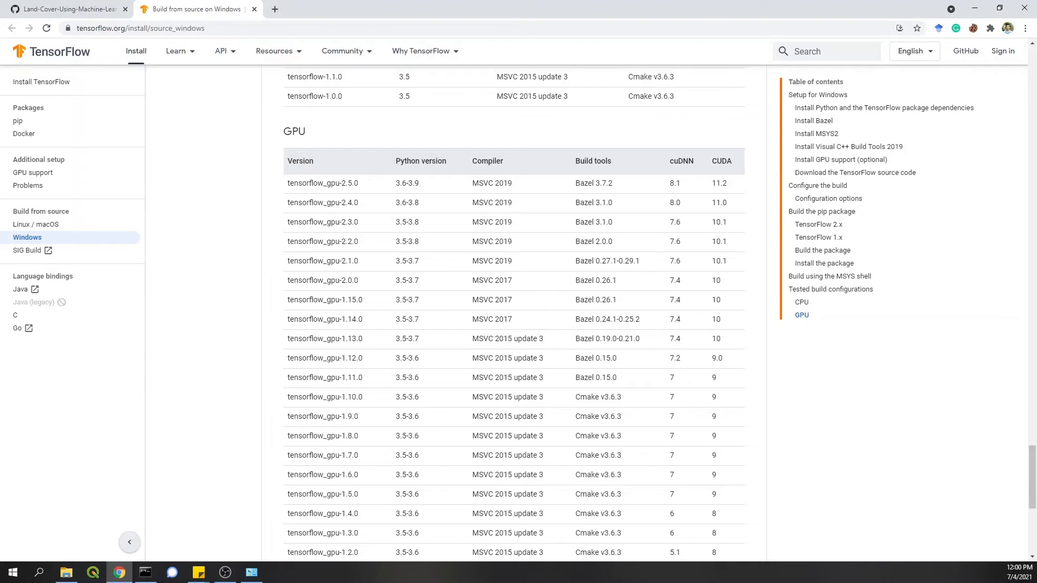
pyautogui.moveTo(595, 258)
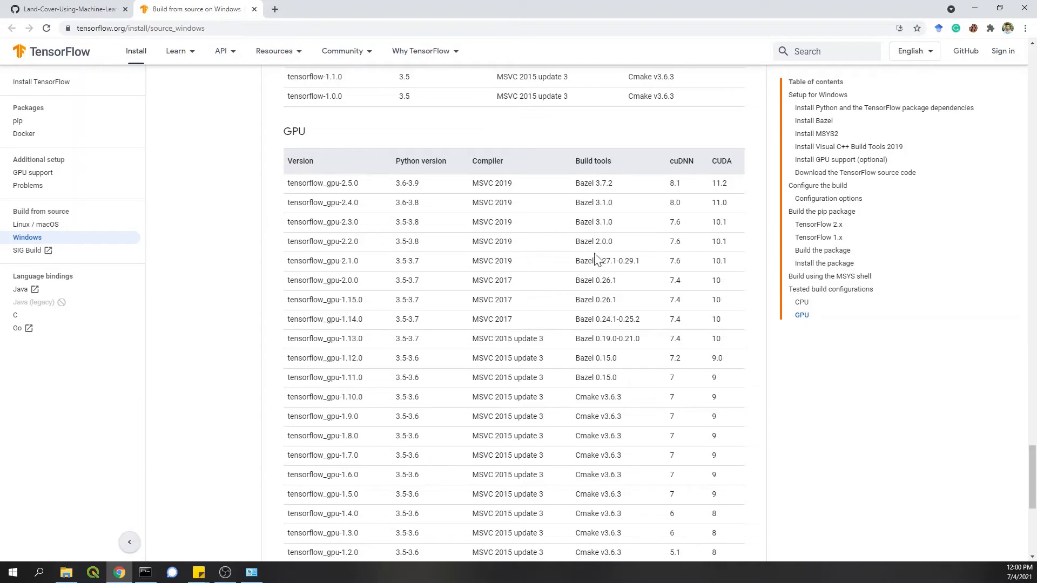
pyautogui.moveTo(695, 283)
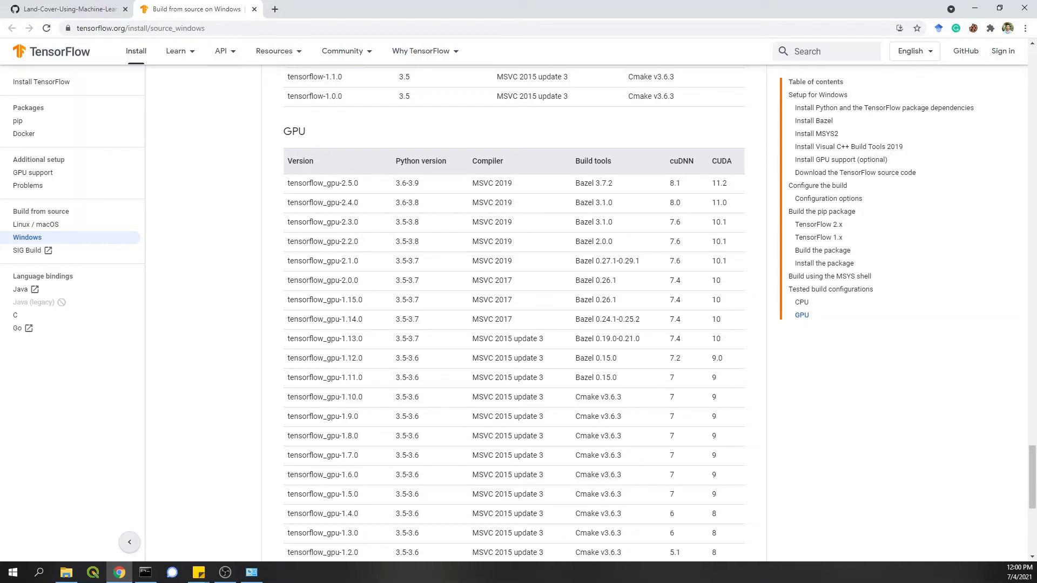
pyautogui.doubleClick(323, 280)
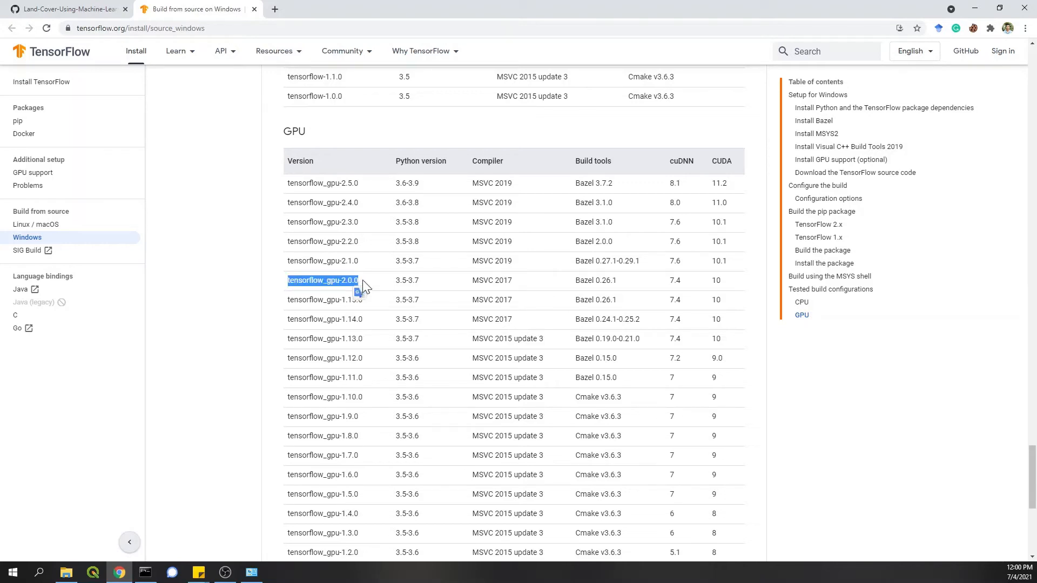
pyautogui.moveTo(423, 285)
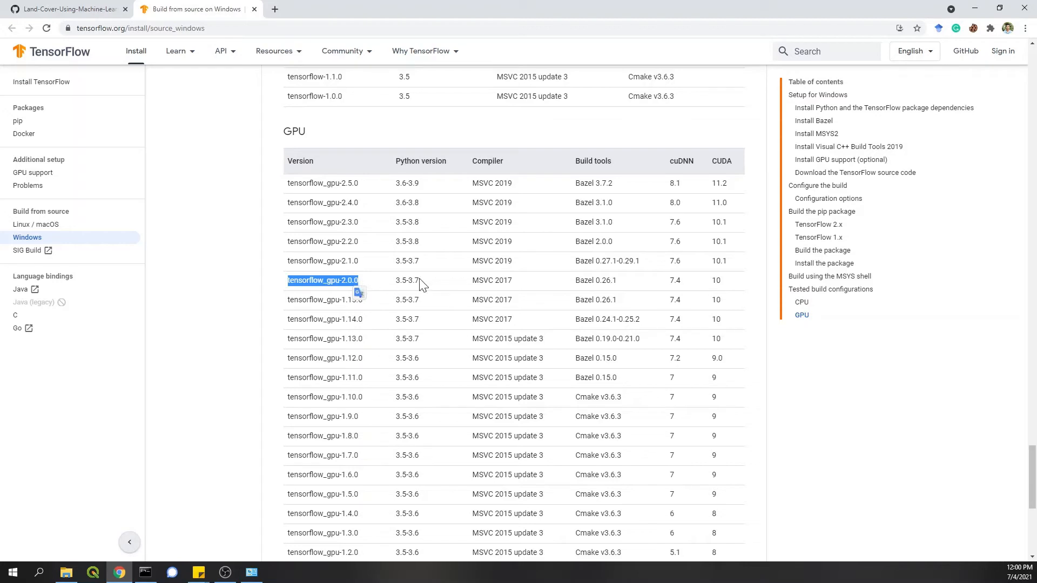
pyautogui.doubleClick(406, 280)
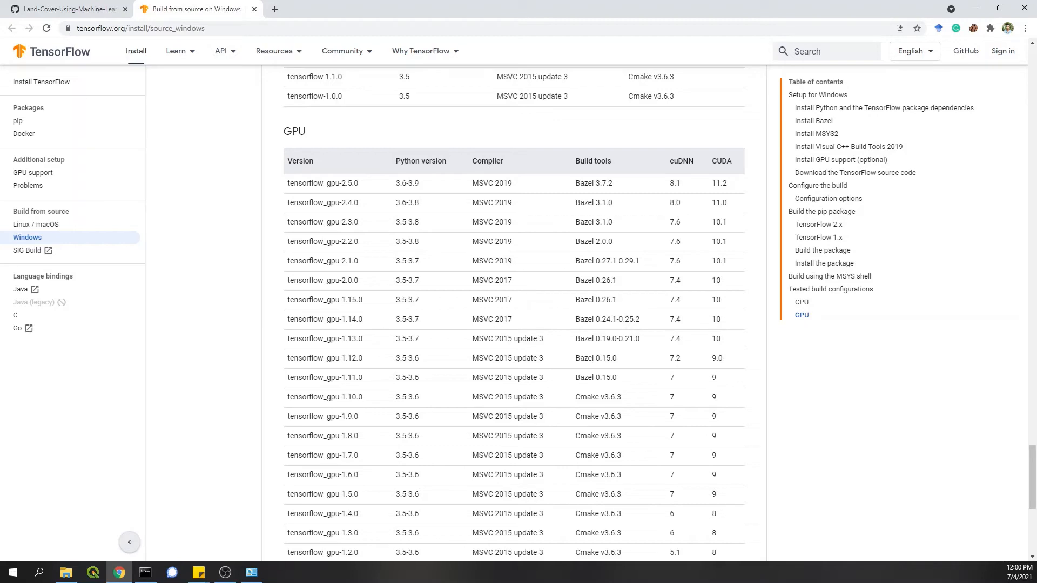
pyautogui.moveTo(475, 309)
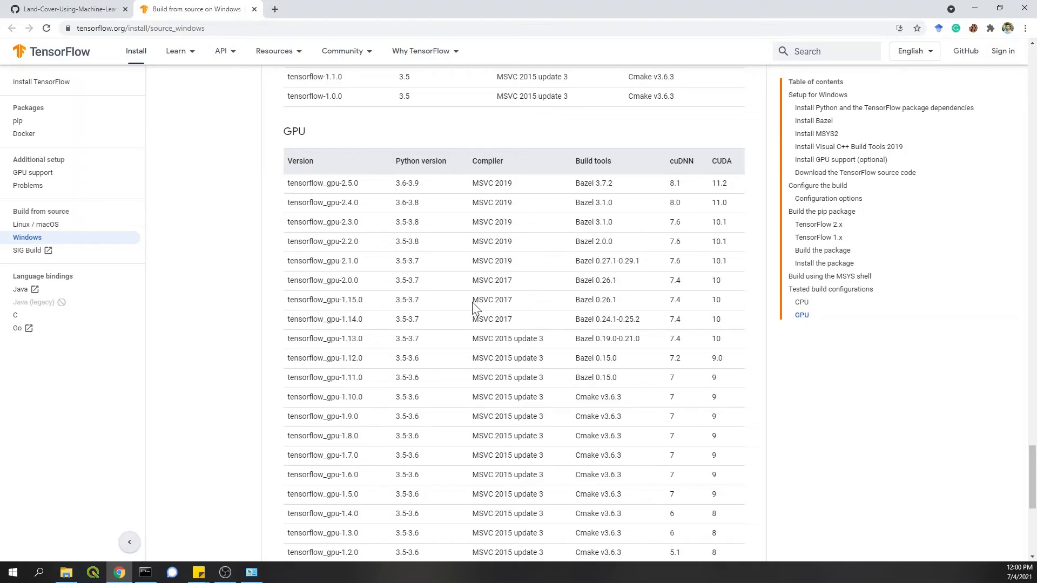
pyautogui.moveTo(528, 304)
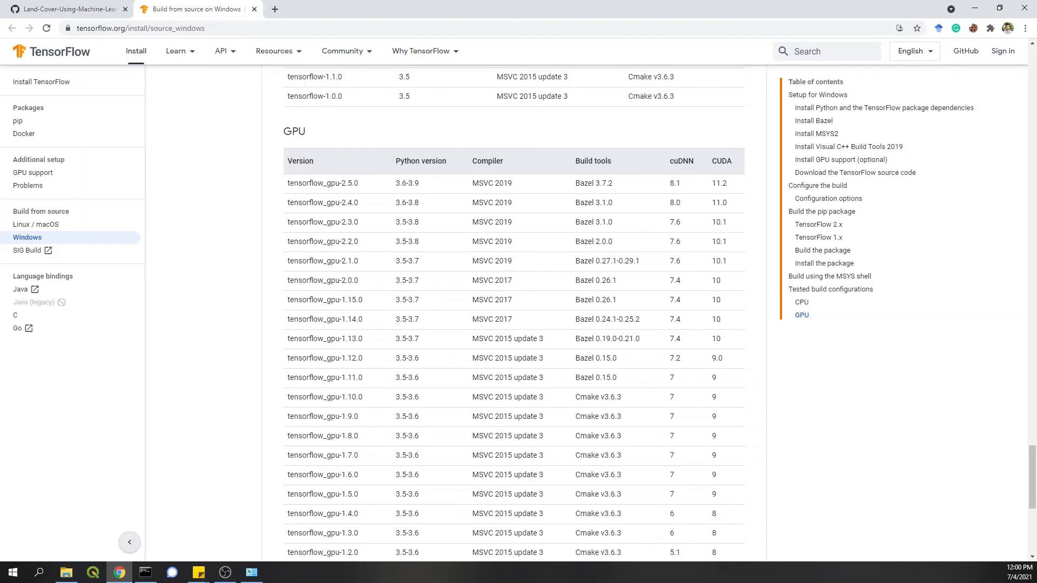
pyautogui.doubleClick(673, 280)
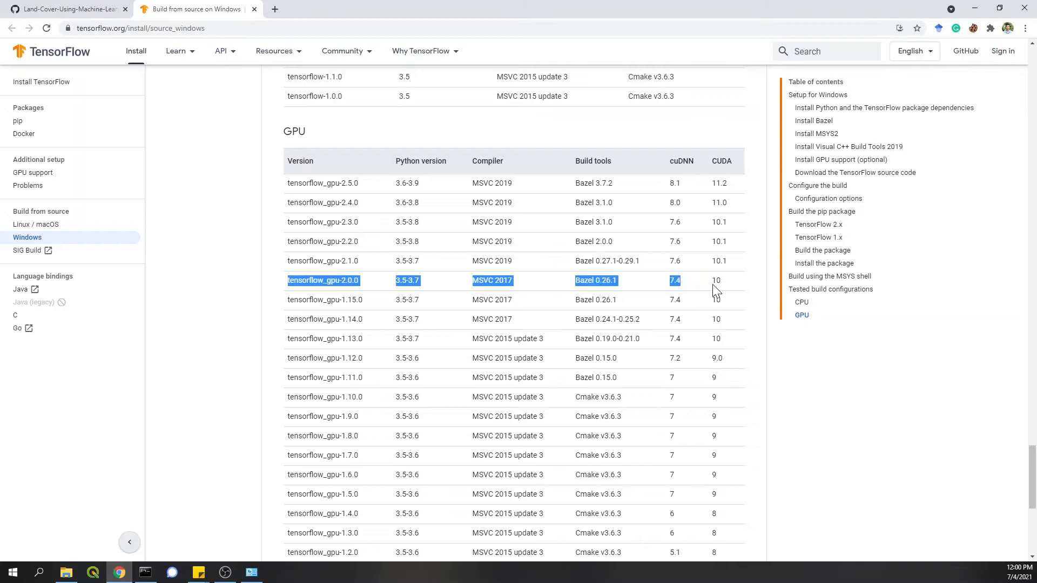
pyautogui.scroll(-3)
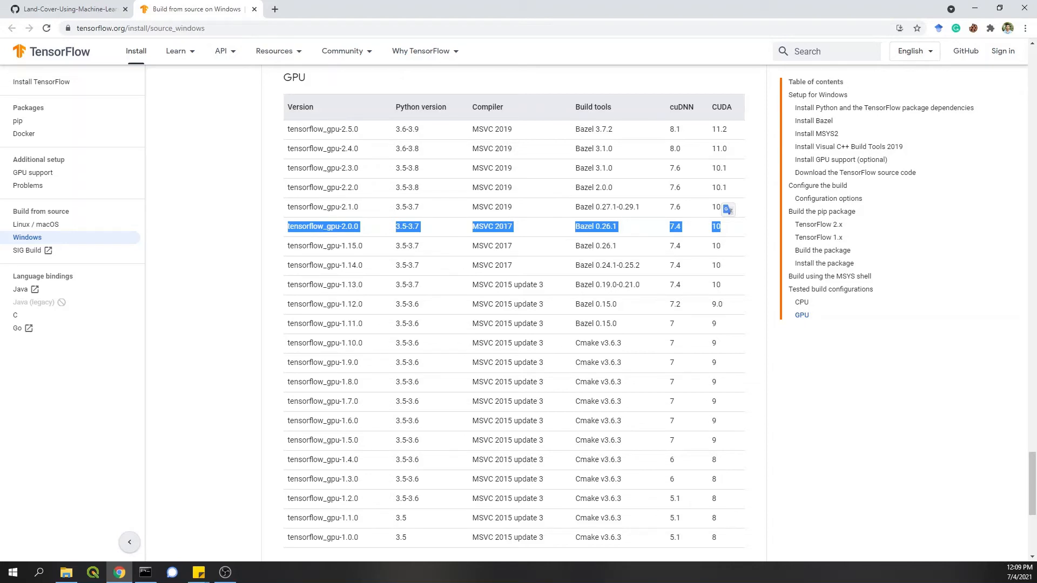
pyautogui.click(66, 8)
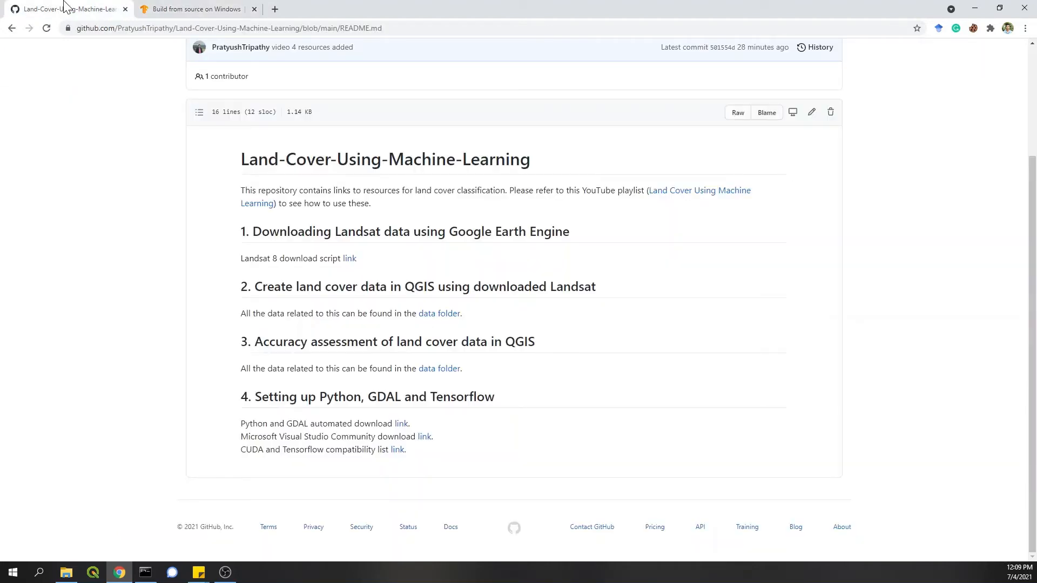
# Step: Open Visual Studio older downloads in a new tab and download Visual Studio Community 2017 (15.9)
pyautogui.rightClick(424, 437)
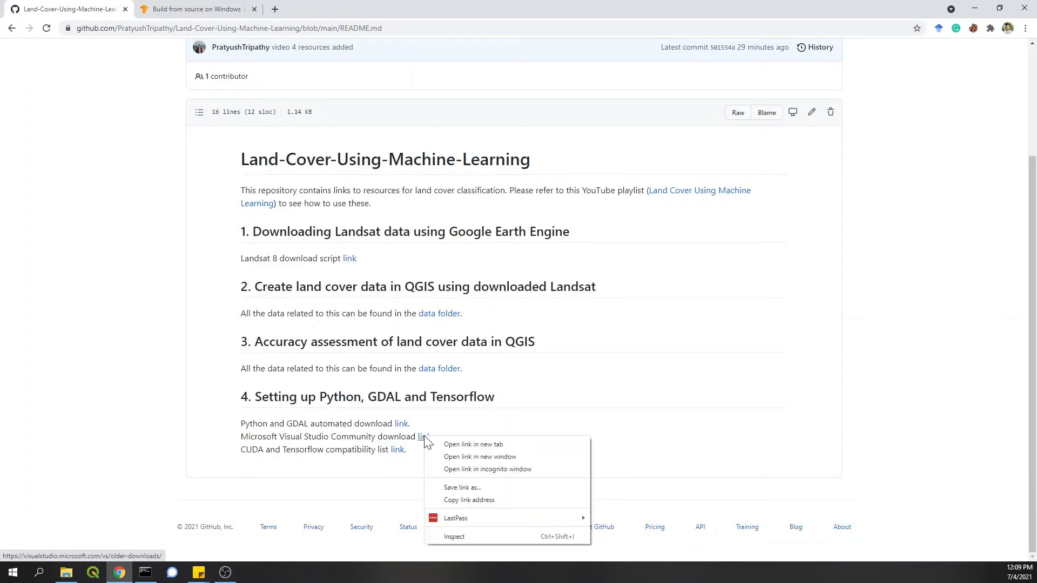
pyautogui.click(474, 444)
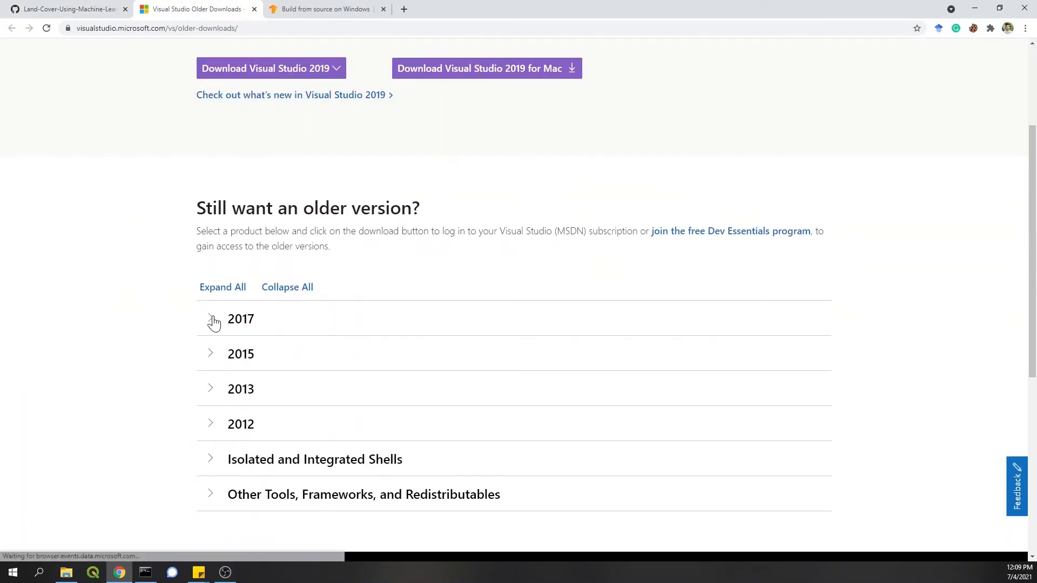
pyautogui.click(210, 319)
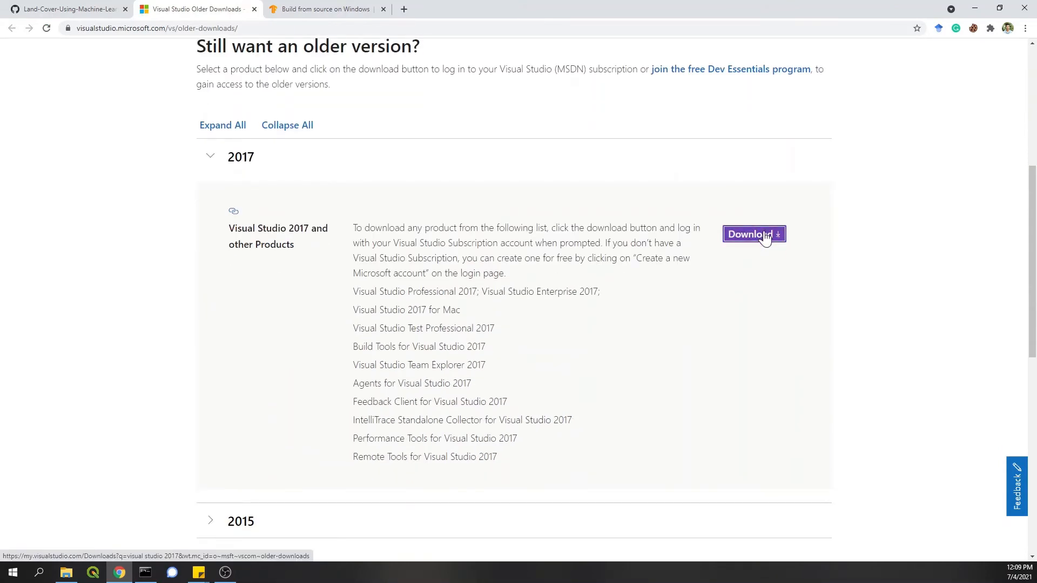
pyautogui.click(753, 233)
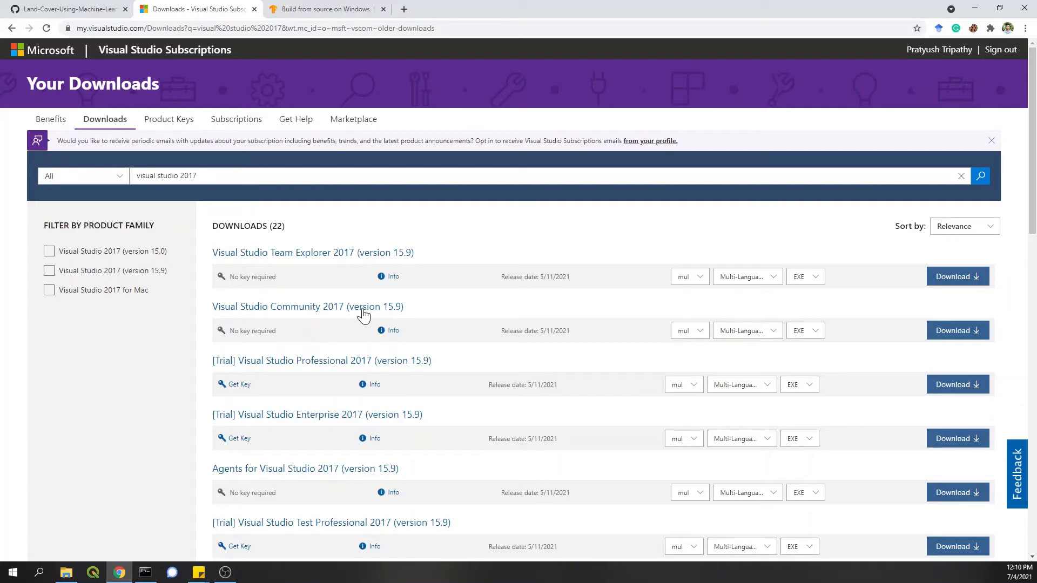
pyautogui.click(957, 331)
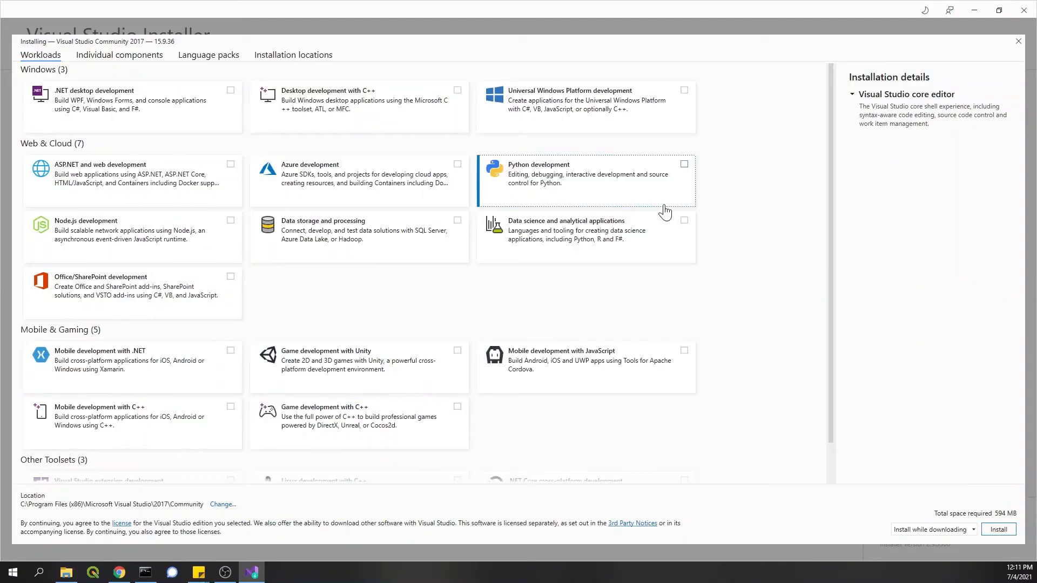
pyautogui.moveTo(74, 15)
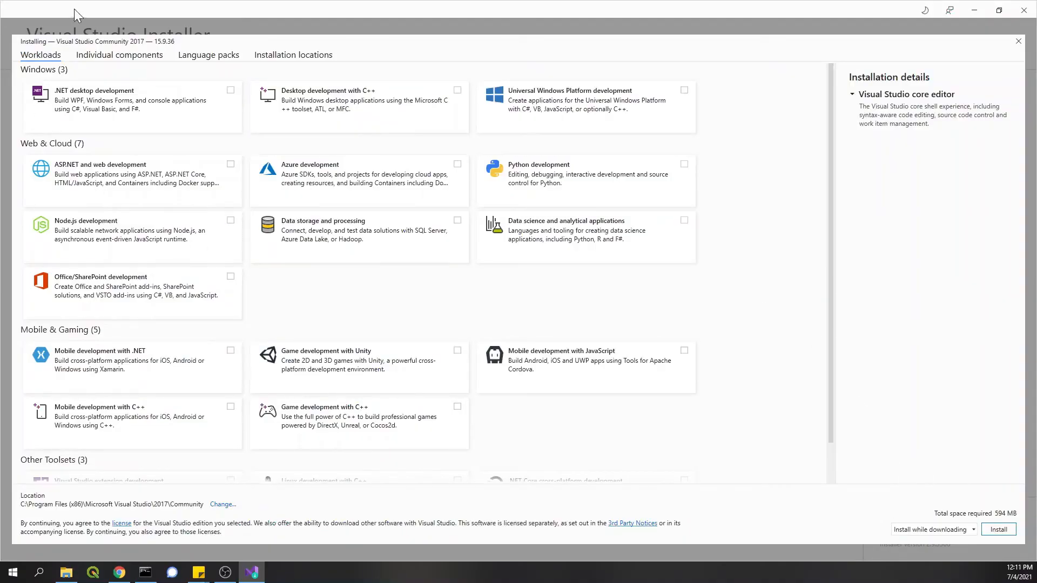
# Step: Install Visual Studio Community 2017 with no workloads, accepting the continue-without-workloads prompt
pyautogui.click(119, 55)
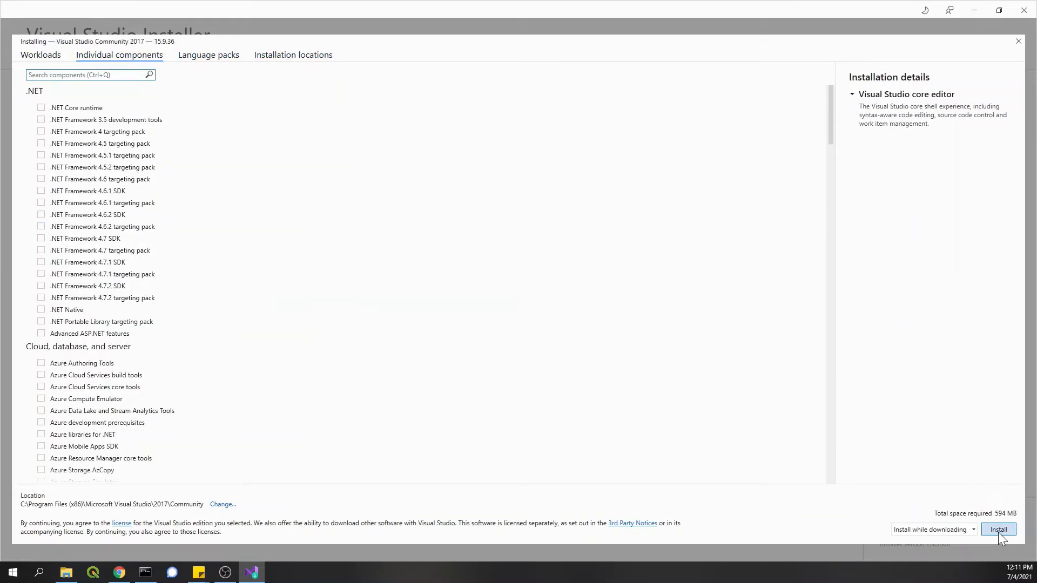
pyautogui.click(998, 529)
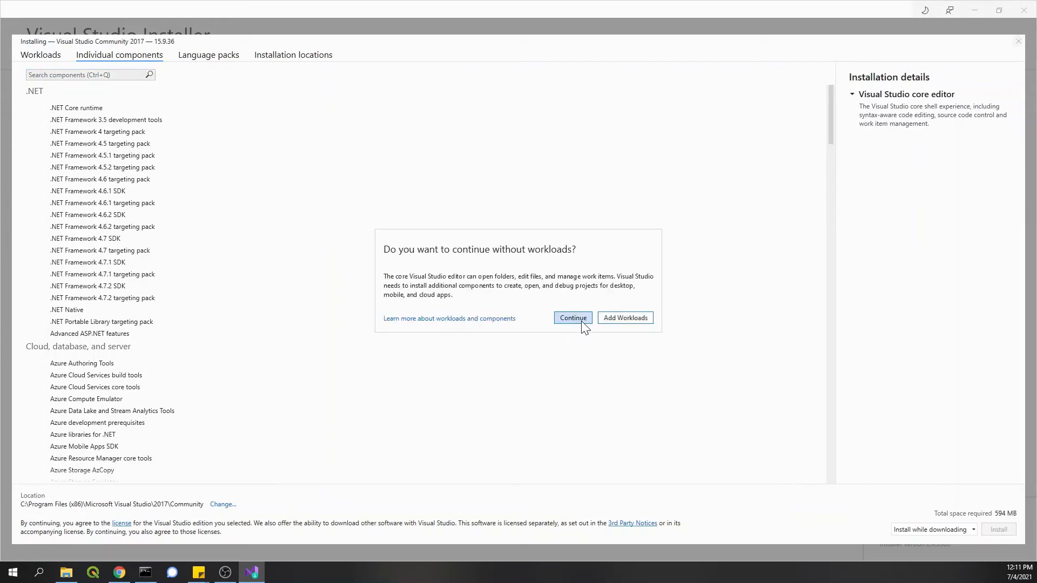
pyautogui.click(572, 318)
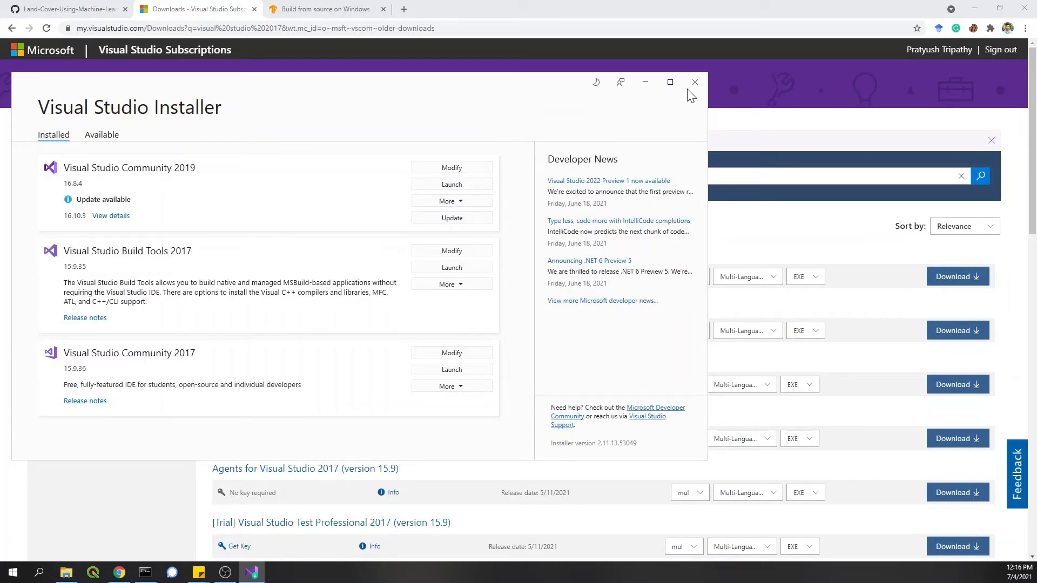
# Step: Close the Visual Studio tab and open the CUDA Toolkit 10.0 Archive via 'download cuda 10'
pyautogui.click(695, 82)
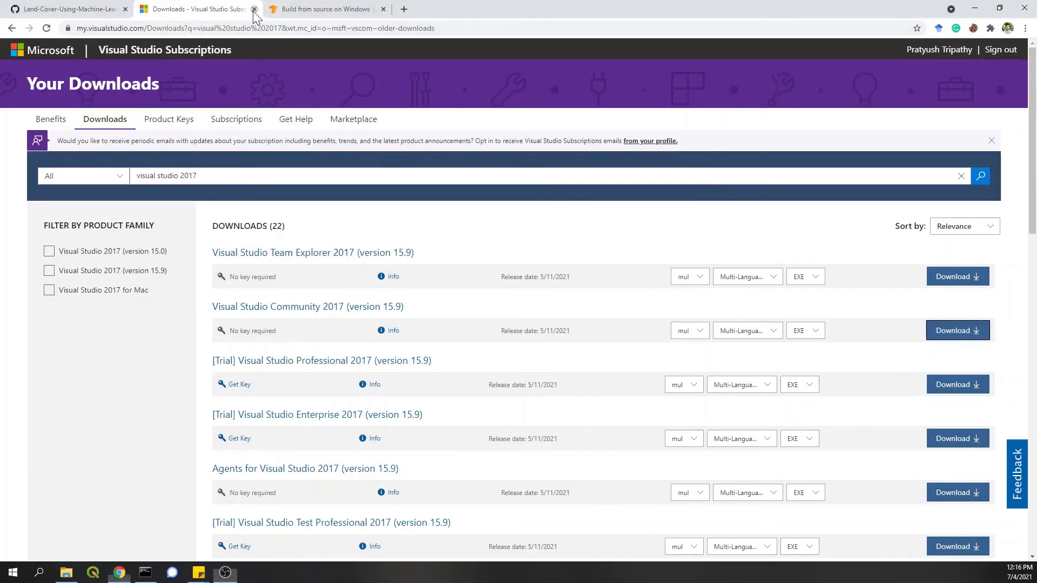
pyautogui.click(254, 9)
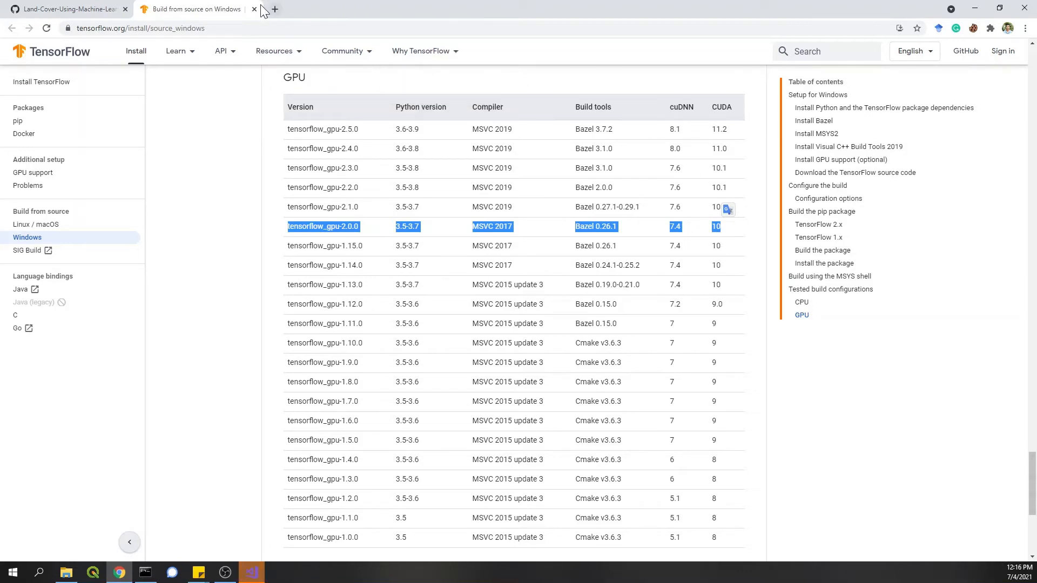
pyautogui.click(266, 8)
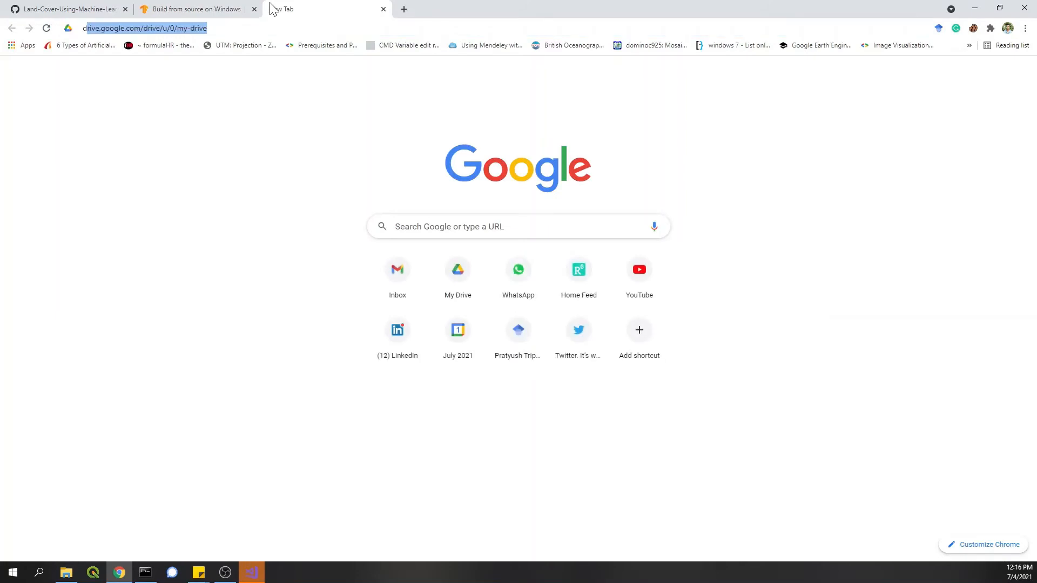
pyautogui.write('download cuda 10')
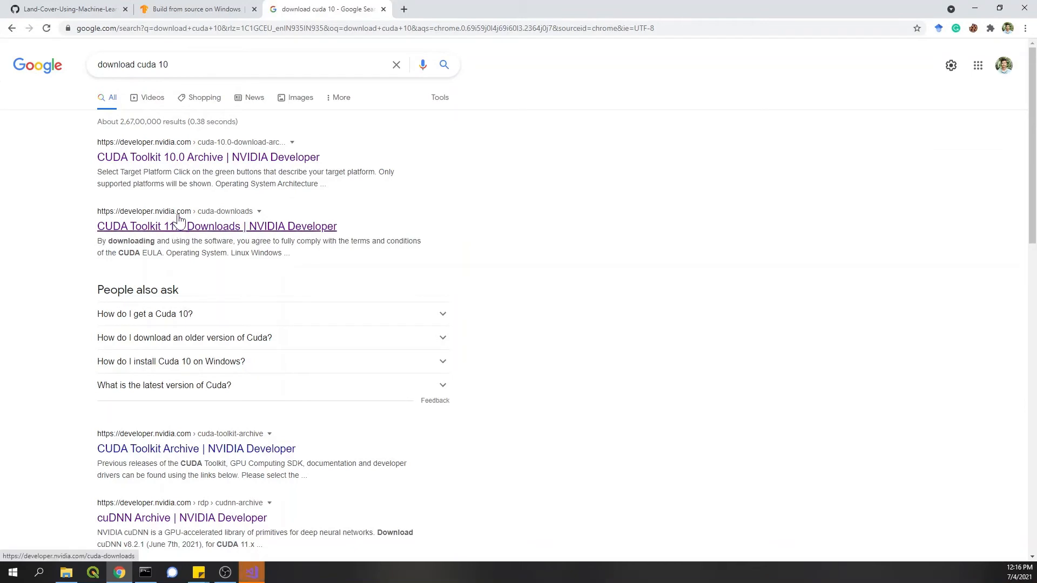
pyautogui.click(207, 157)
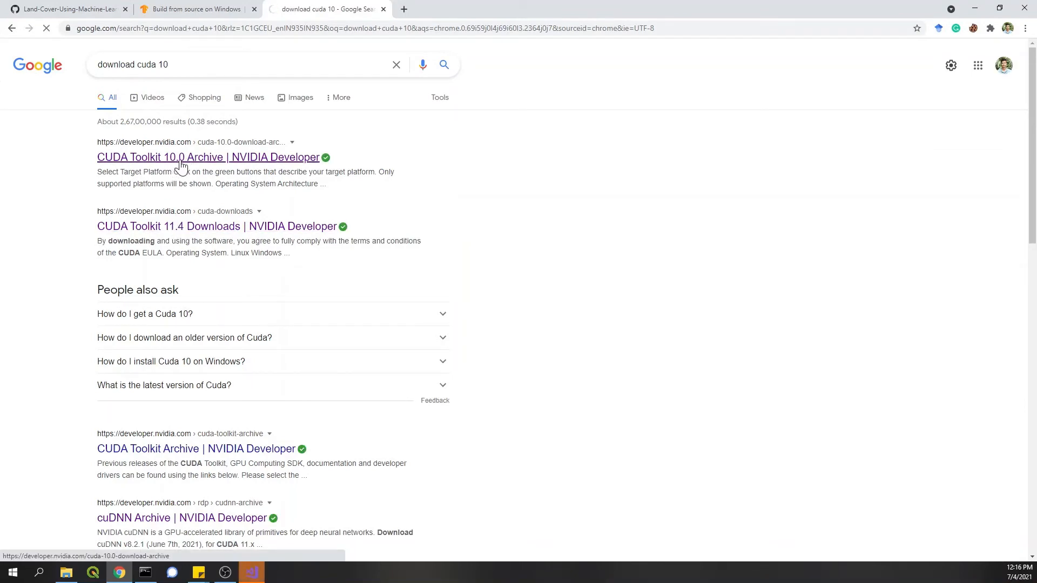
pyautogui.click(208, 157)
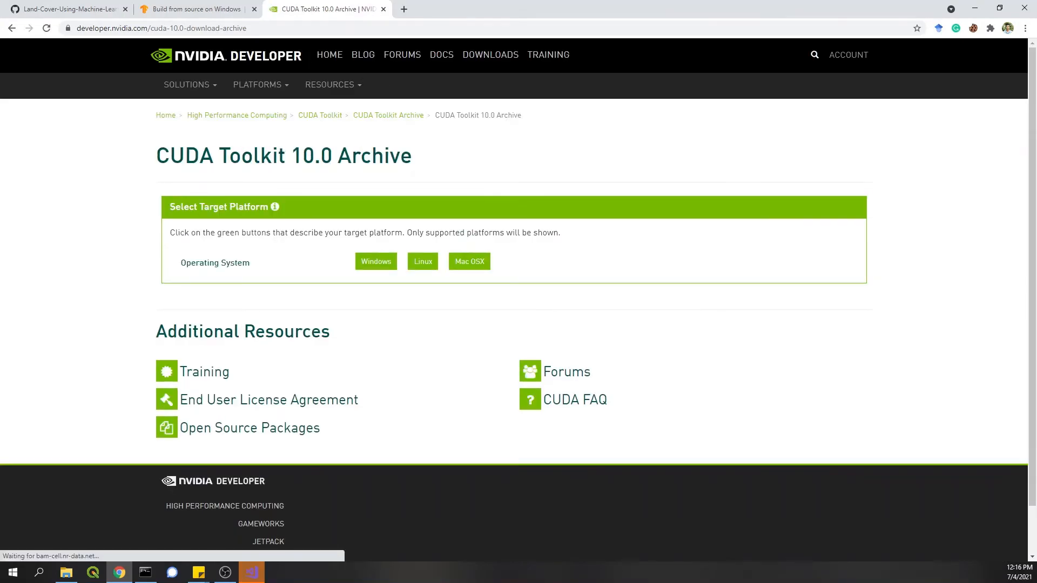
# Step: Download the 2.1 GB CUDA 10.0 local exe installer for Windows 10 x86_64
pyautogui.scroll(-3)
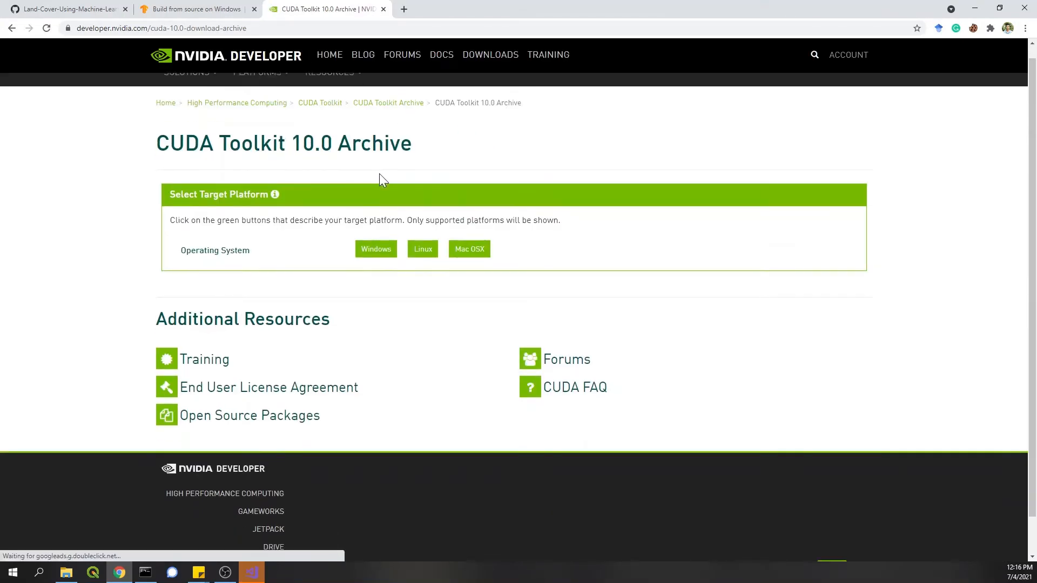
pyautogui.click(376, 249)
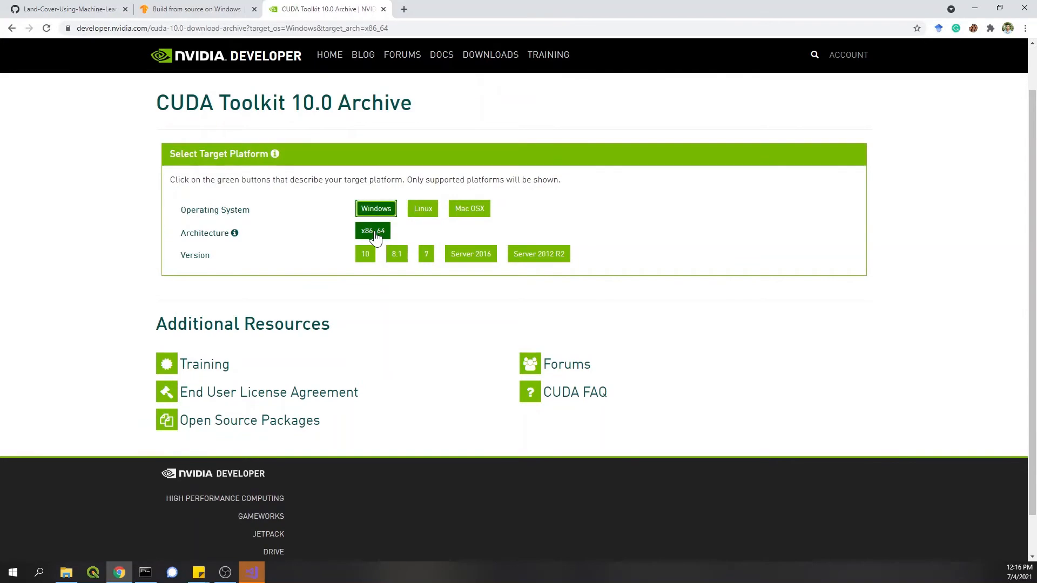
pyautogui.click(365, 253)
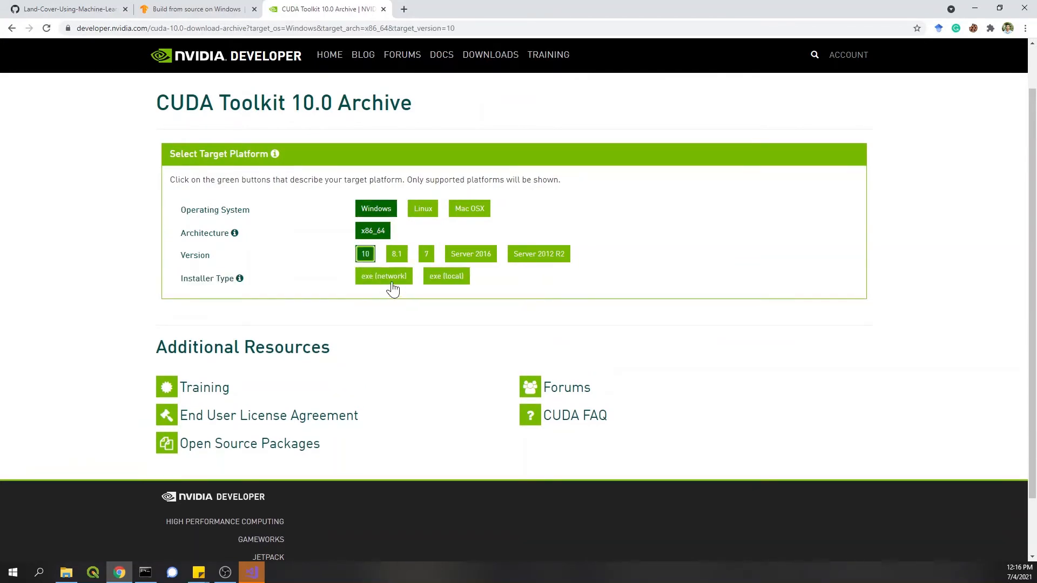
pyautogui.click(446, 276)
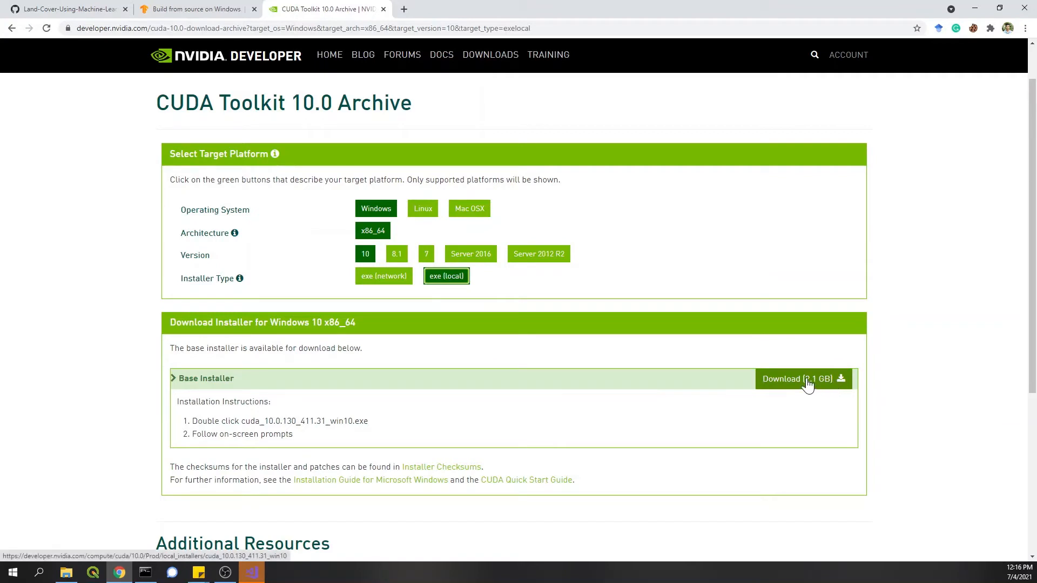
pyautogui.click(804, 378)
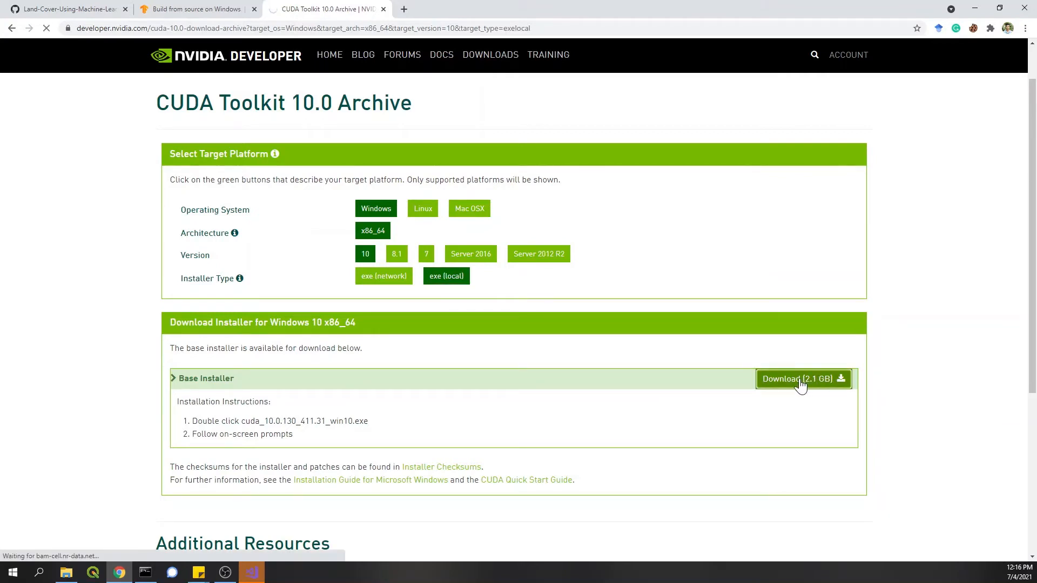
pyautogui.click(803, 378)
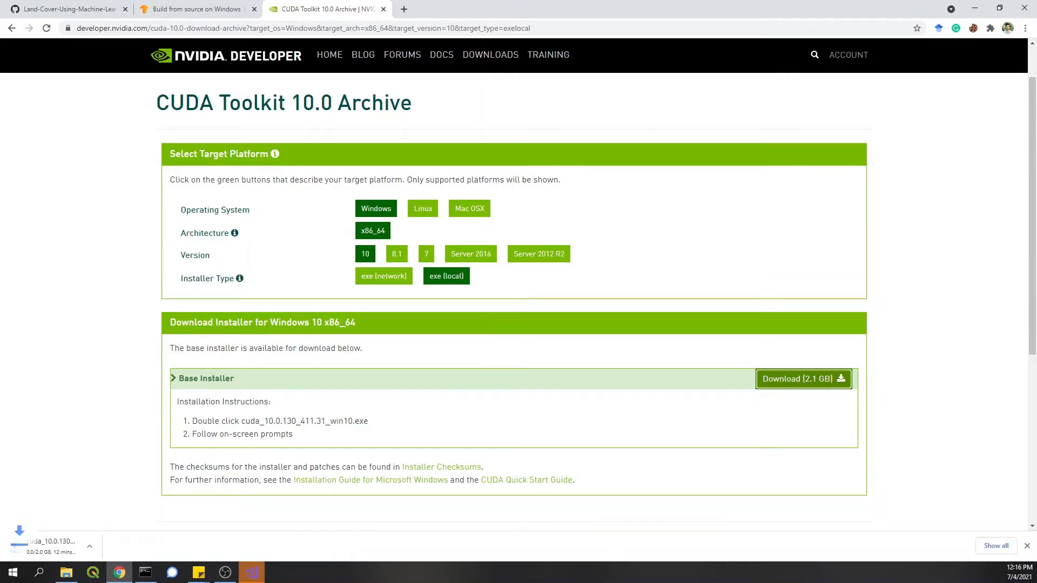
pyautogui.click(115, 546)
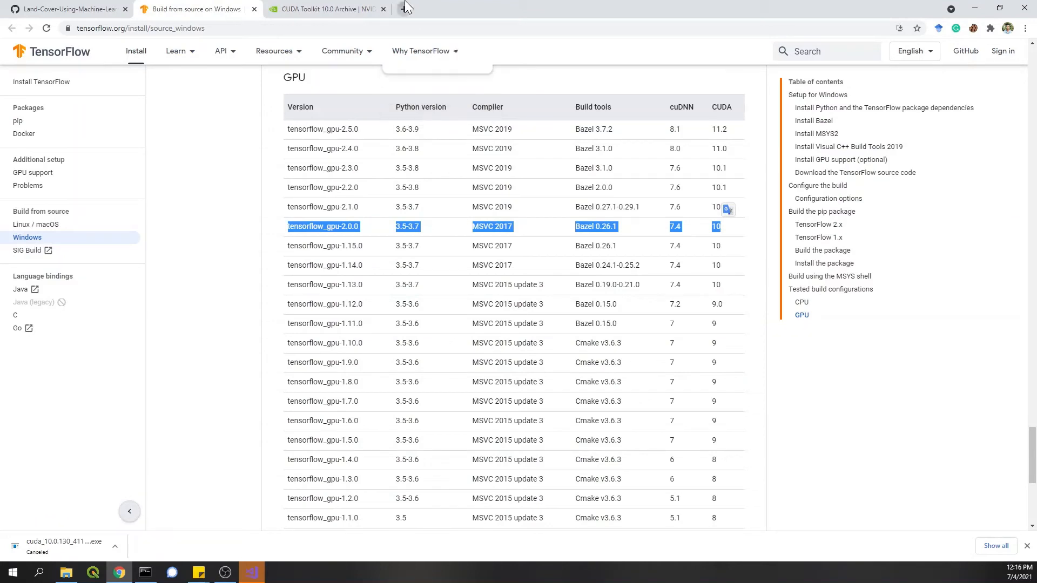
# Step: Search 'download cudnn 7.4' in a new tab and open the cuDNN Archive
pyautogui.click(532, 9)
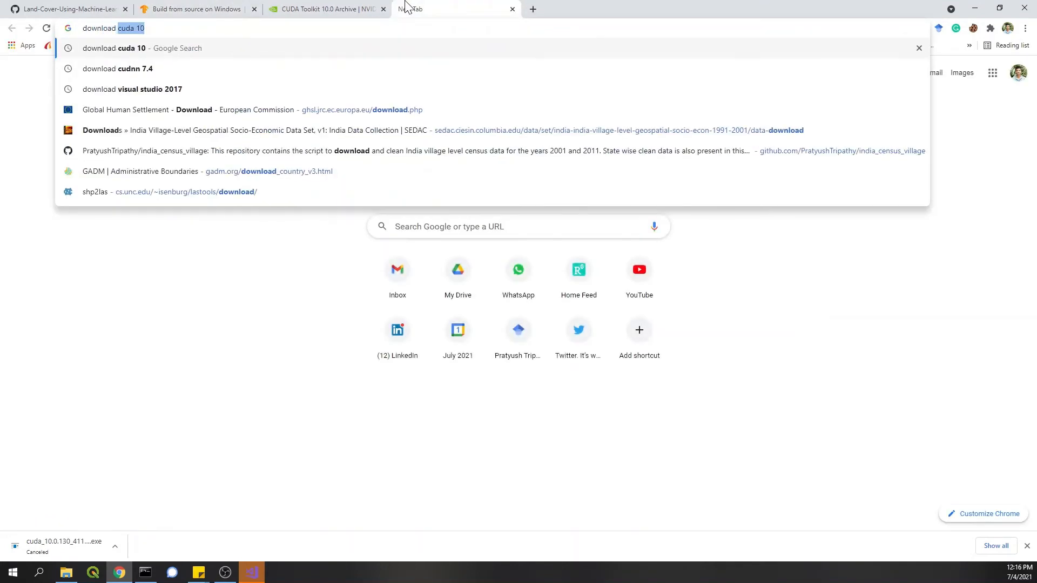
pyautogui.click(118, 68)
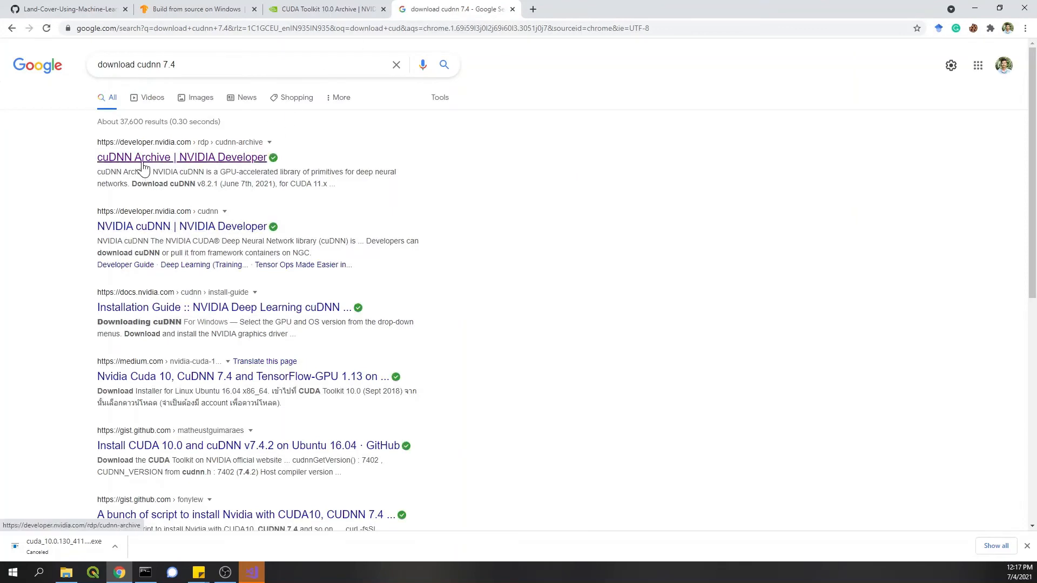
pyautogui.click(182, 157)
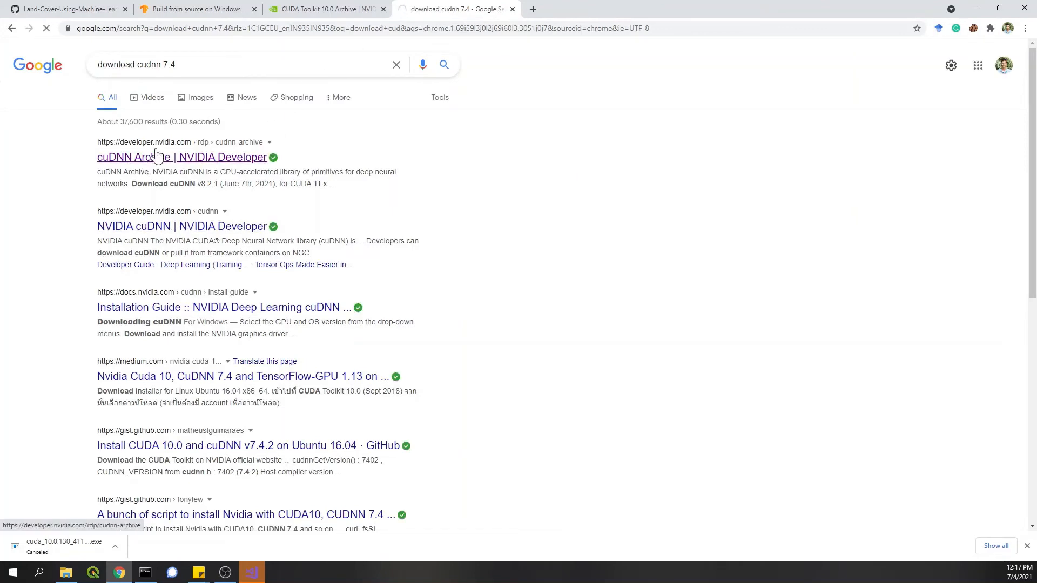
pyautogui.click(182, 157)
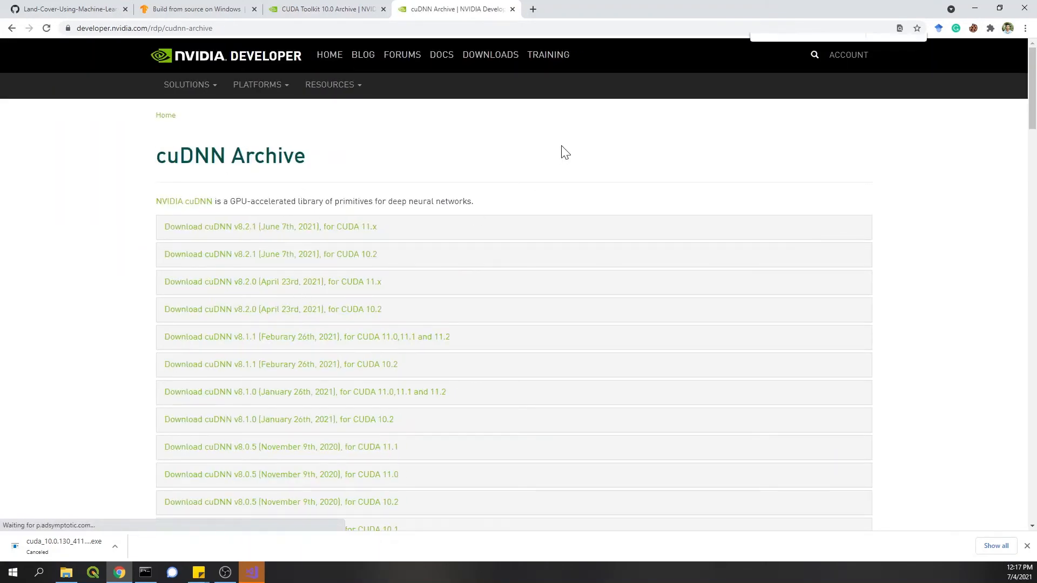
# Step: Find cuDNN v7.4.2 for CUDA 10.0 and request its Windows 10 library, reaching the membership page
pyautogui.write('v7.4')
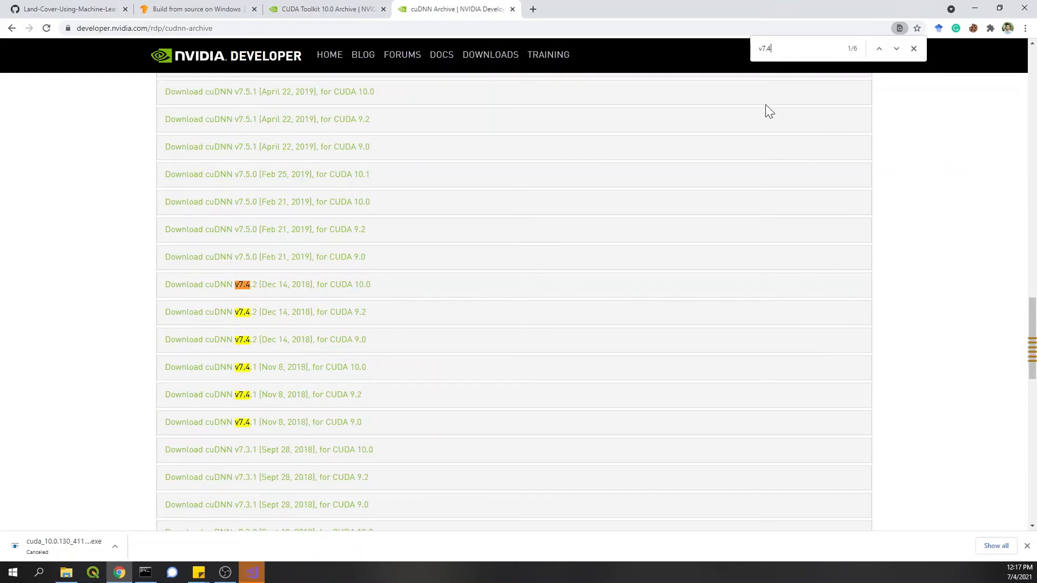
pyautogui.moveTo(278, 427)
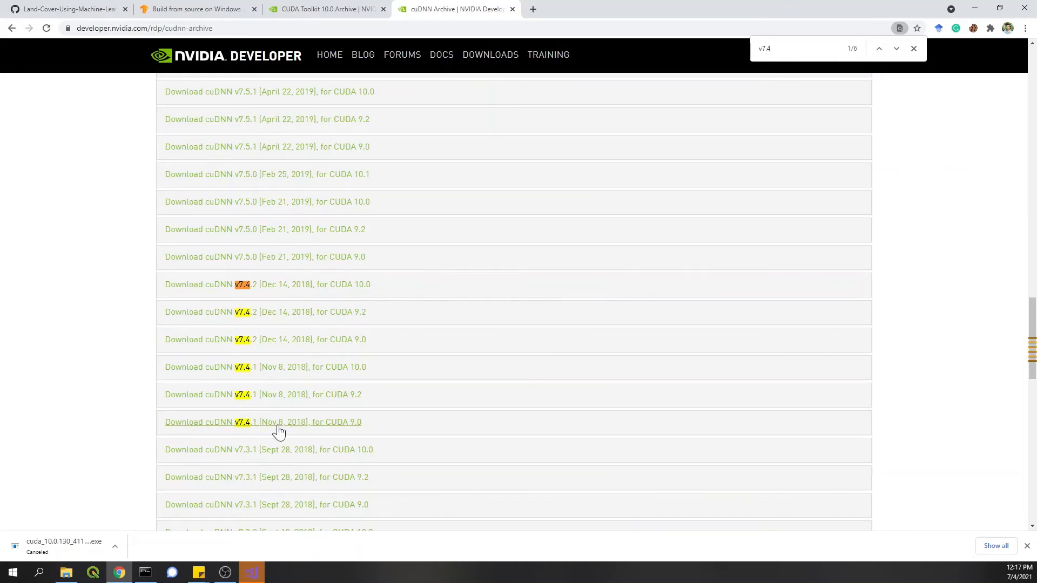
pyautogui.moveTo(357, 369)
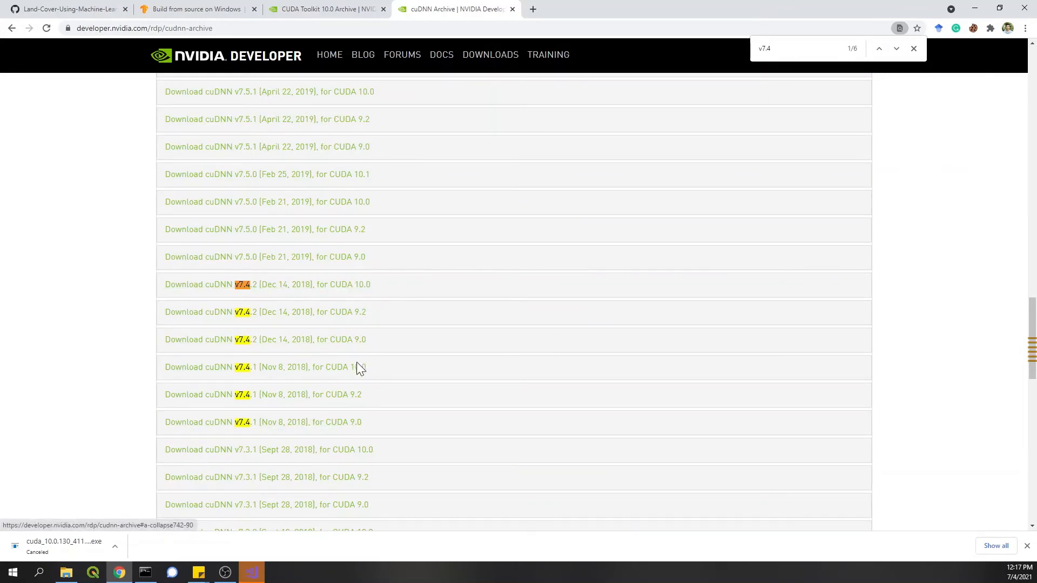
pyautogui.moveTo(254, 375)
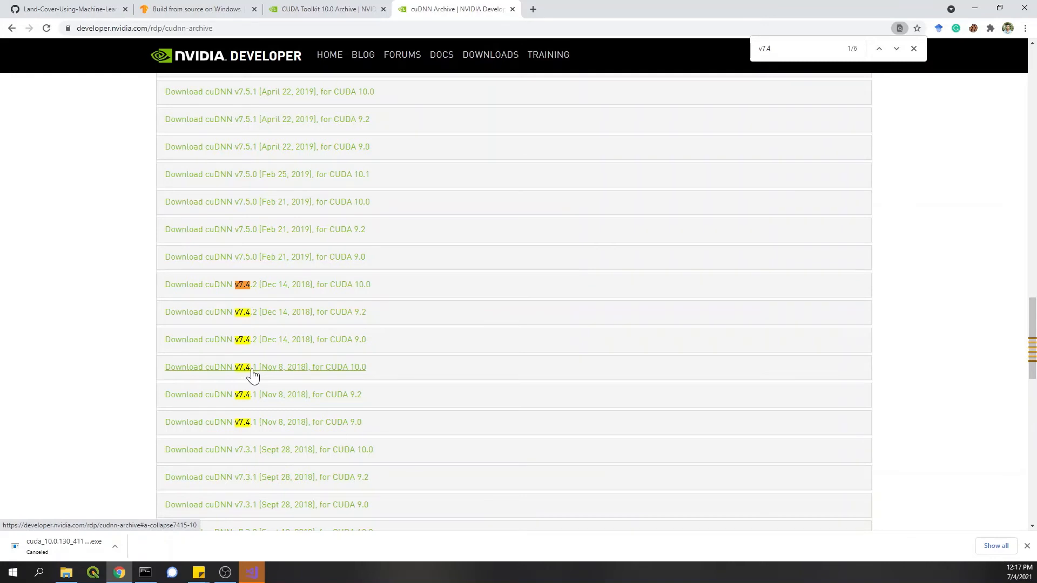
pyautogui.click(268, 285)
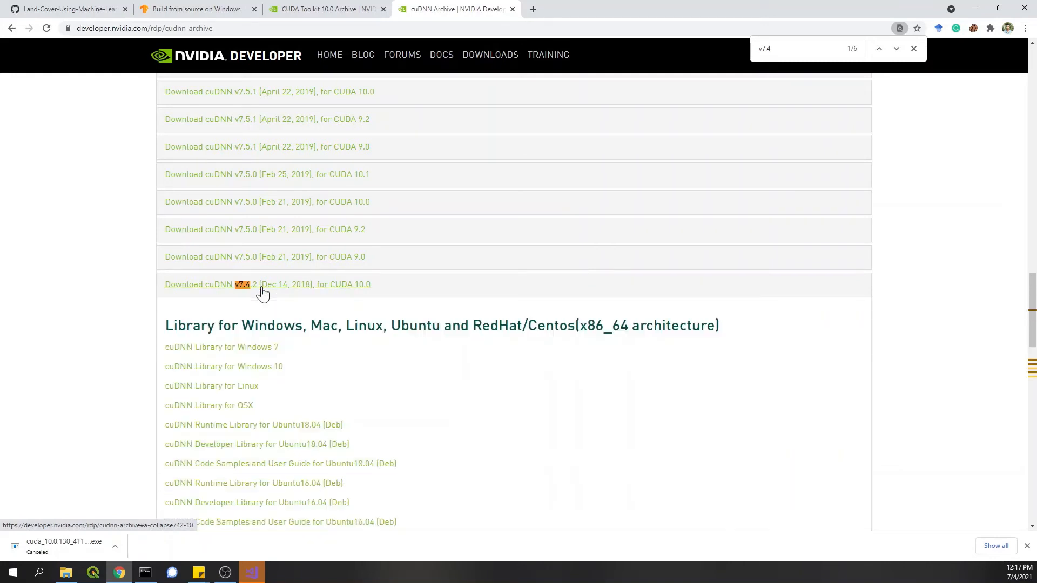
pyautogui.scroll(-3)
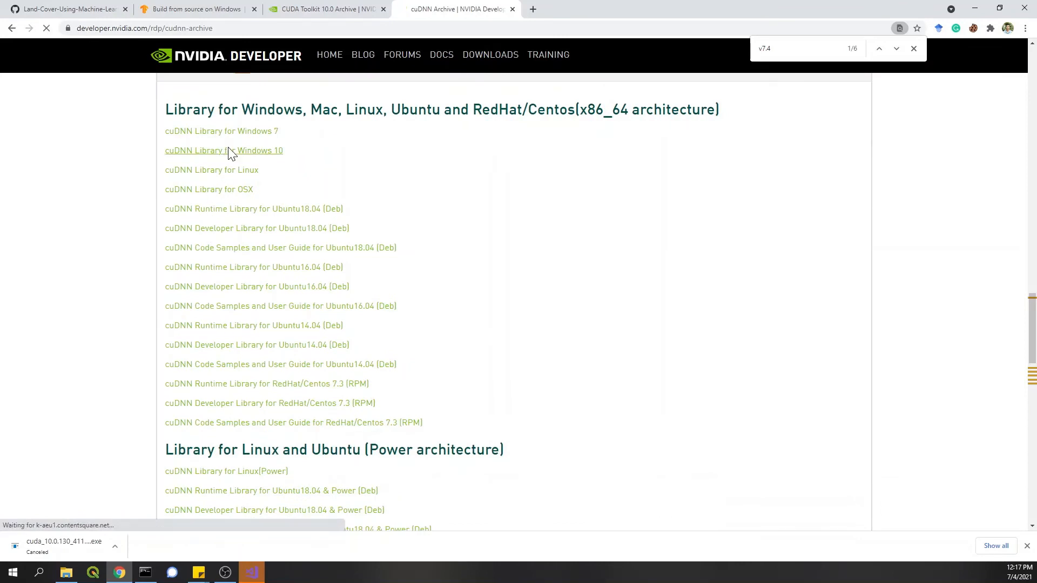
pyautogui.click(224, 151)
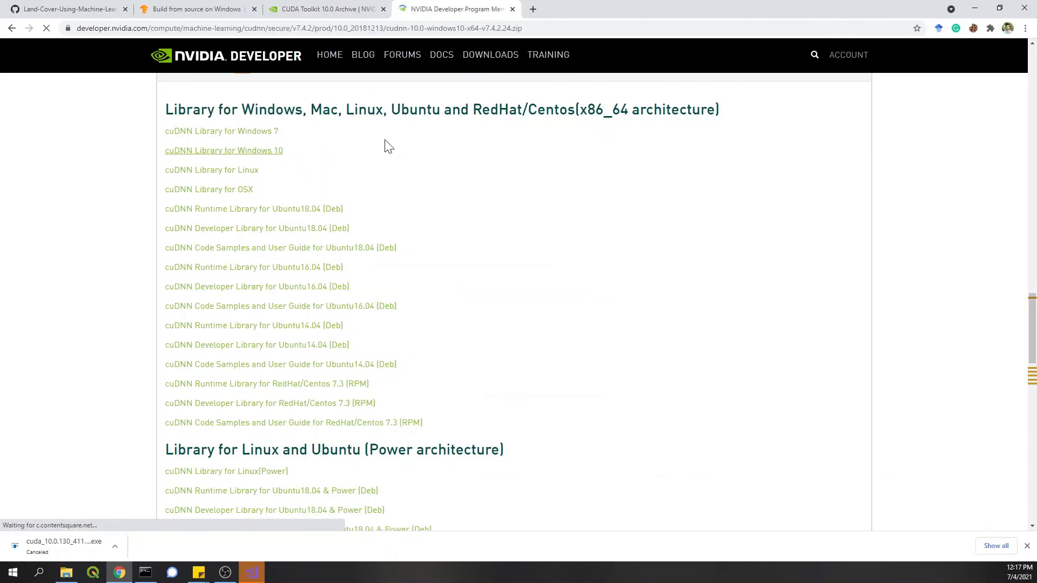
pyautogui.click(224, 150)
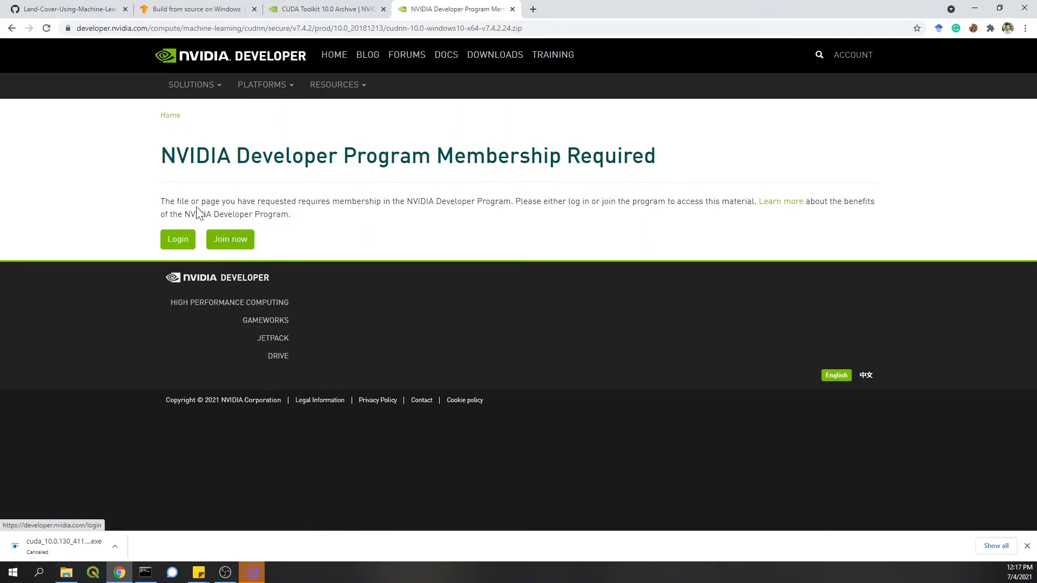
pyautogui.moveTo(235, 251)
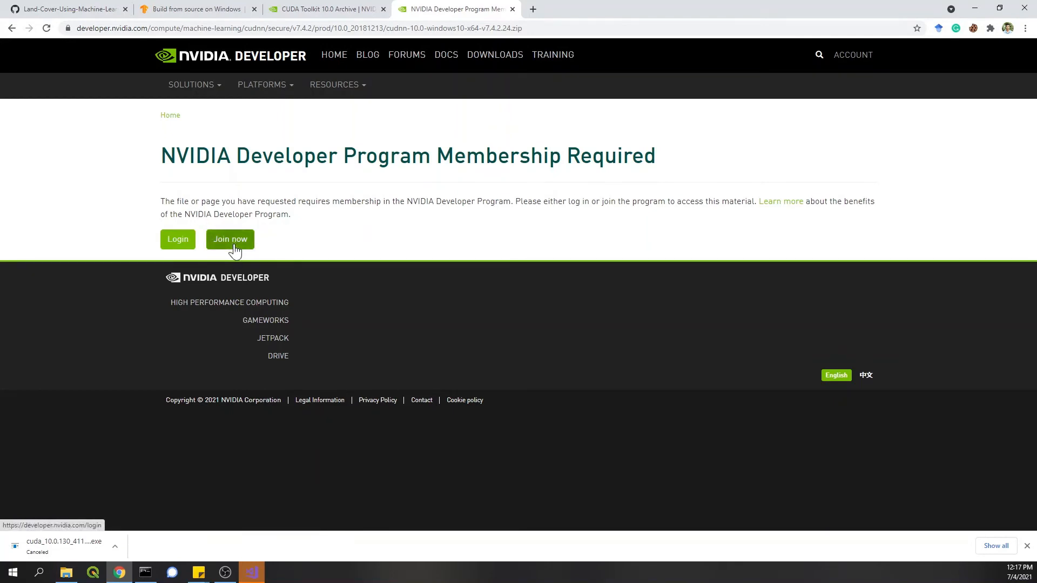
pyautogui.moveTo(178, 248)
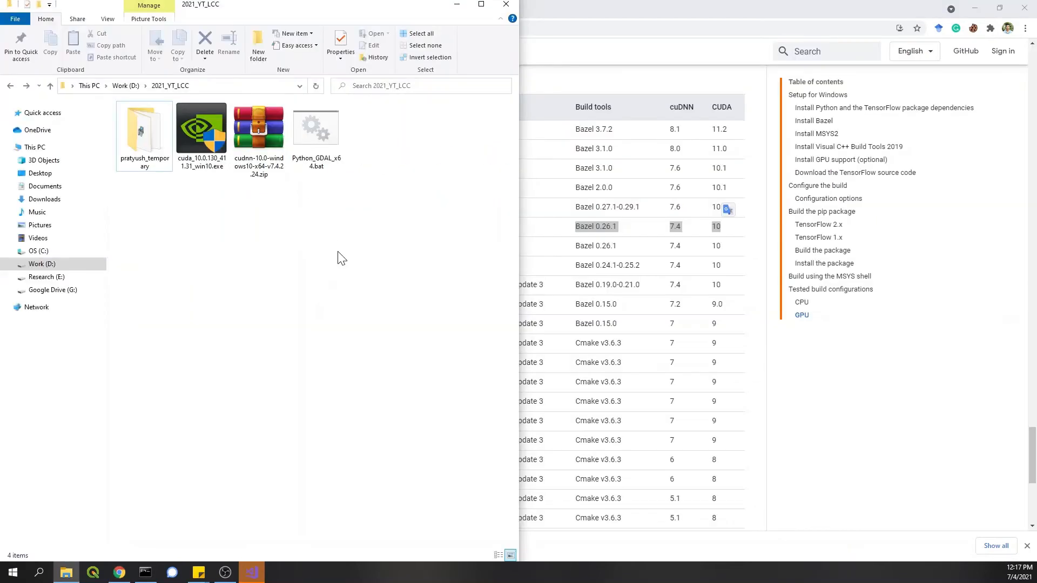
pyautogui.moveTo(227, 180)
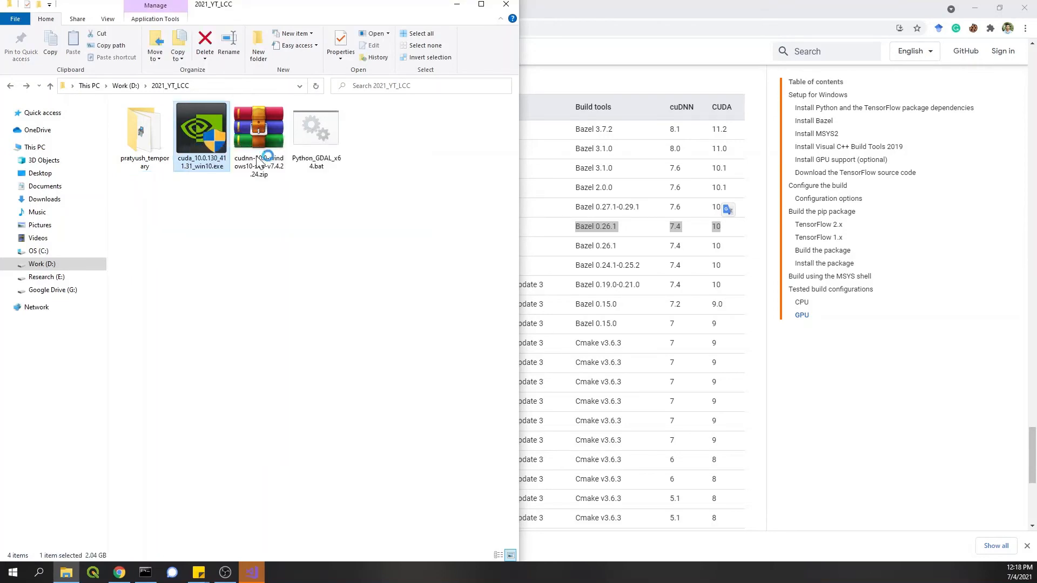
# Step: Run the CUDA 10.0 installer with Express options and close it when finished
pyautogui.doubleClick(201, 127)
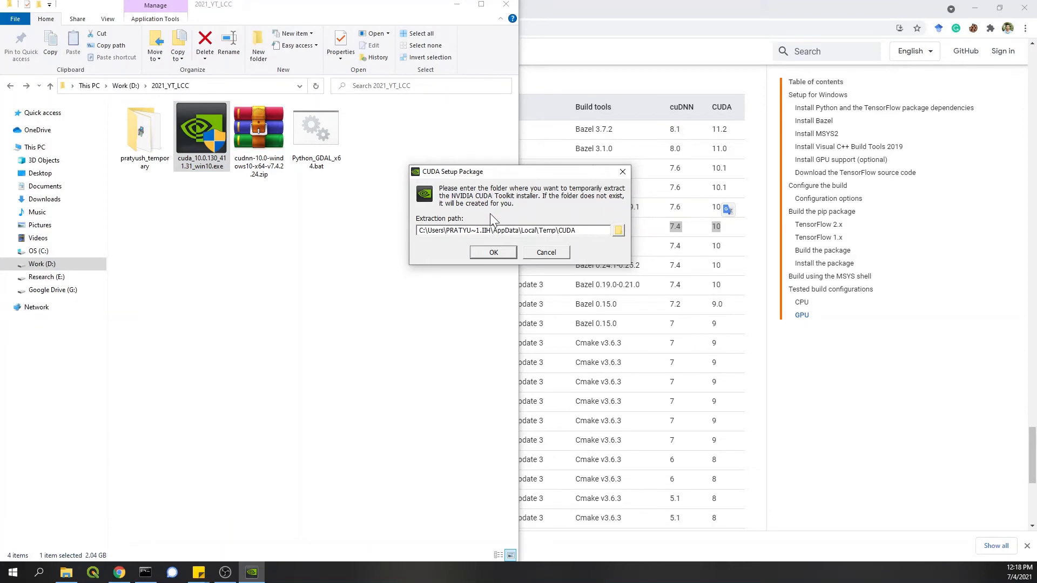
pyautogui.click(492, 252)
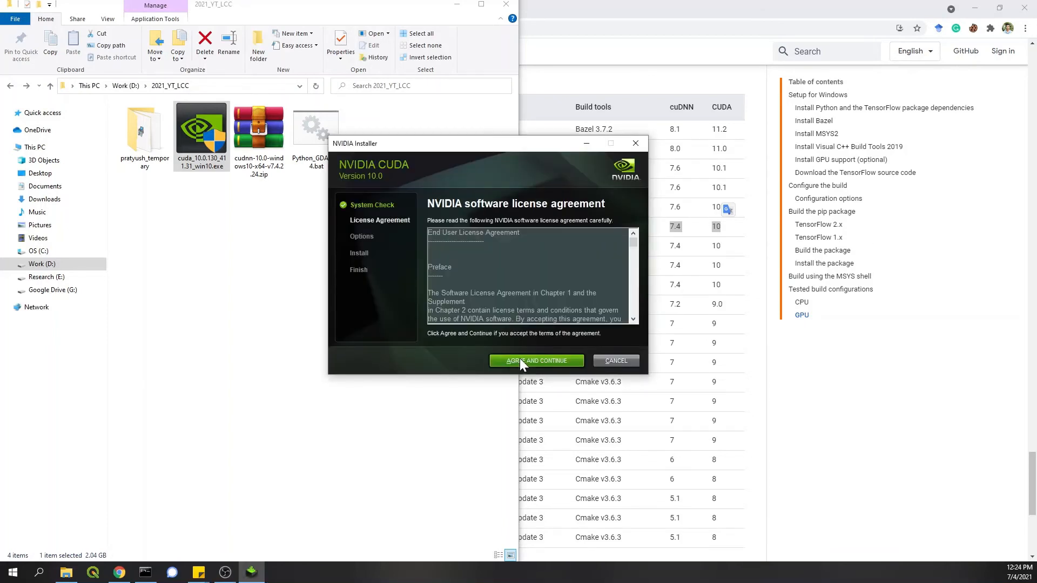
pyautogui.click(536, 360)
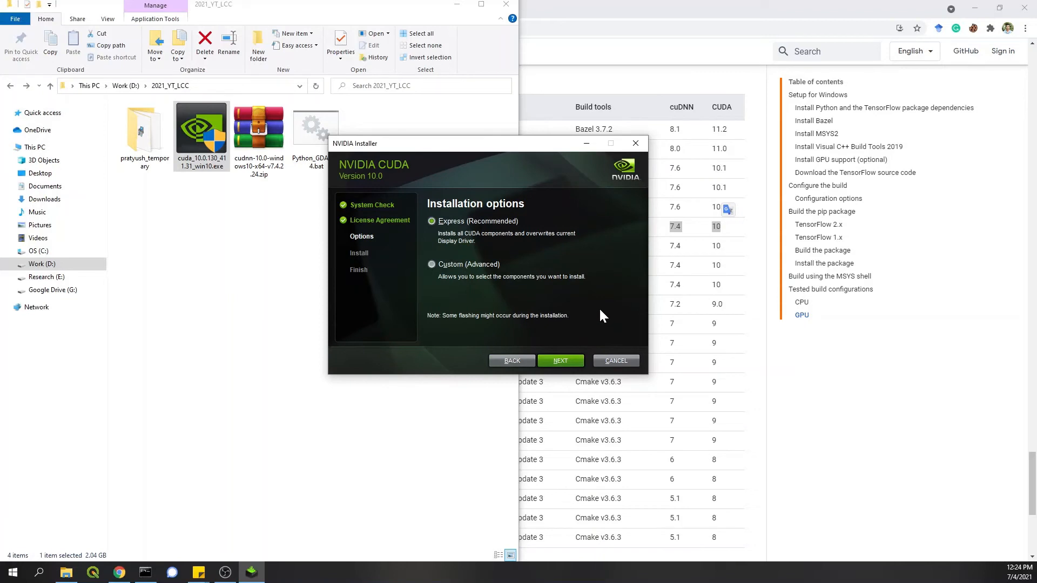
pyautogui.click(560, 361)
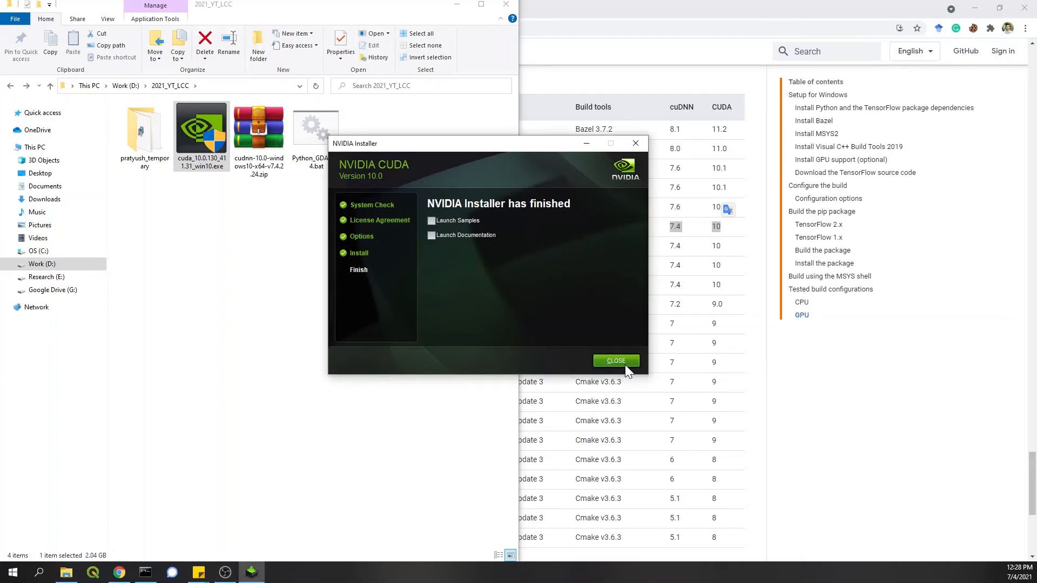
pyautogui.click(615, 361)
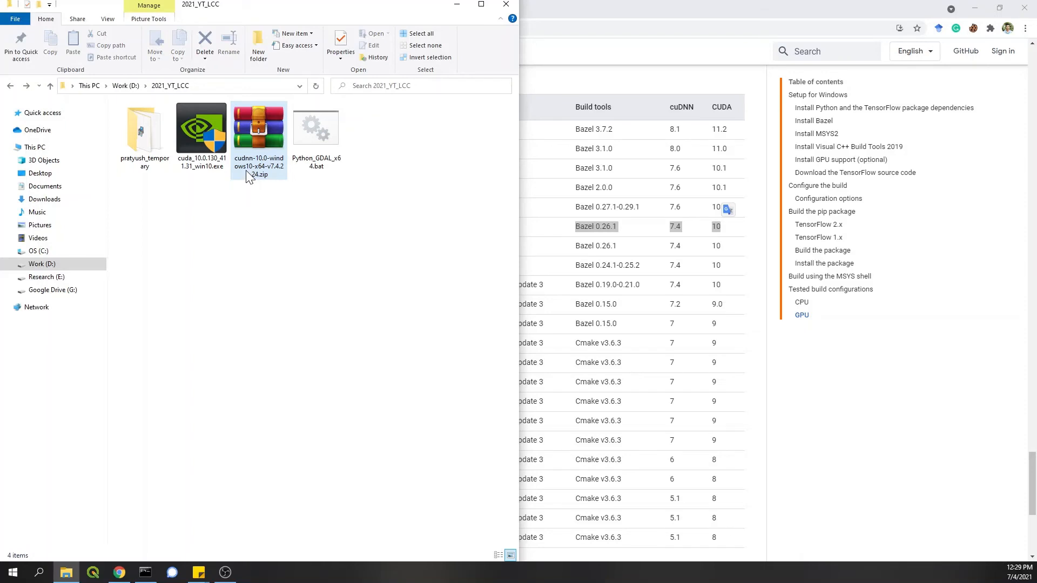
# Step: Open the cuDNN archive and browse to C:\Program Files\NVIDIA GPU Computing Toolkit\CUDA\v10.0
pyautogui.doubleClick(259, 126)
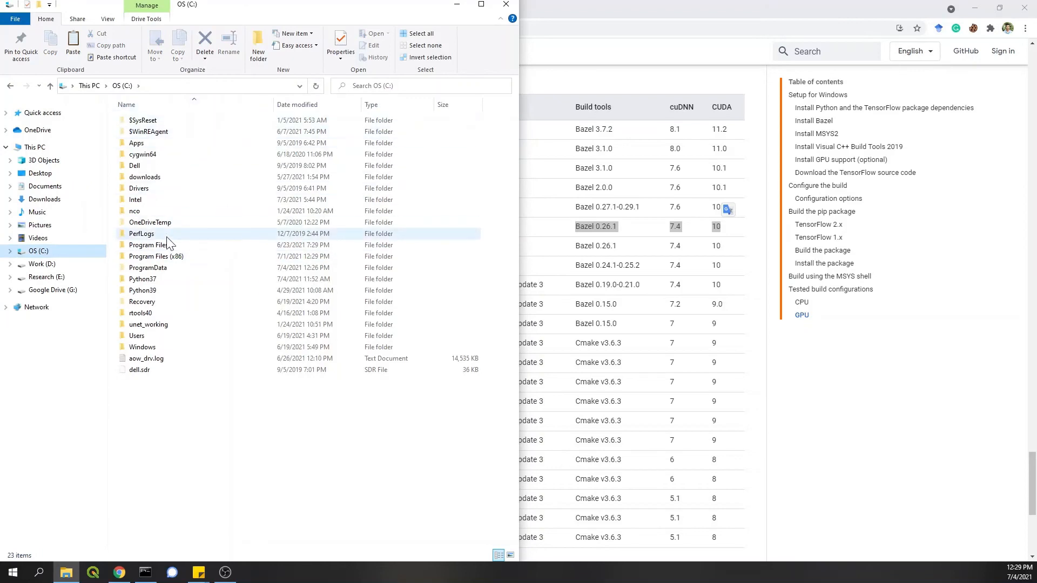
pyautogui.doubleClick(150, 256)
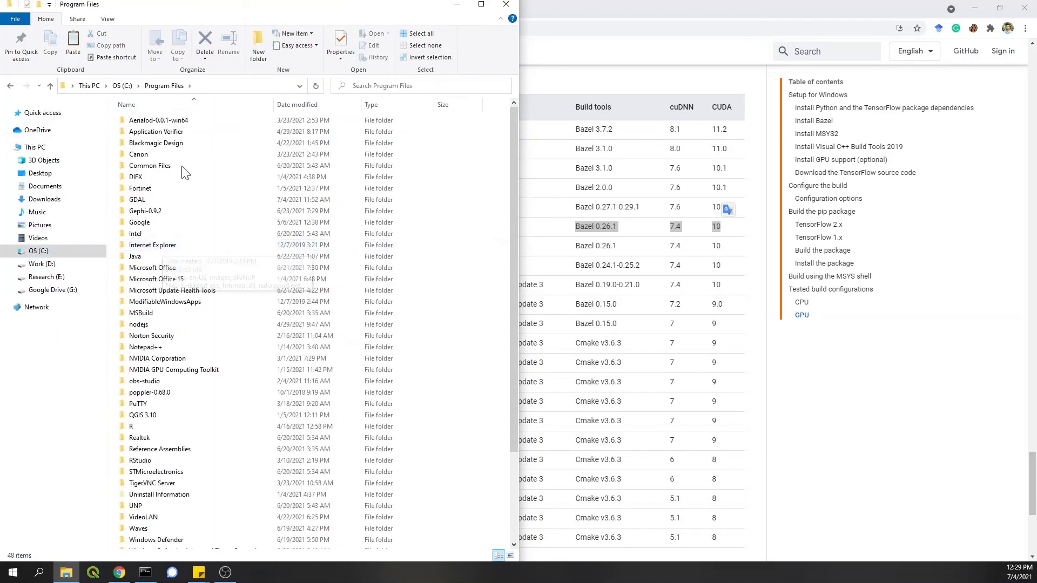
pyautogui.click(174, 369)
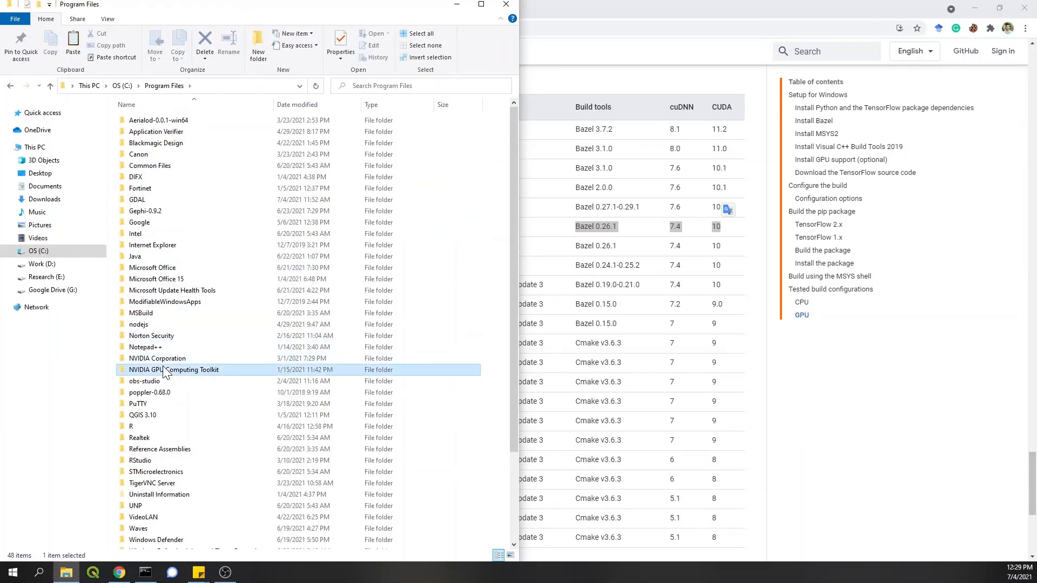
pyautogui.doubleClick(174, 369)
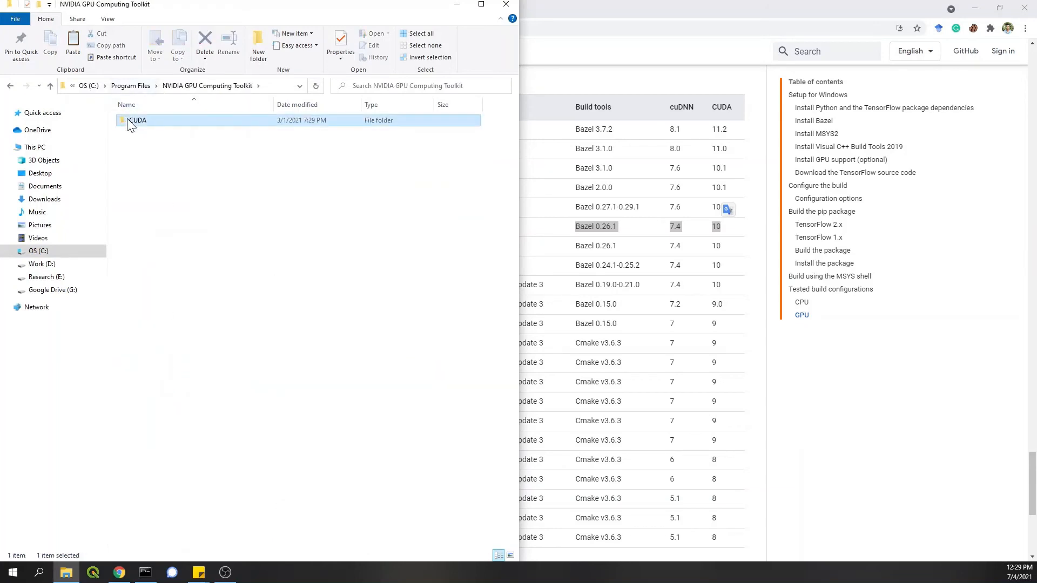
pyautogui.doubleClick(137, 120)
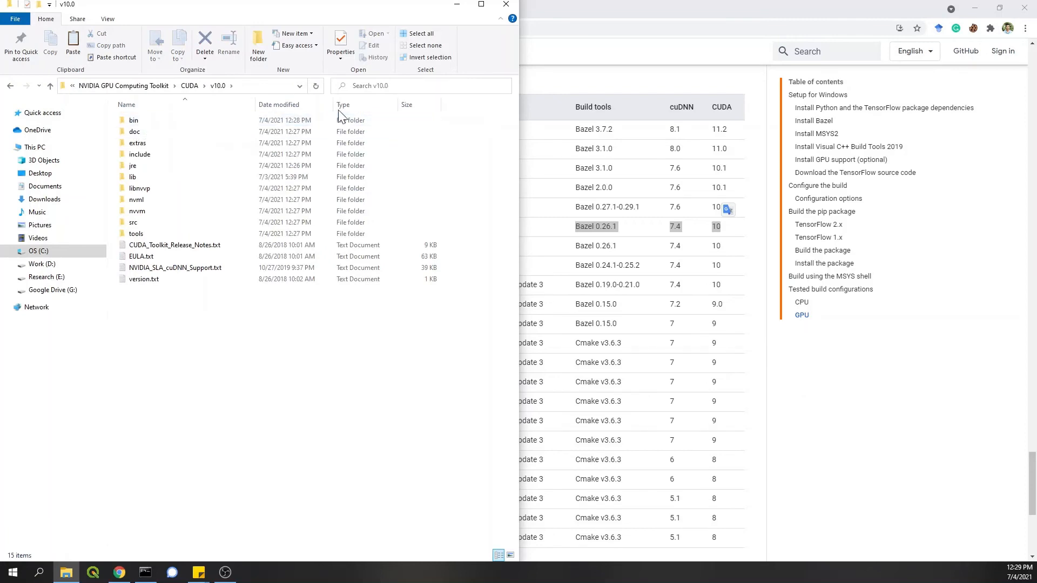
pyautogui.click(133, 120)
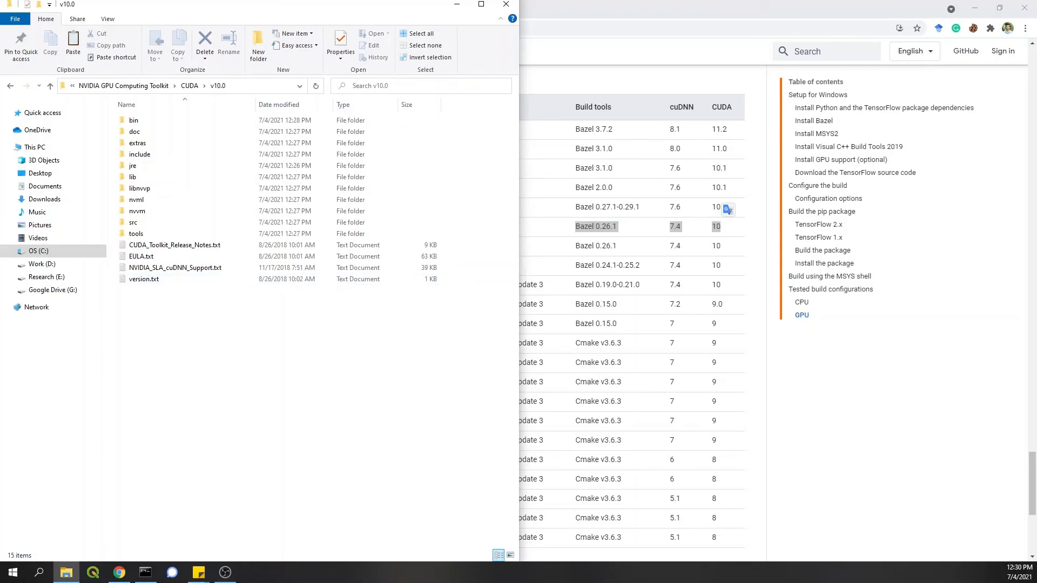
# Step: Follow the README's CUDA path link to TensorFlow's Windows setup section, then return to Explorer
pyautogui.click(118, 572)
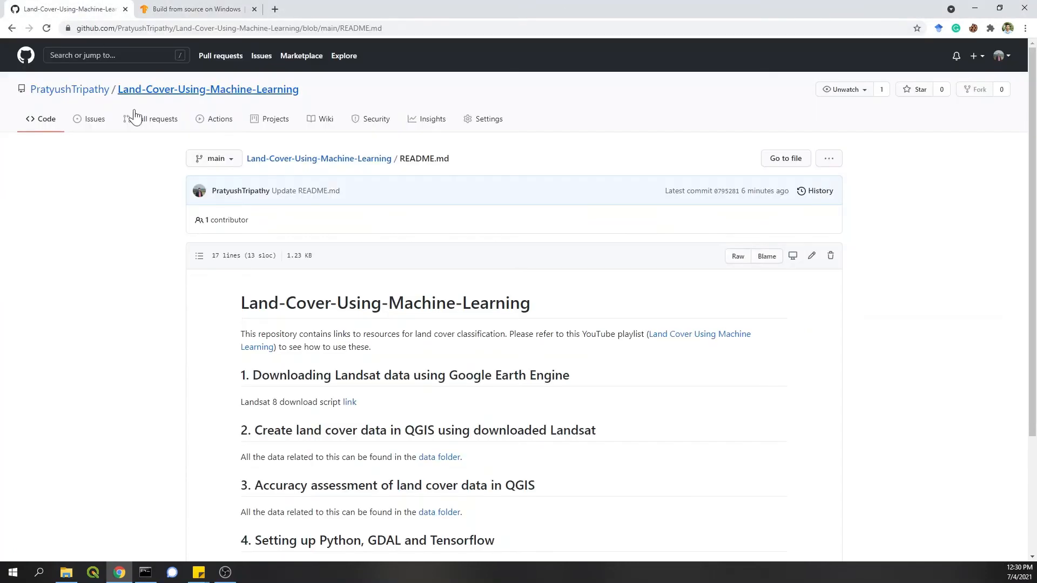
pyautogui.scroll(-3)
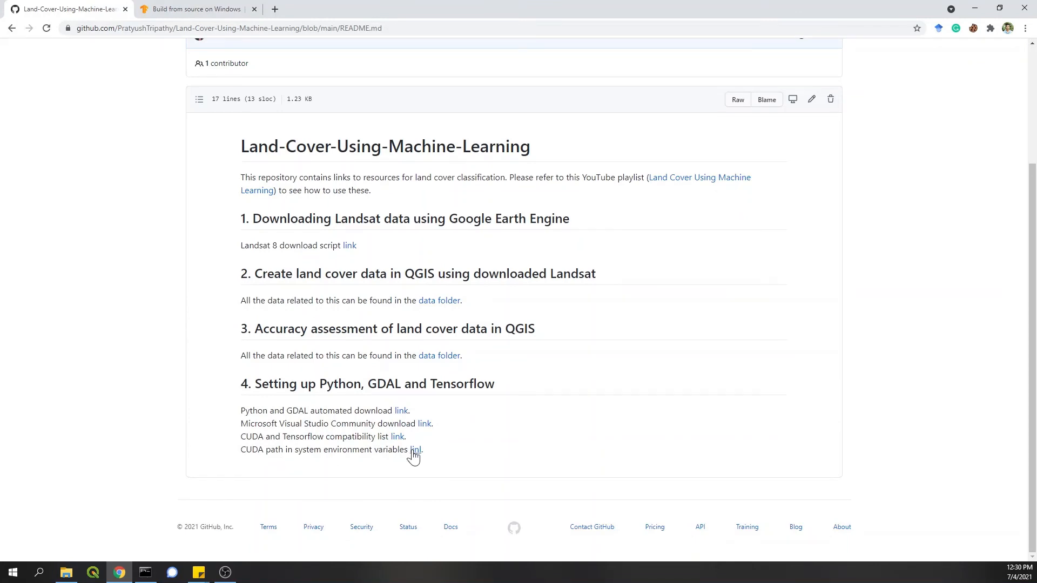
pyautogui.click(398, 437)
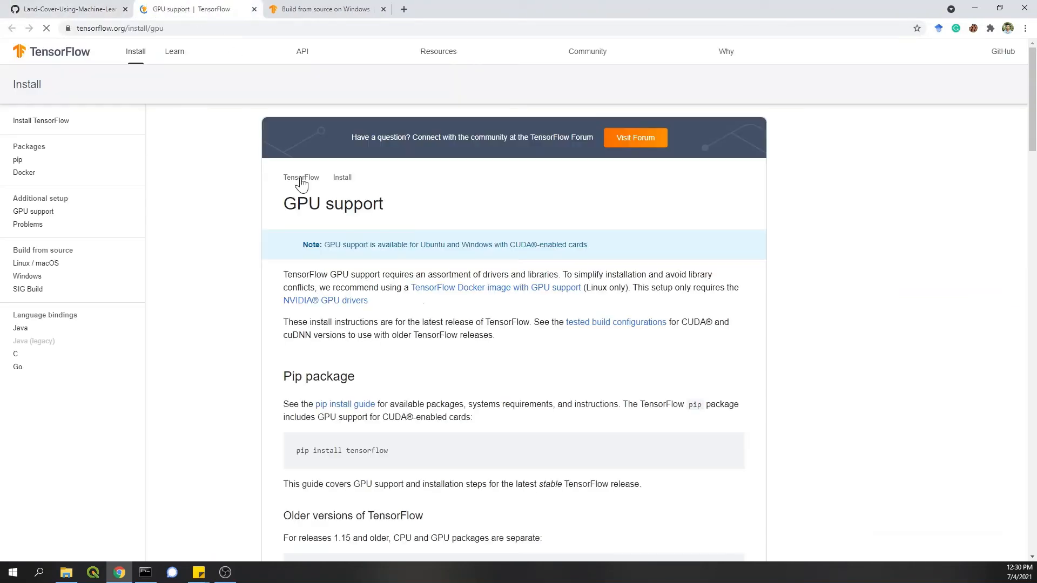
pyautogui.scroll(-3)
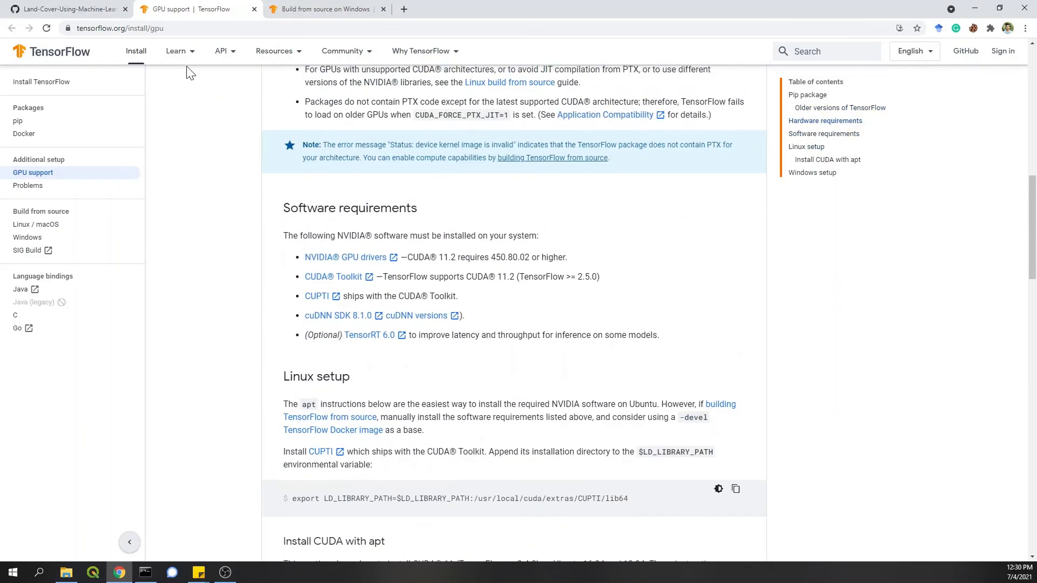
pyautogui.moveTo(259, 174)
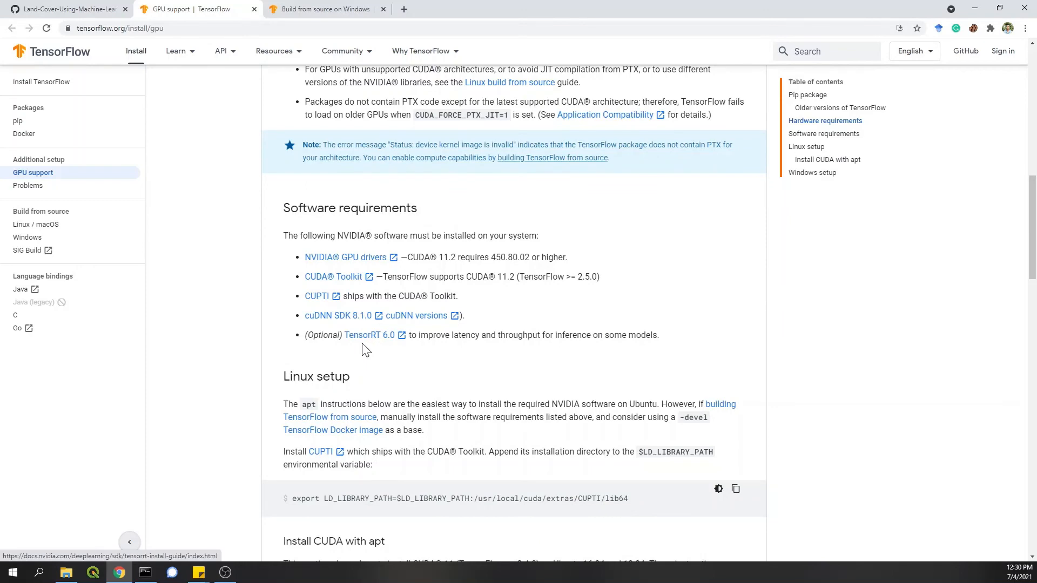
pyautogui.scroll(-3)
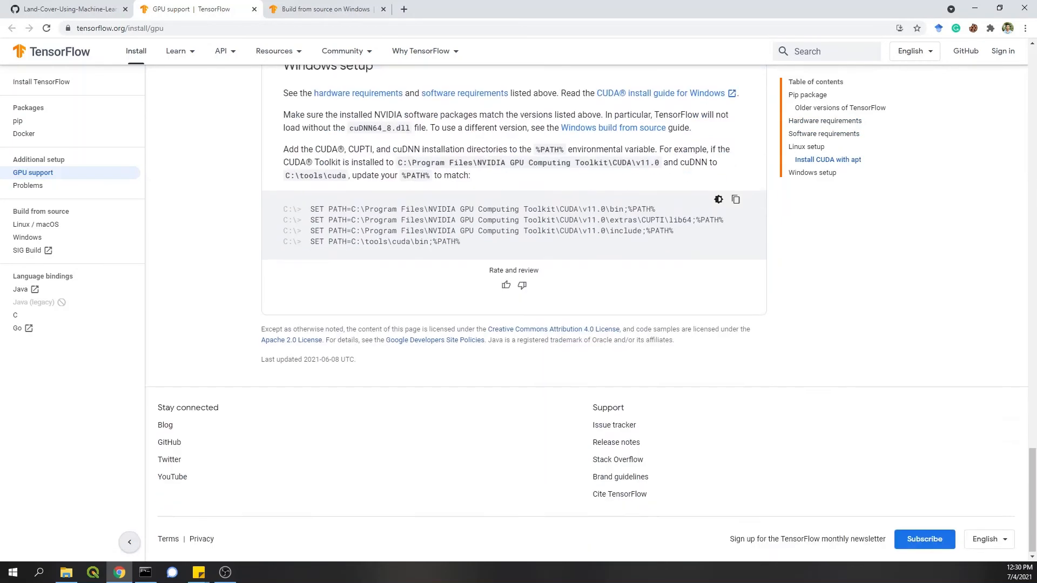
pyautogui.scroll(3)
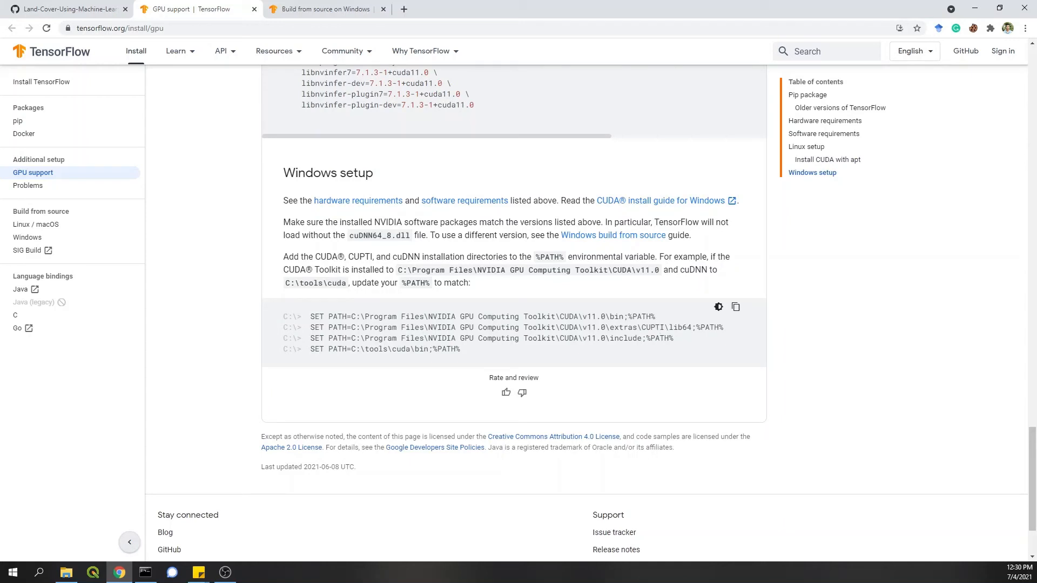
pyautogui.moveTo(327, 463)
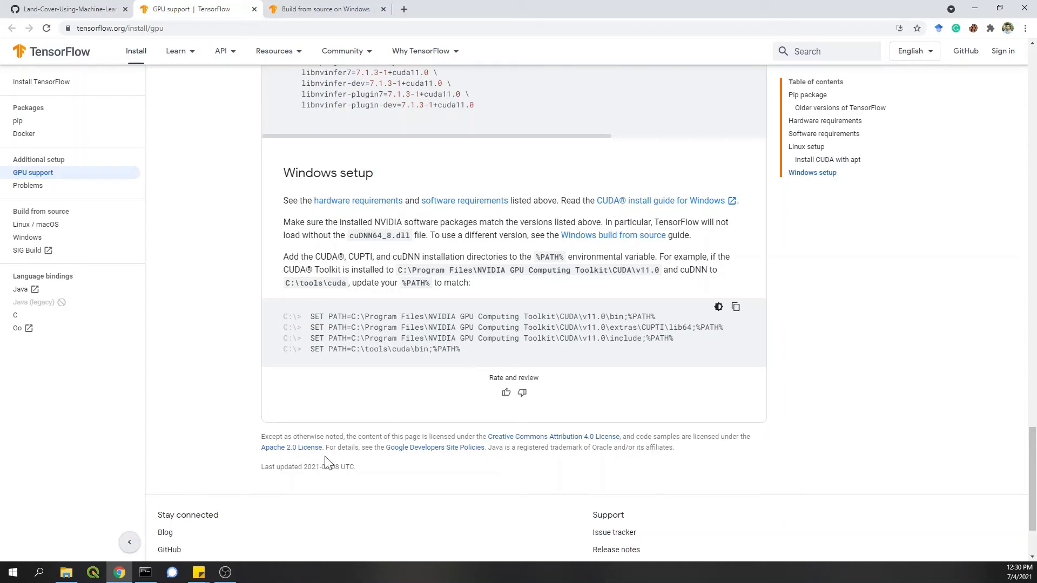
pyautogui.click(65, 572)
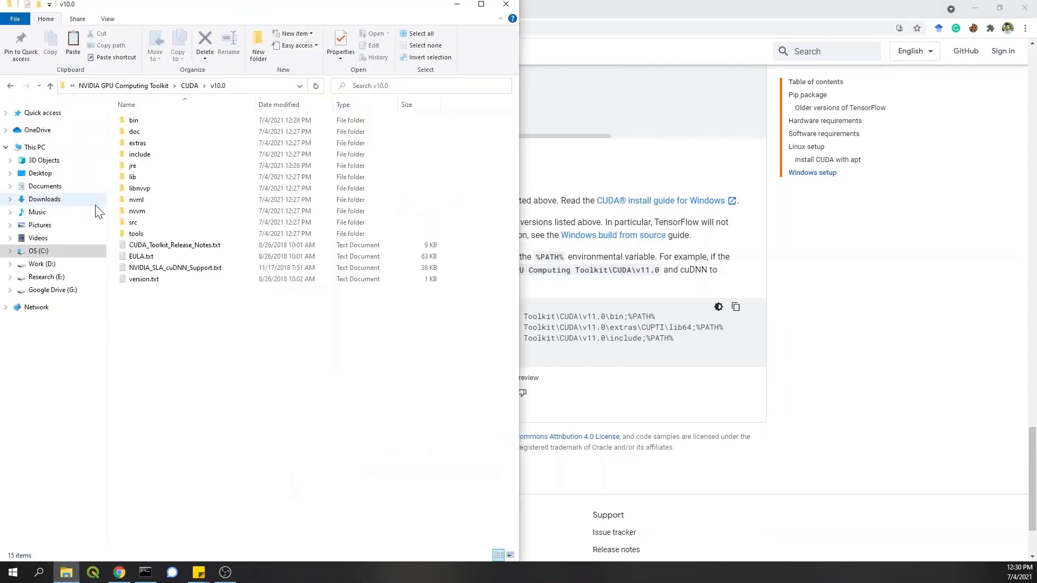
# Step: Reach Environment Variables through This PC Properties and Advanced system settings
pyautogui.rightClick(31, 147)
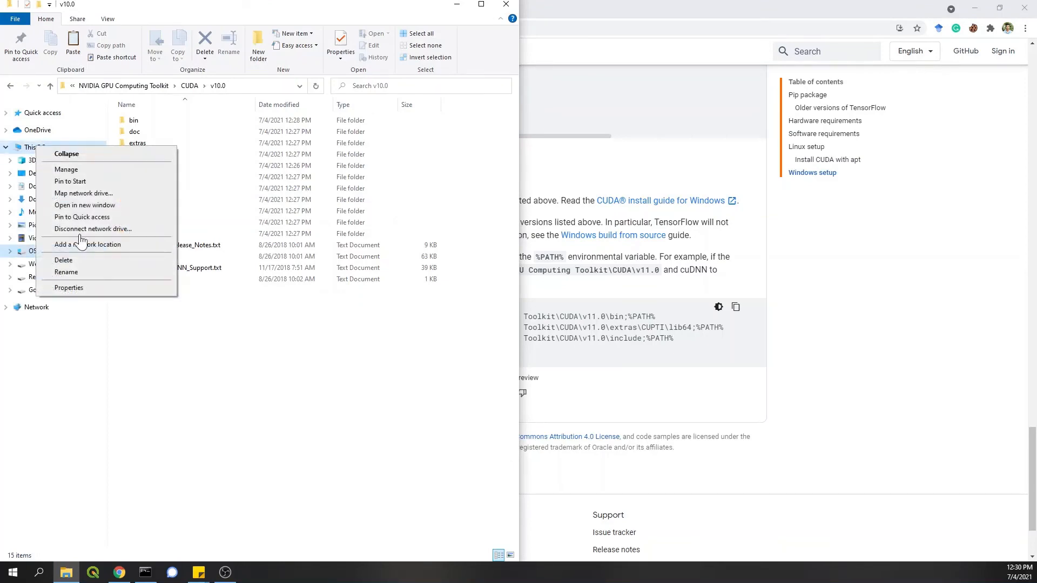
pyautogui.click(469, 212)
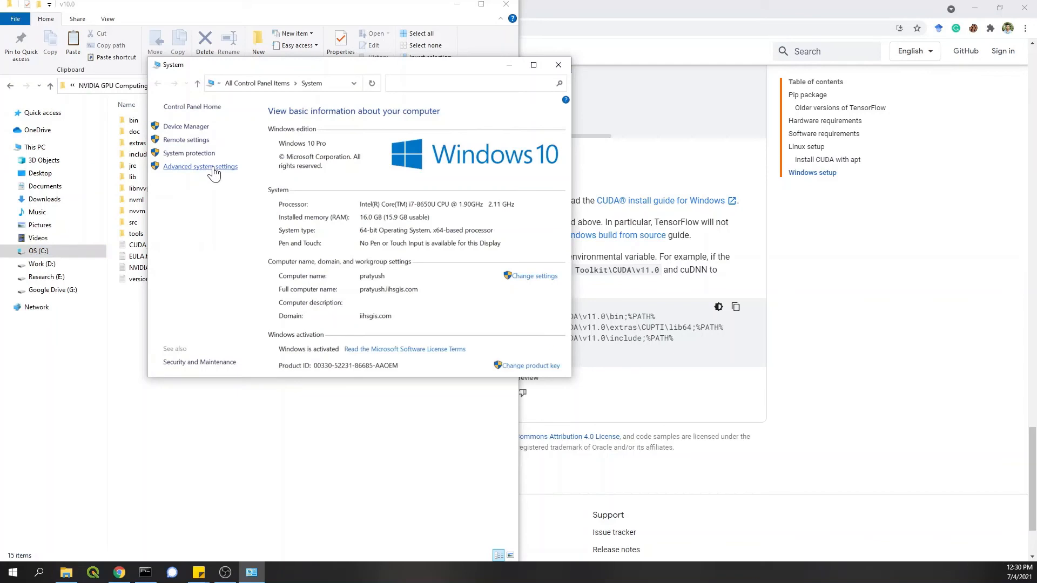
pyautogui.click(200, 166)
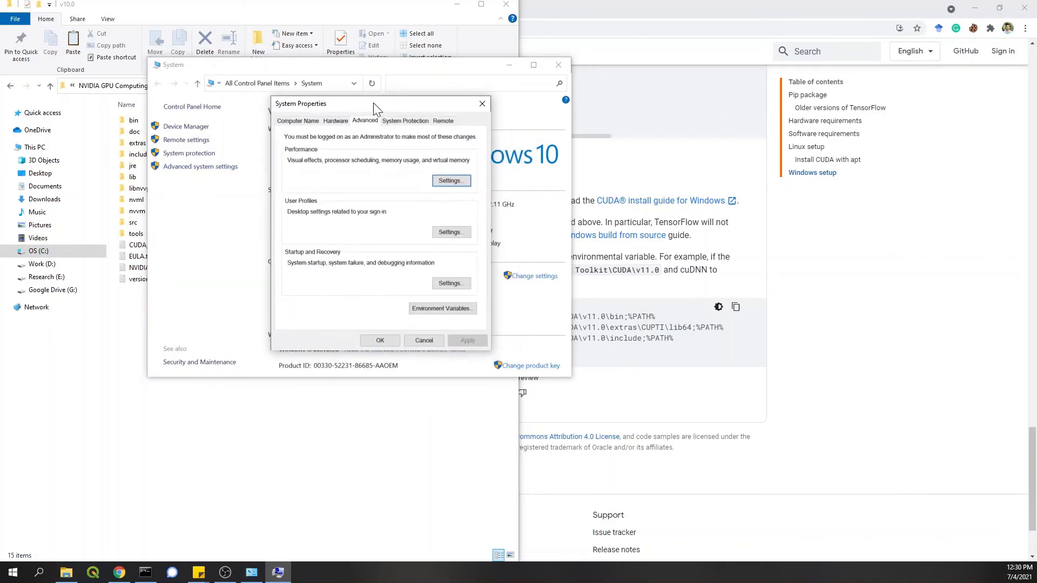
pyautogui.click(442, 308)
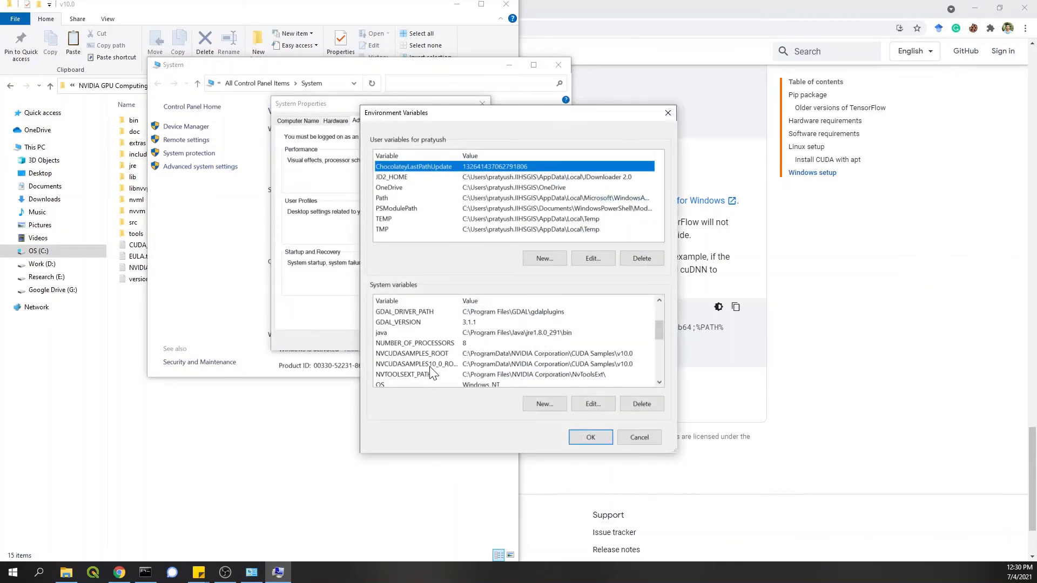
pyautogui.scroll(-3)
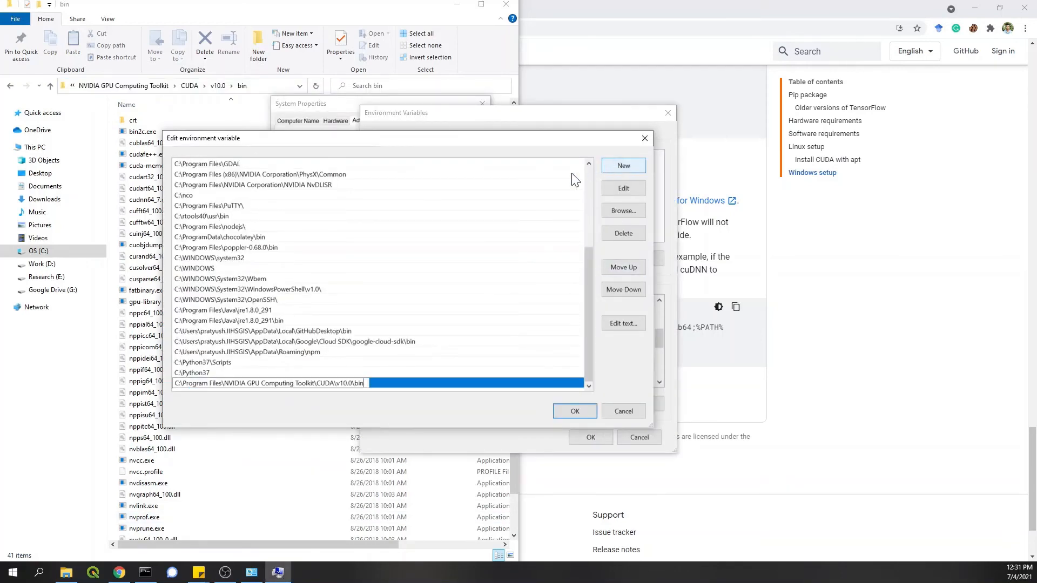
# Step: Confirm the bin entry, reopen system Path, and save the extras and include entries
pyautogui.click(574, 411)
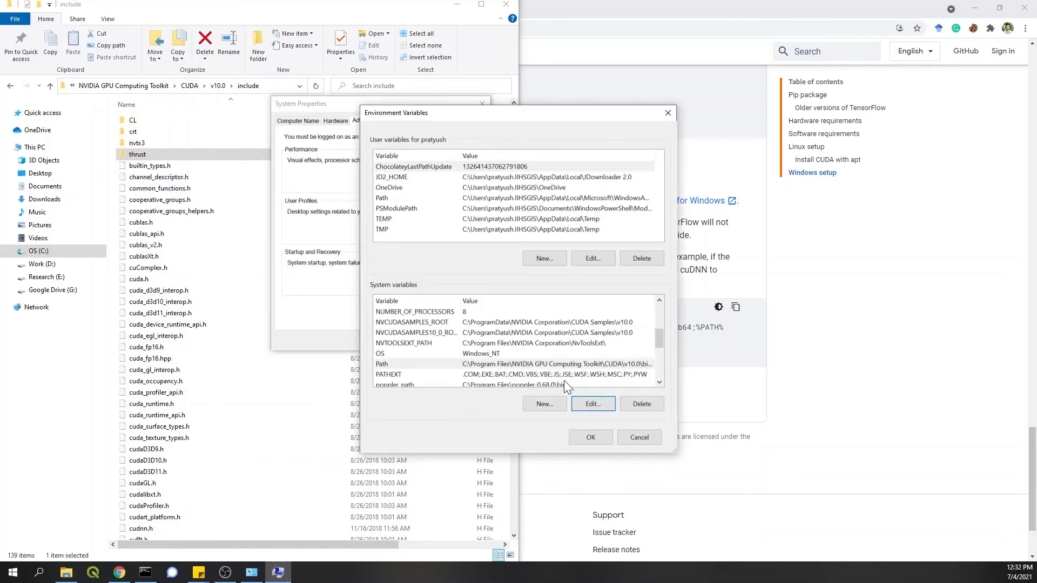
pyautogui.click(592, 403)
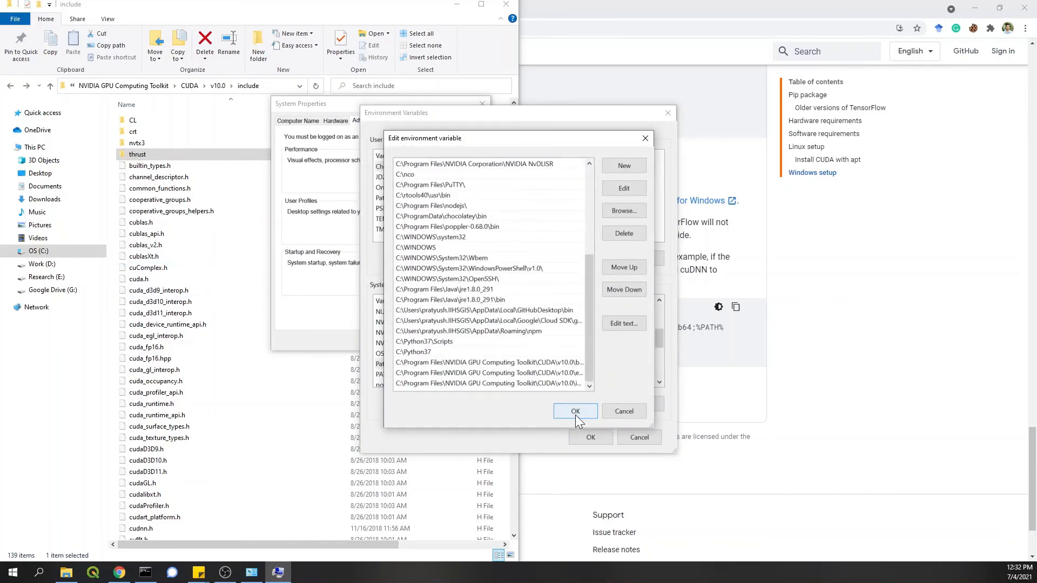
pyautogui.click(574, 411)
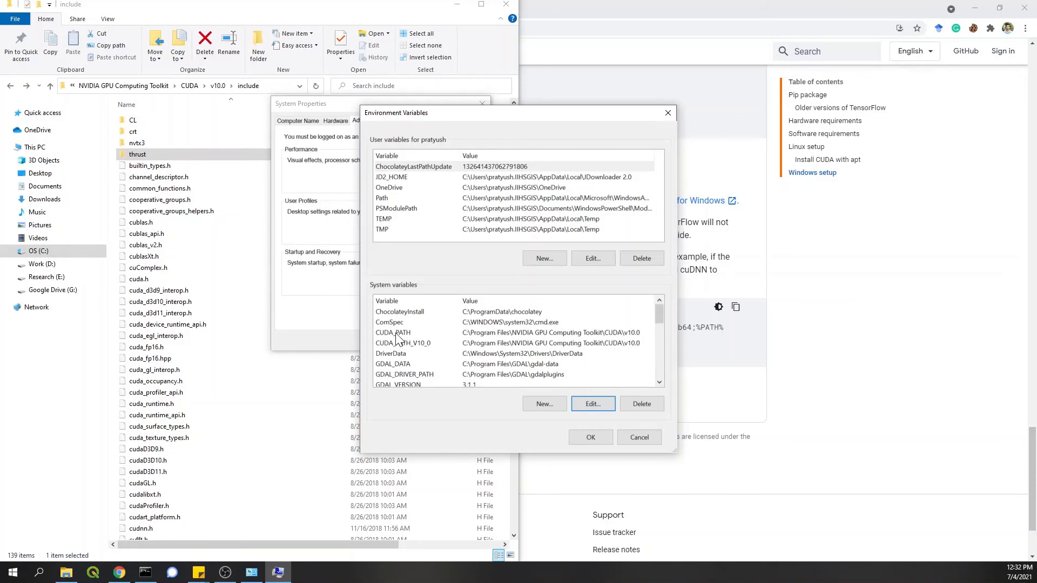
pyautogui.moveTo(426, 336)
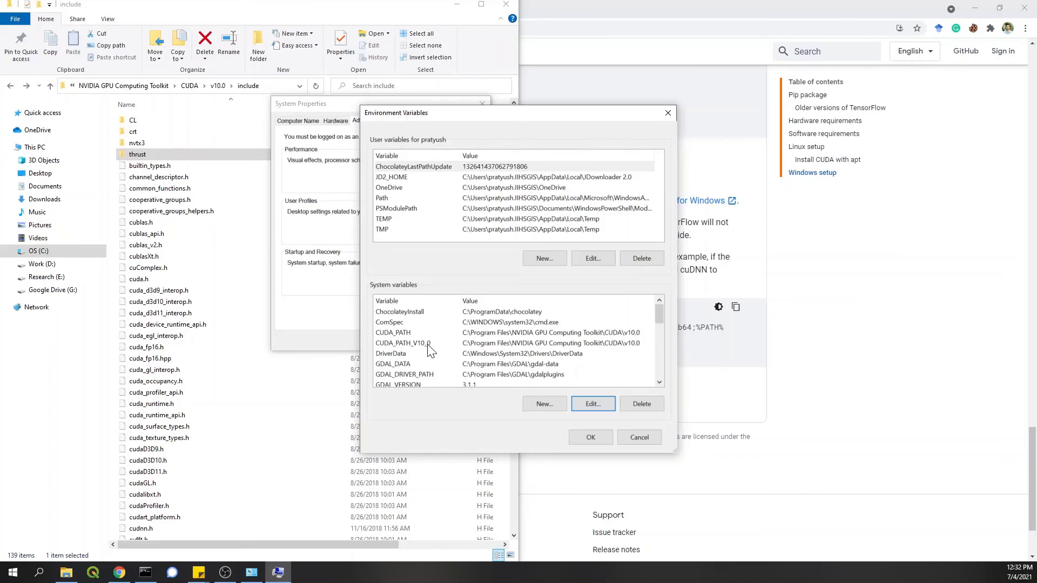
pyautogui.moveTo(618, 346)
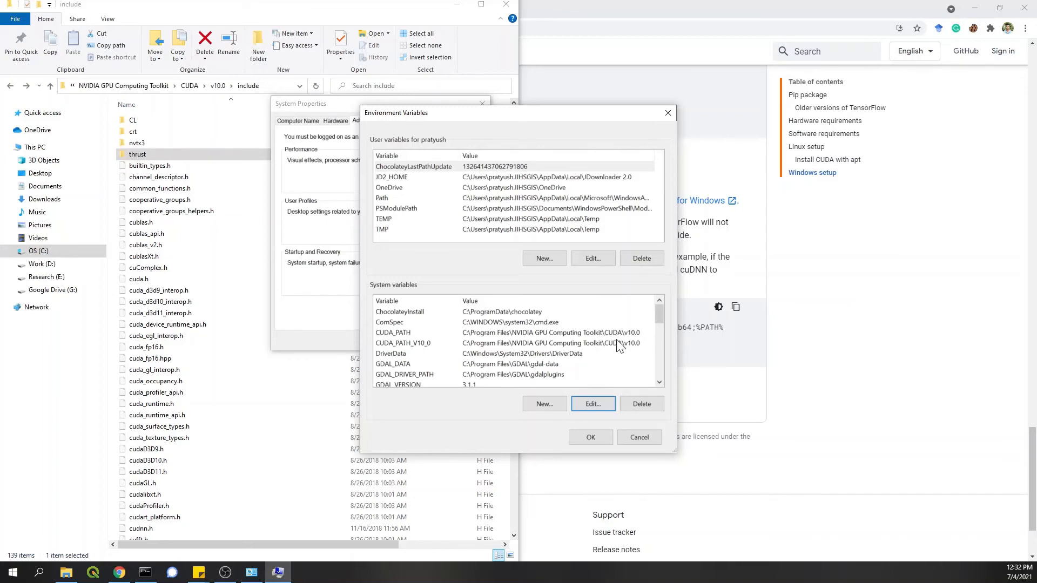
pyautogui.moveTo(232, 113)
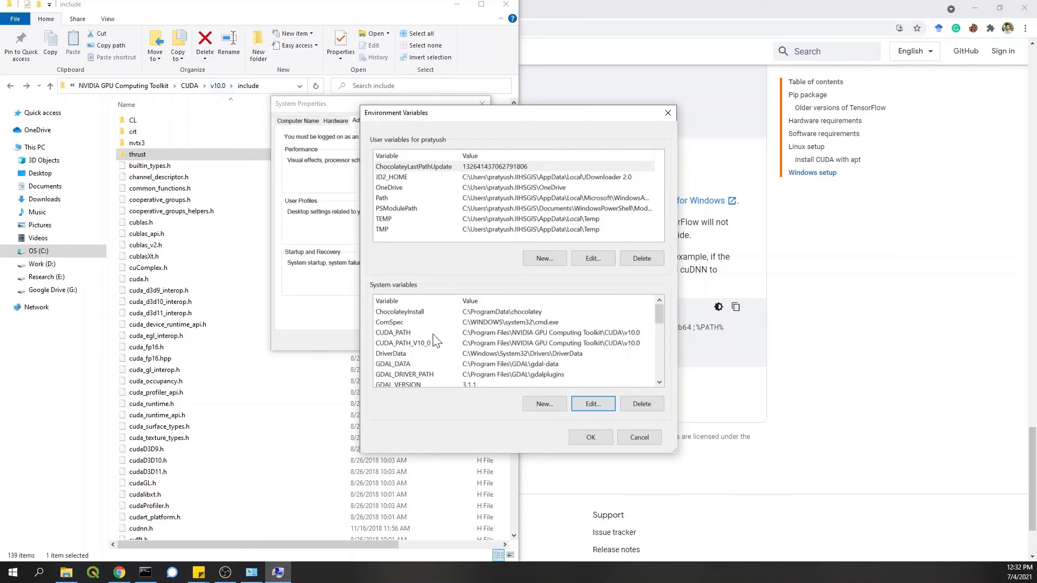
pyautogui.moveTo(472, 341)
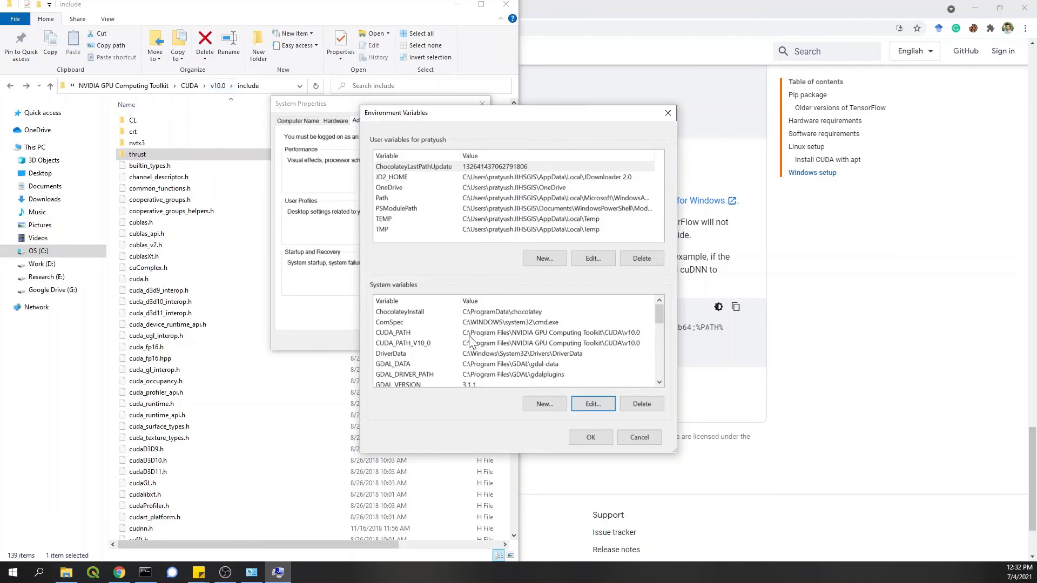
pyautogui.moveTo(557, 342)
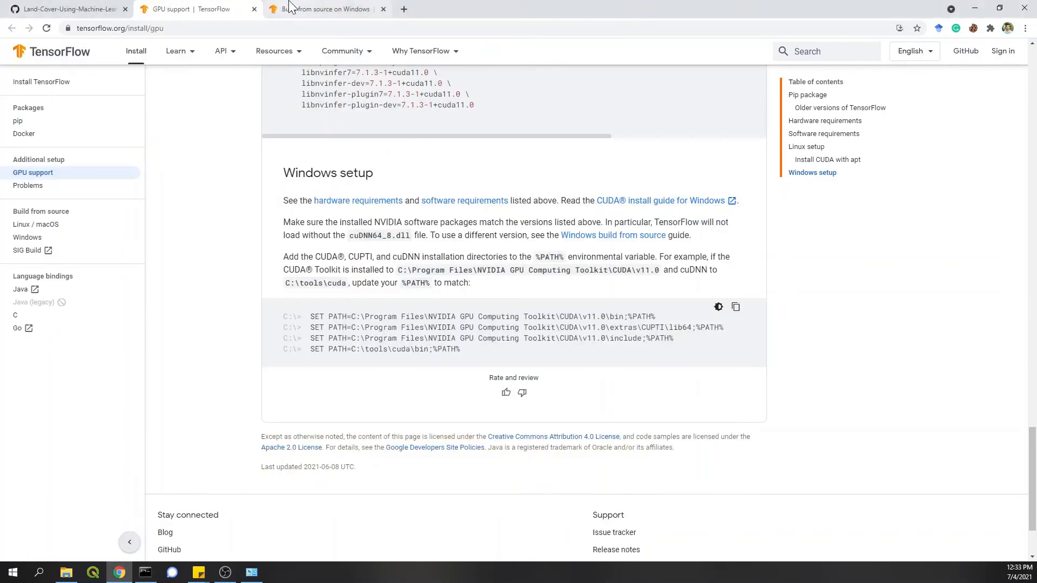
pyautogui.click(324, 8)
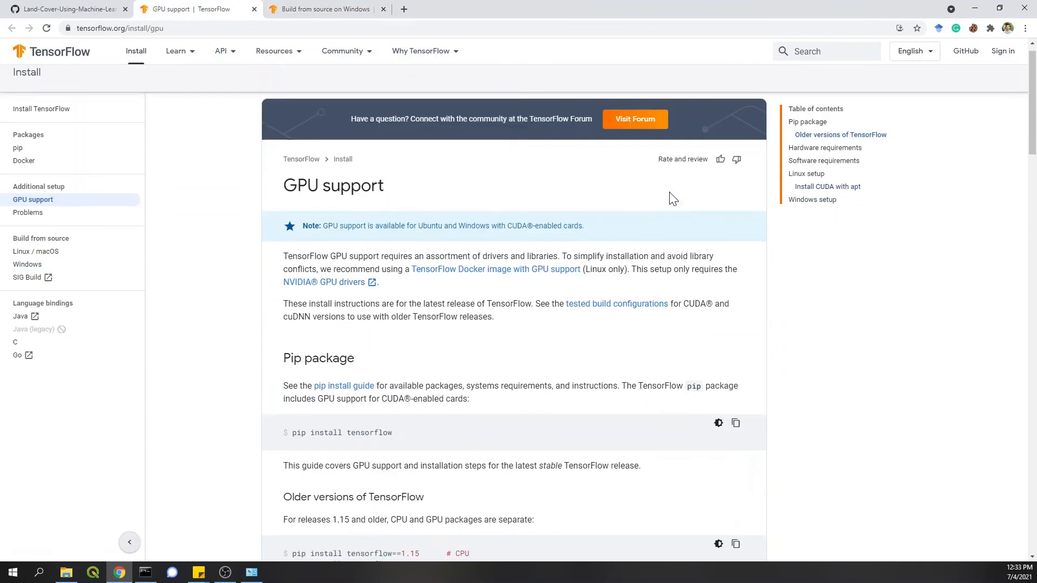
pyautogui.scroll(-3)
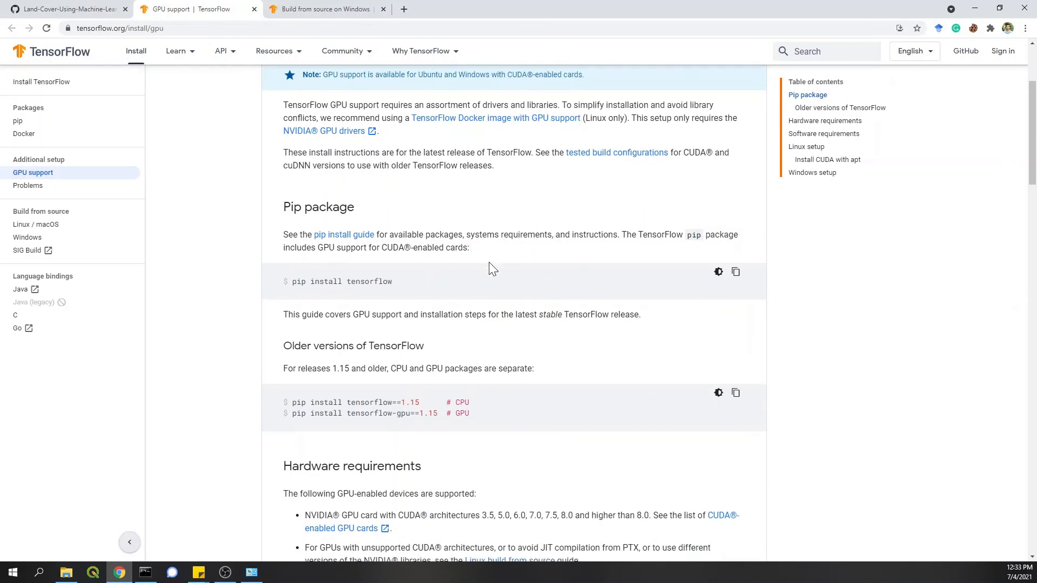
pyautogui.scroll(-3)
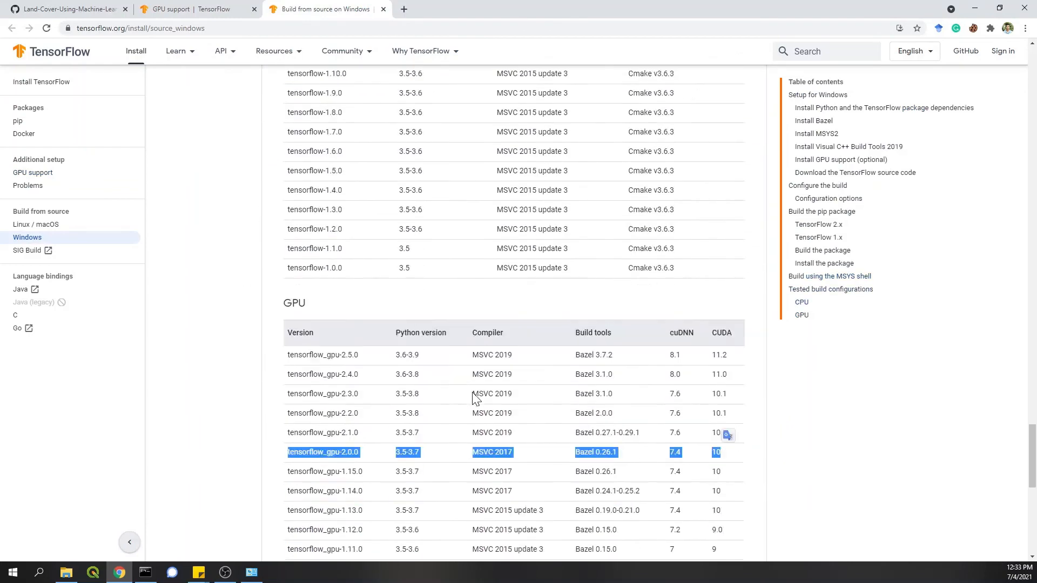
pyautogui.scroll(-3)
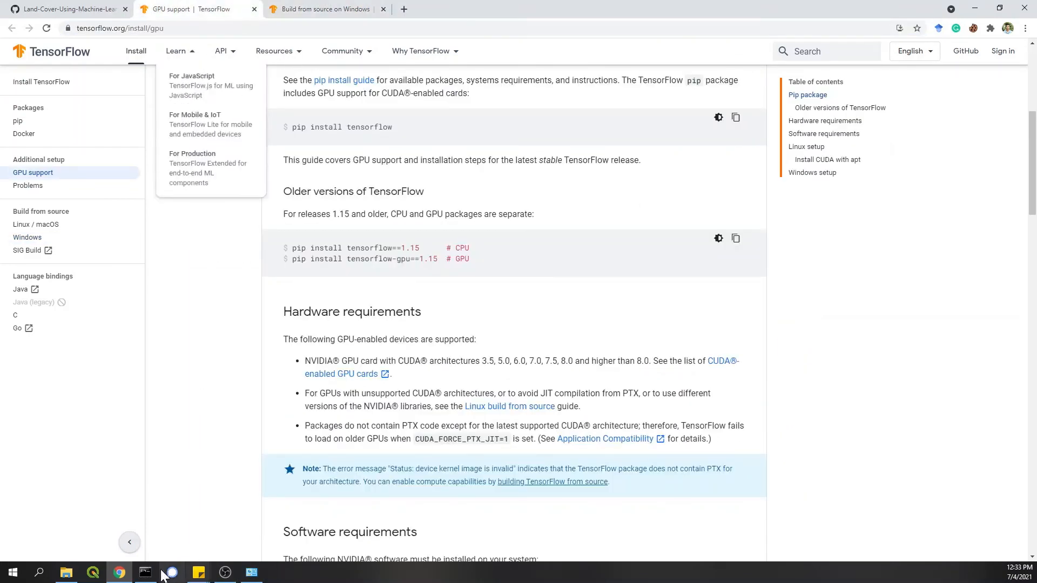
pyautogui.click(144, 573)
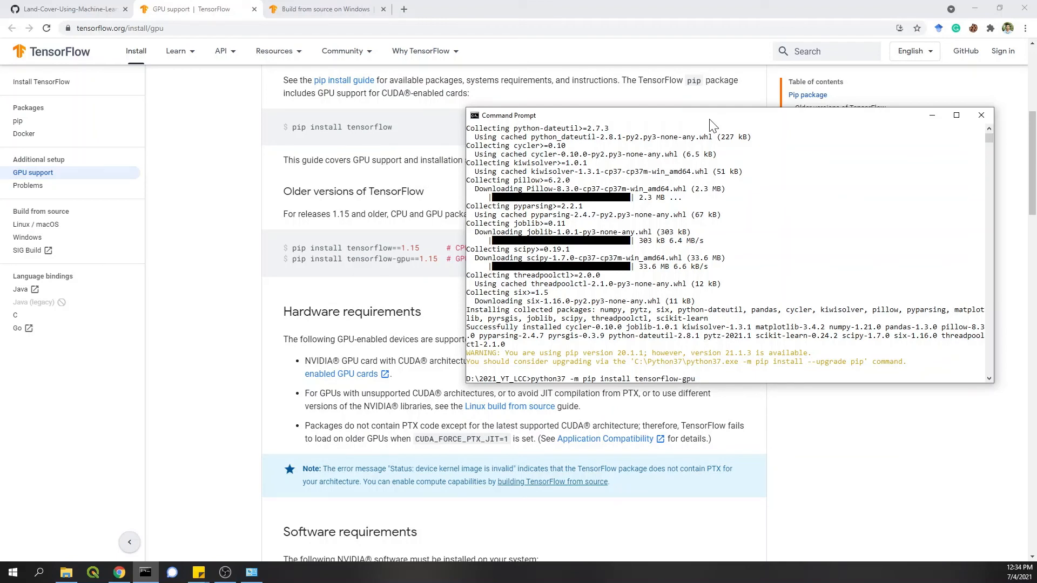
# Step: Append ==2.0.0 to the pip install tensorflow-gpu command and run it
pyautogui.write('==2.0.0')
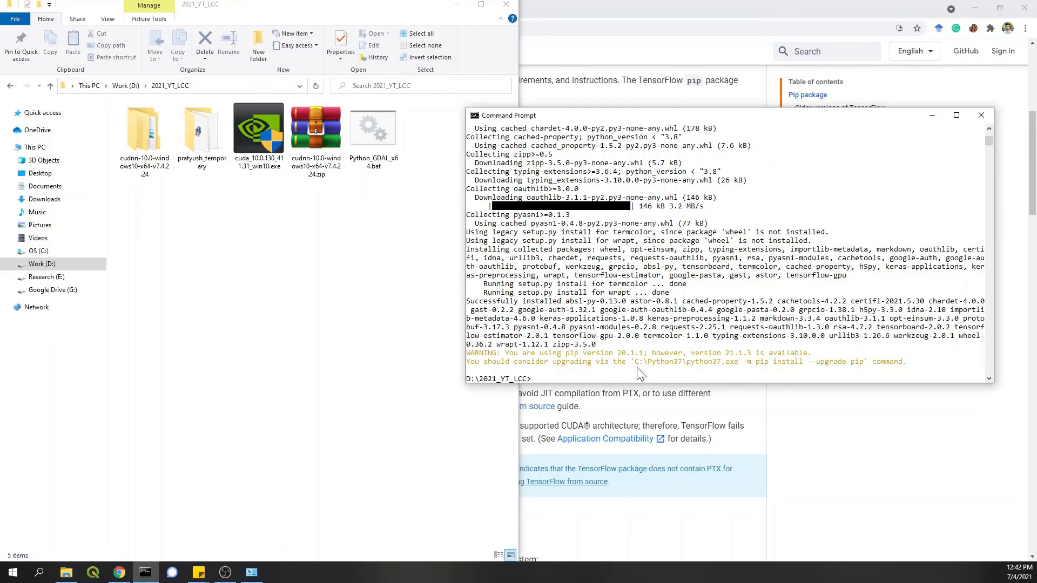
pyautogui.moveTo(572, 366)
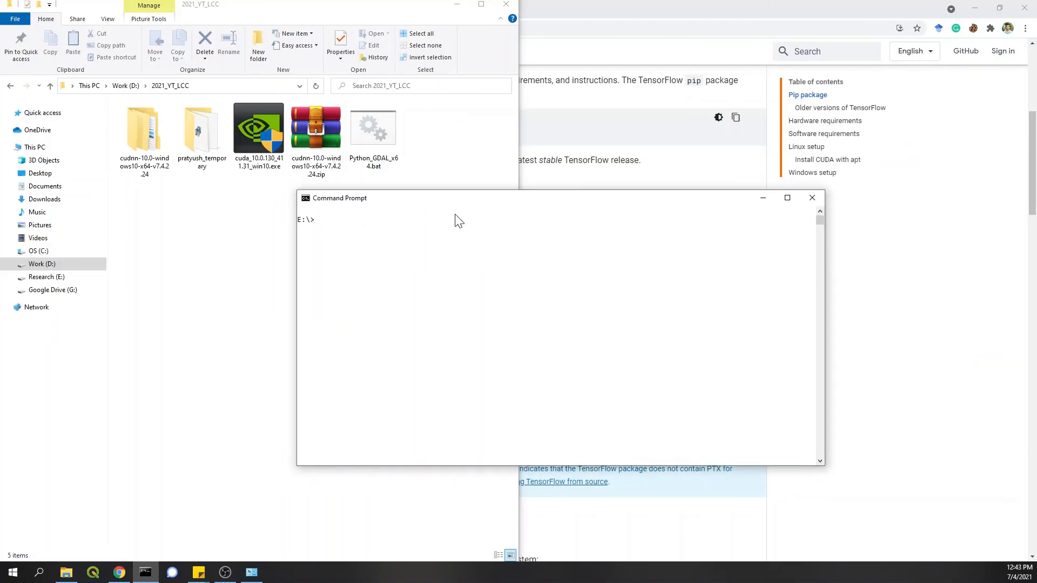
# Step: Change to D:\2021_YT_LCC, start python37, and run 'import tensorflow as tf'
pyautogui.write('cd D:\\2021_YT_LCC')
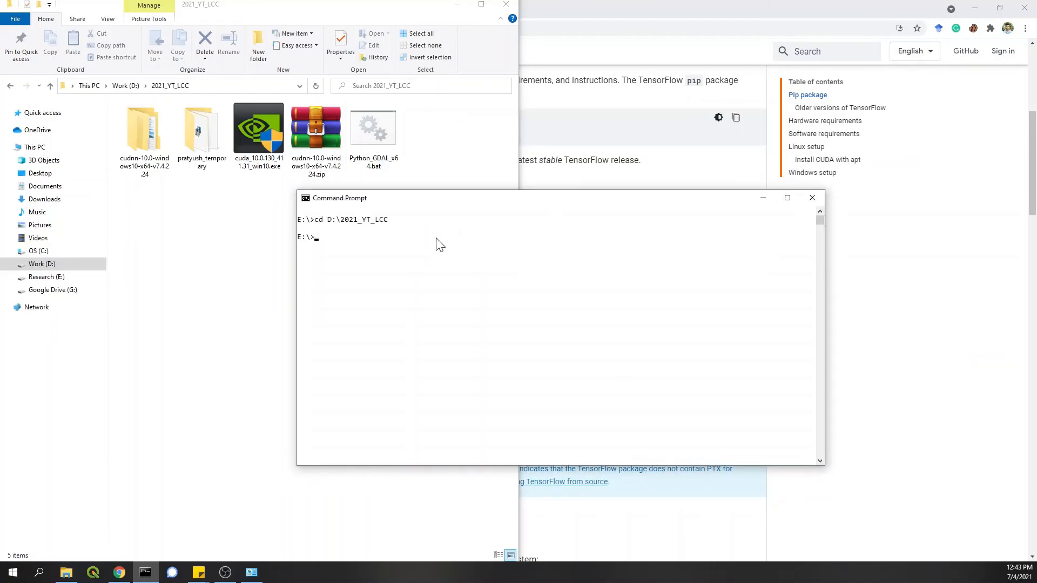
pyautogui.write('D:')
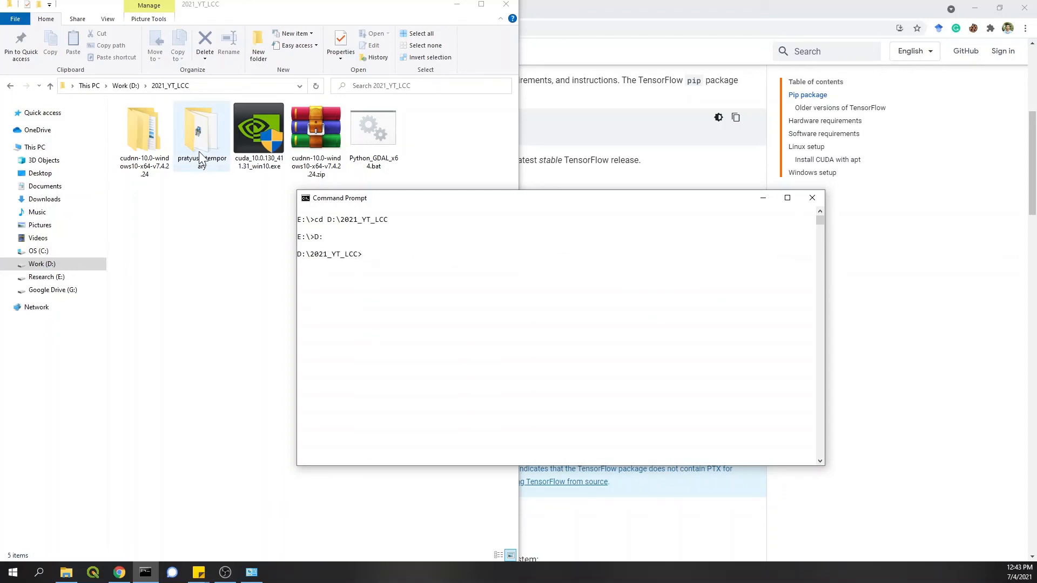
pyautogui.write('pyt')
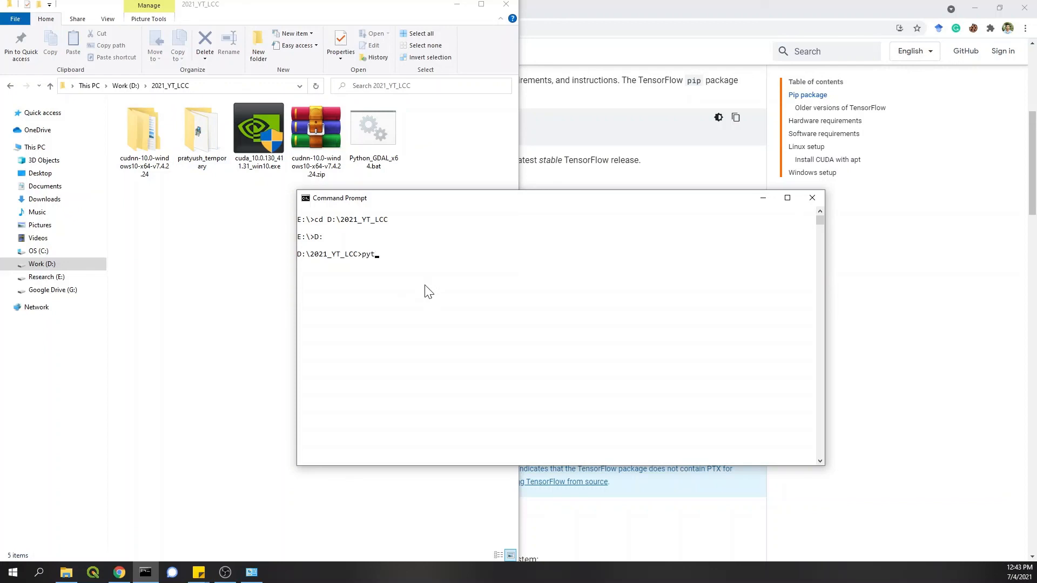
pyautogui.press('enter')
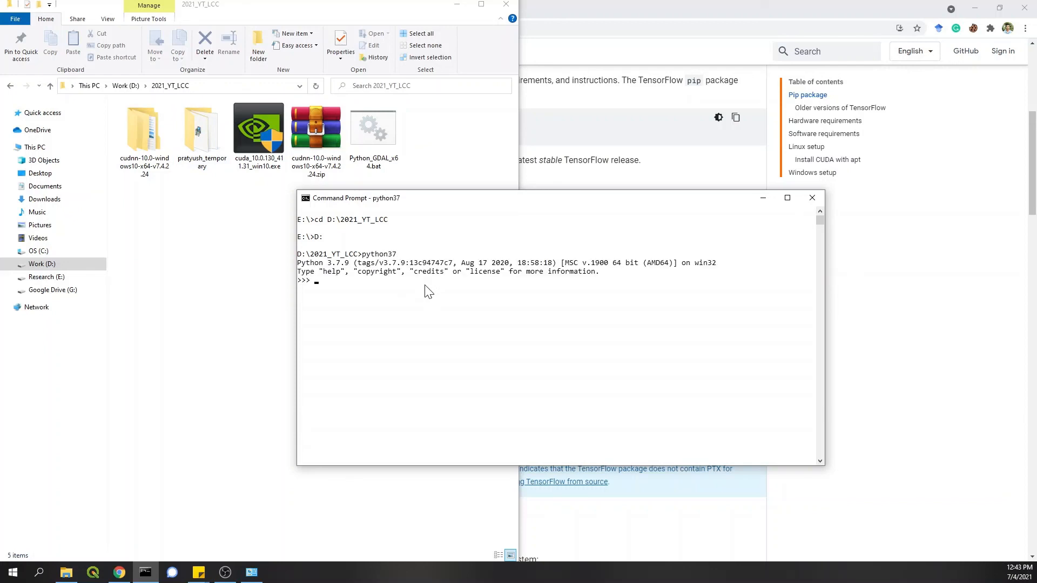
pyautogui.write('import o')
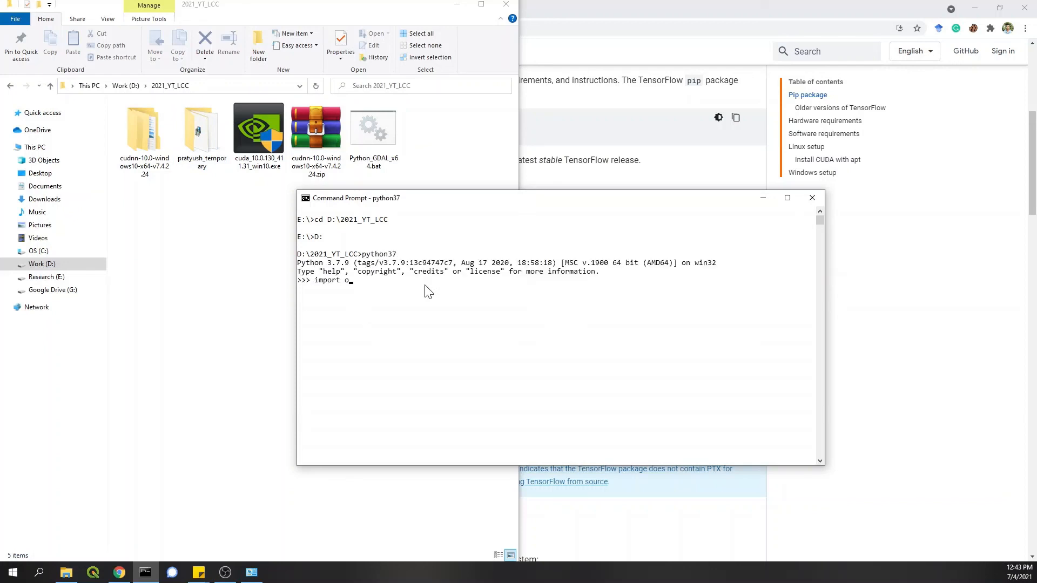
pyautogui.write('ensorflow as tf')
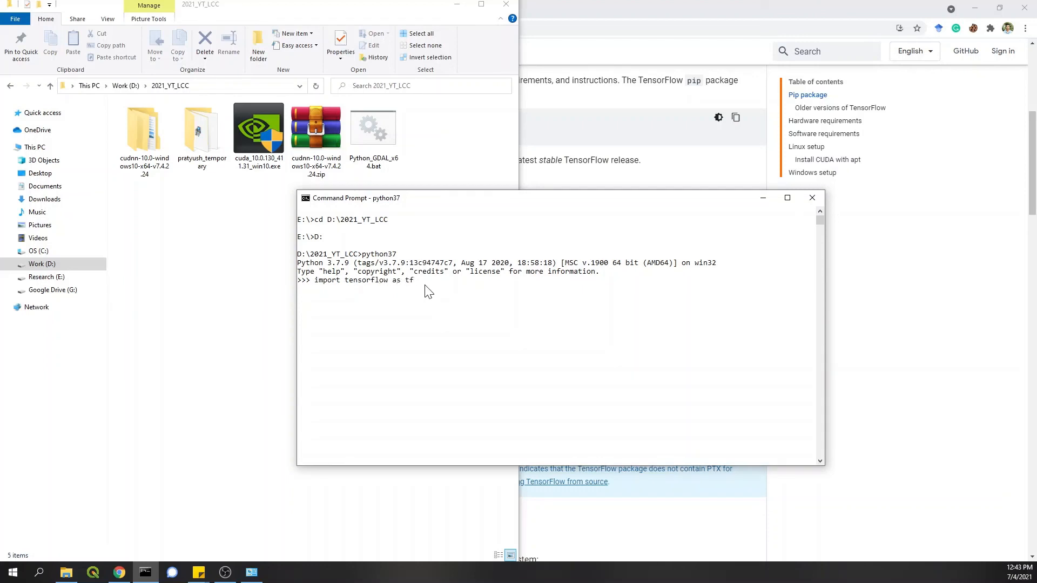
pyautogui.press('enter')
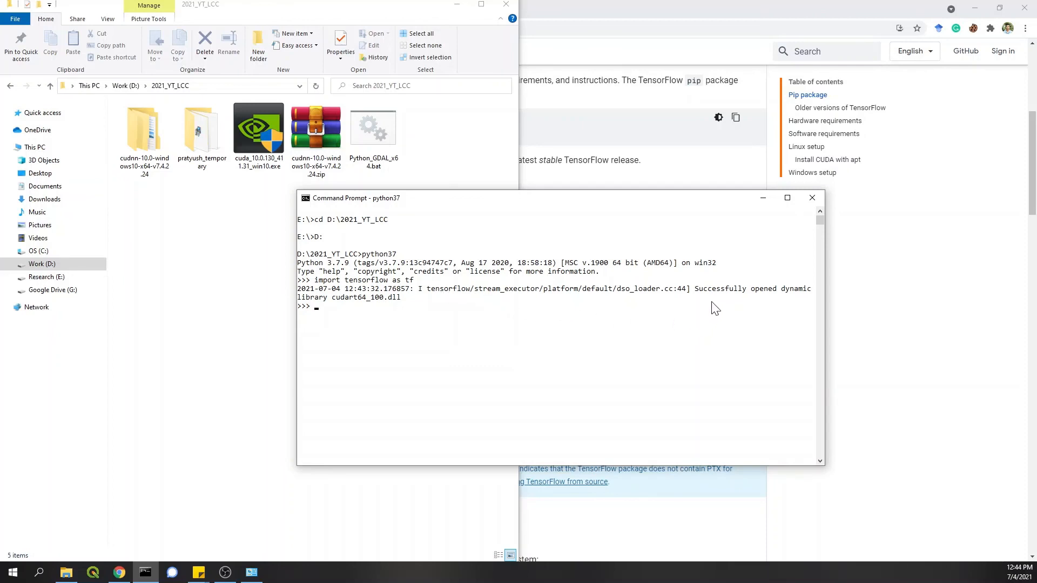
pyautogui.moveTo(345, 311)
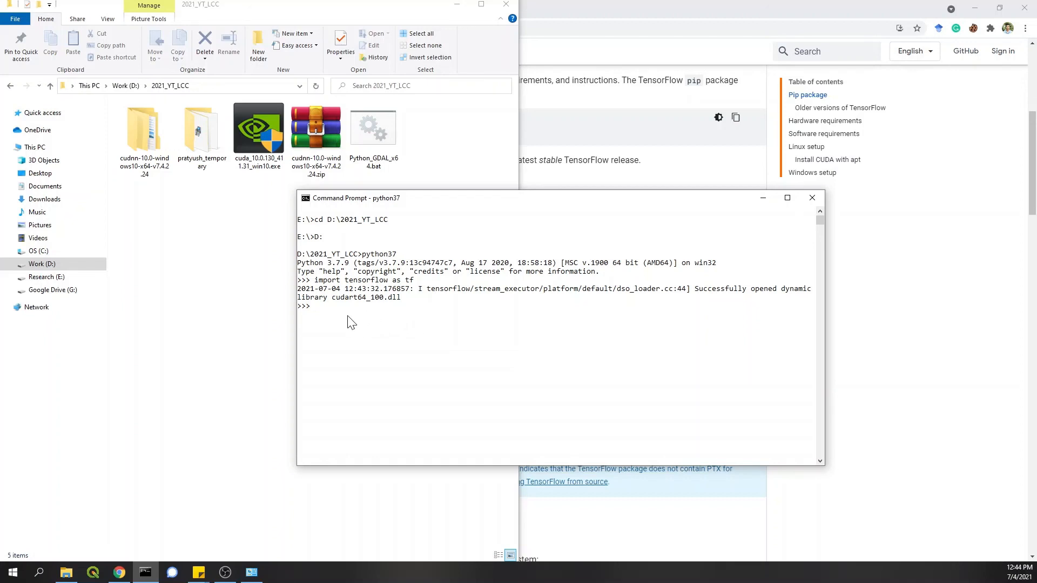
pyautogui.moveTo(336, 320)
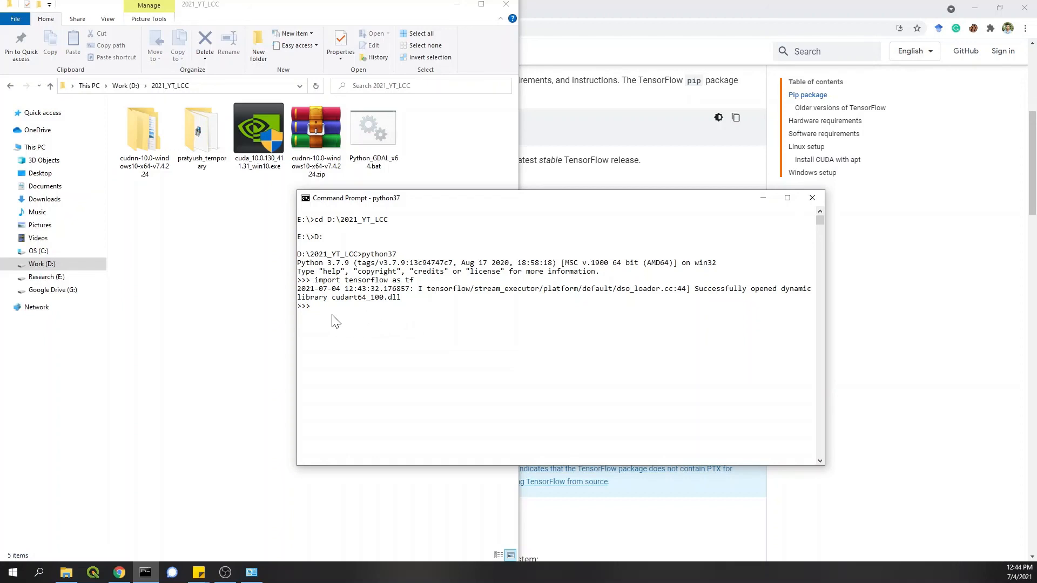
pyautogui.moveTo(343, 319)
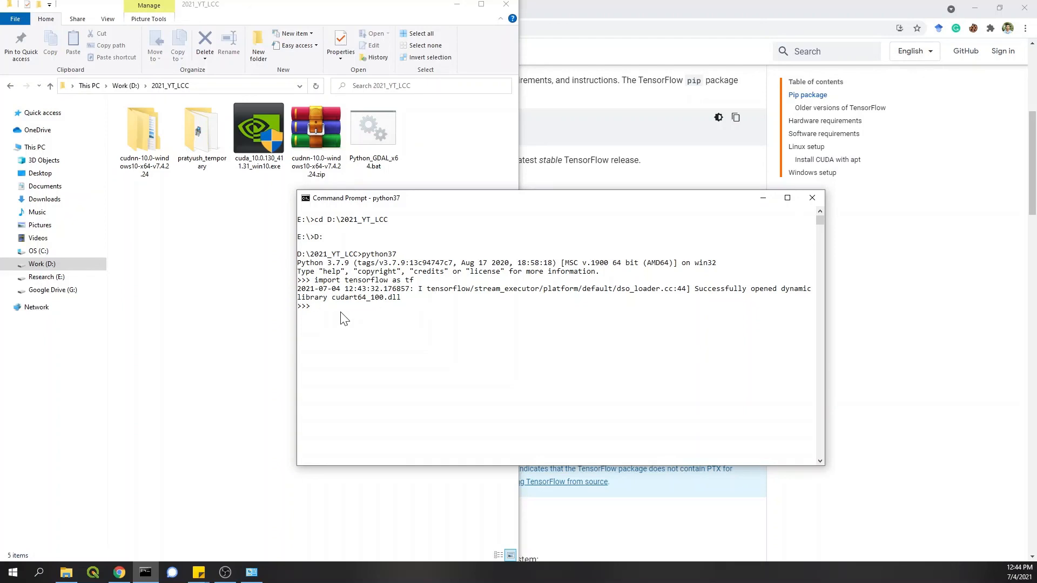
# Step: Run tf.test.is_gpu_available() at the Python prompt
pyautogui.write('tf.test.is_gpu_available()')
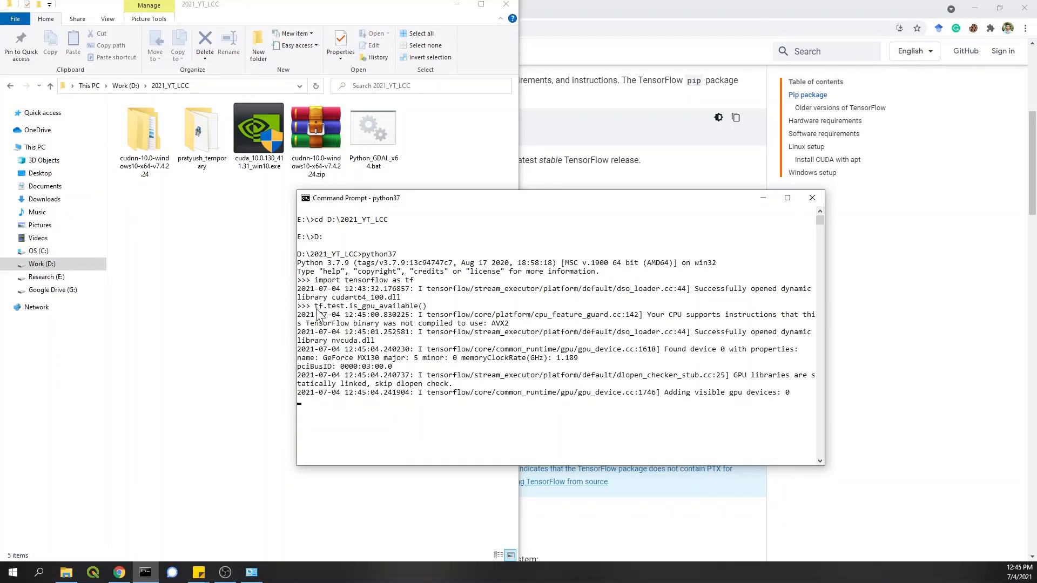
pyautogui.moveTo(410, 312)
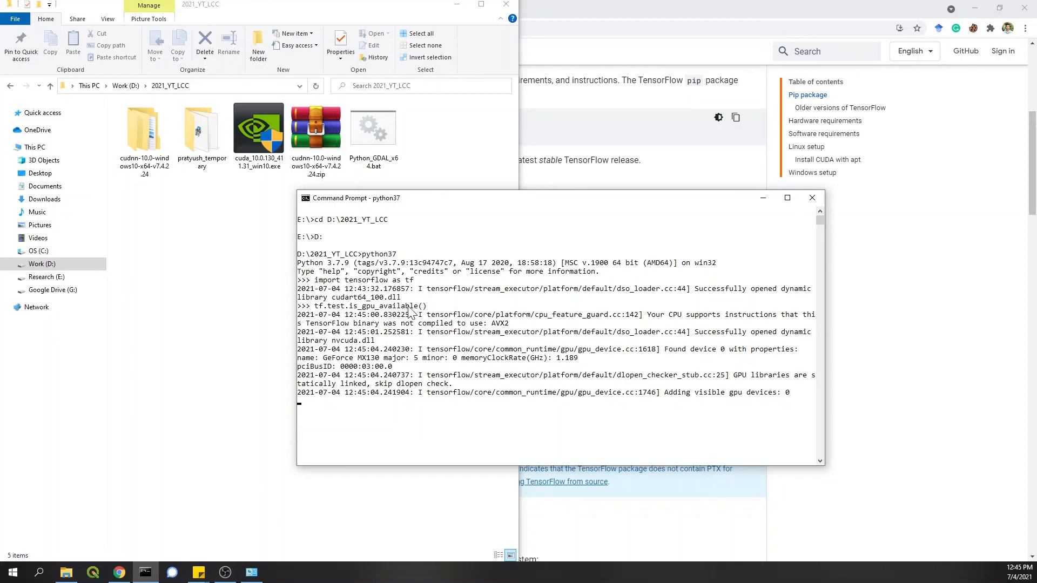
pyautogui.moveTo(541, 363)
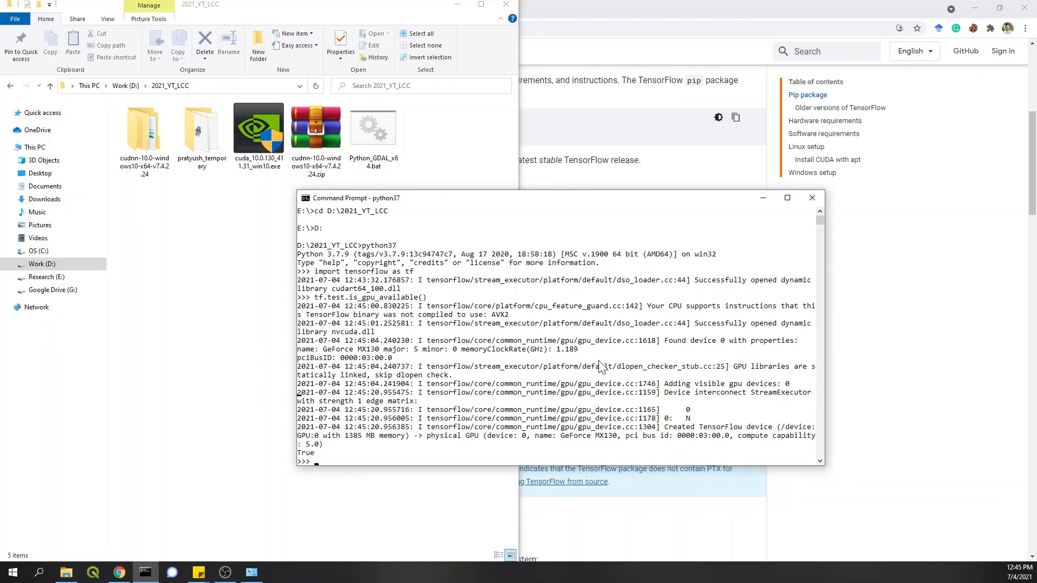
pyautogui.moveTo(311, 459)
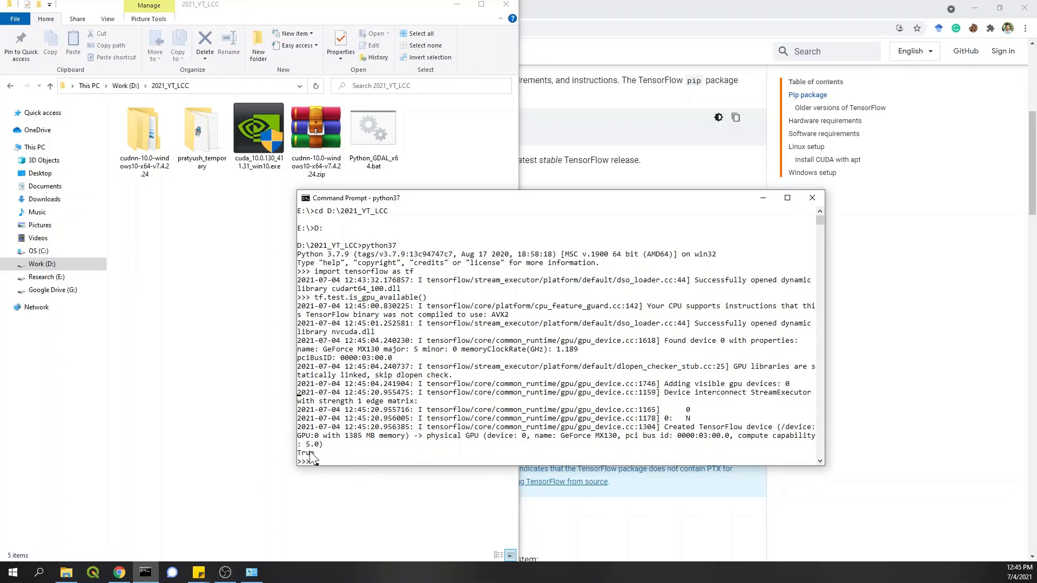
pyautogui.moveTo(322, 459)
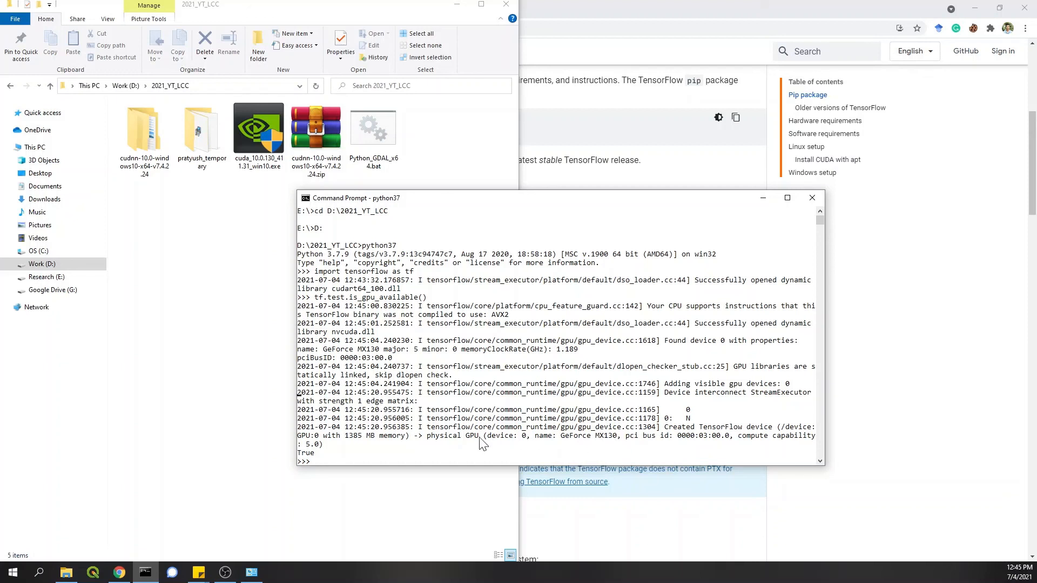
pyautogui.moveTo(681, 393)
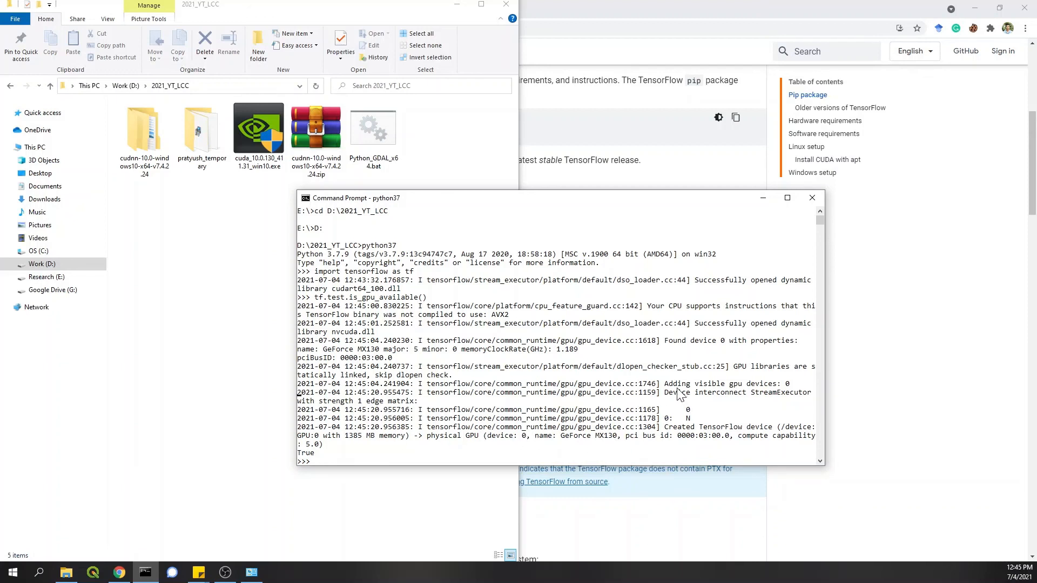
pyautogui.moveTo(791, 392)
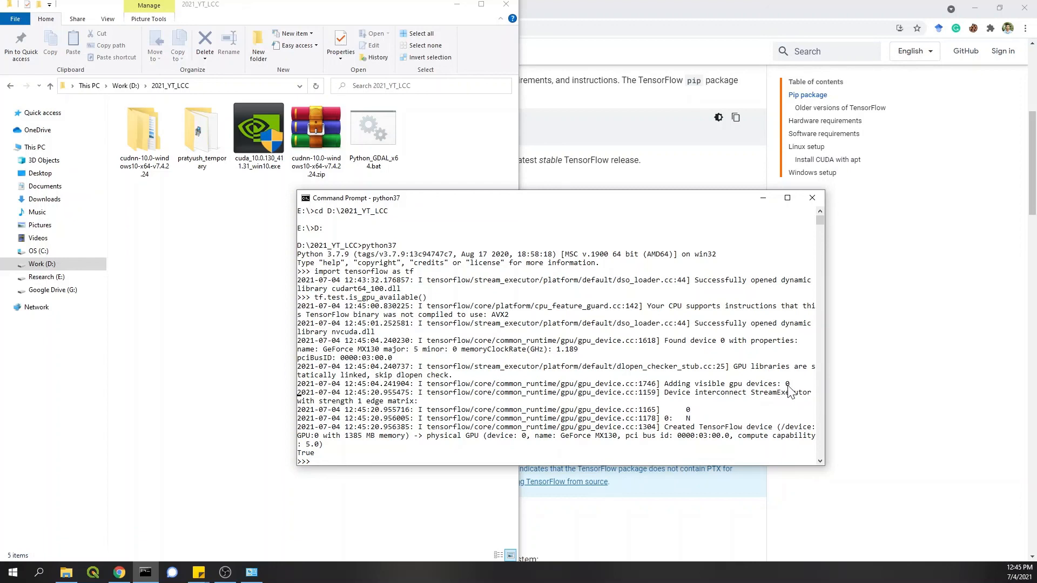
pyautogui.moveTo(796, 390)
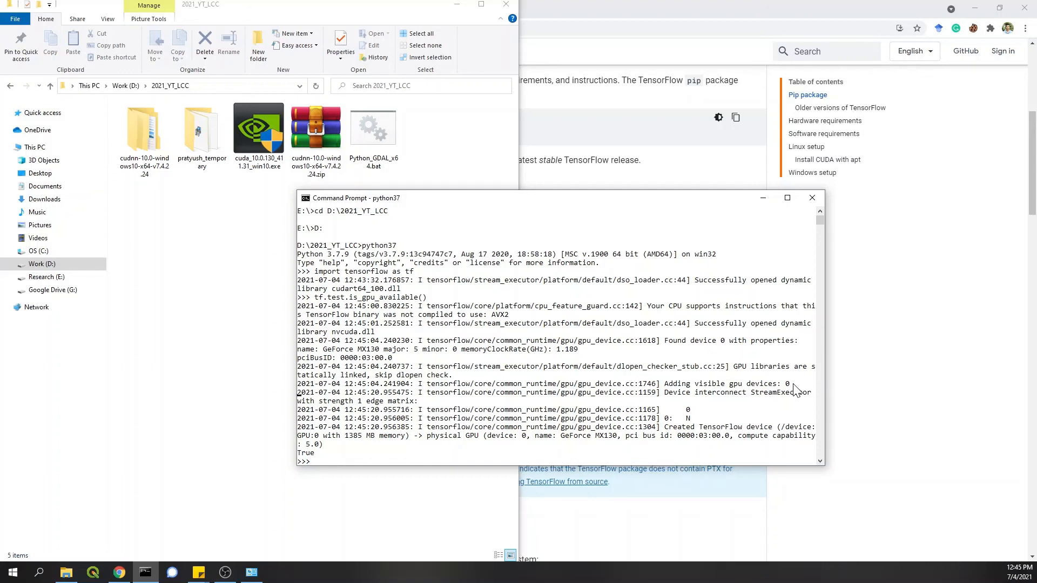
pyautogui.moveTo(324, 318)
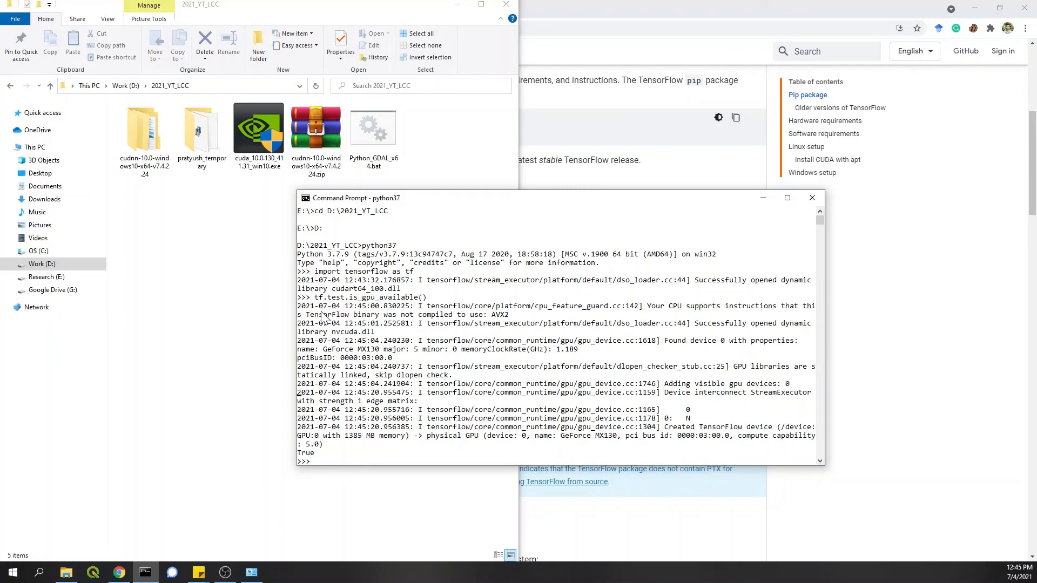
pyautogui.moveTo(367, 286)
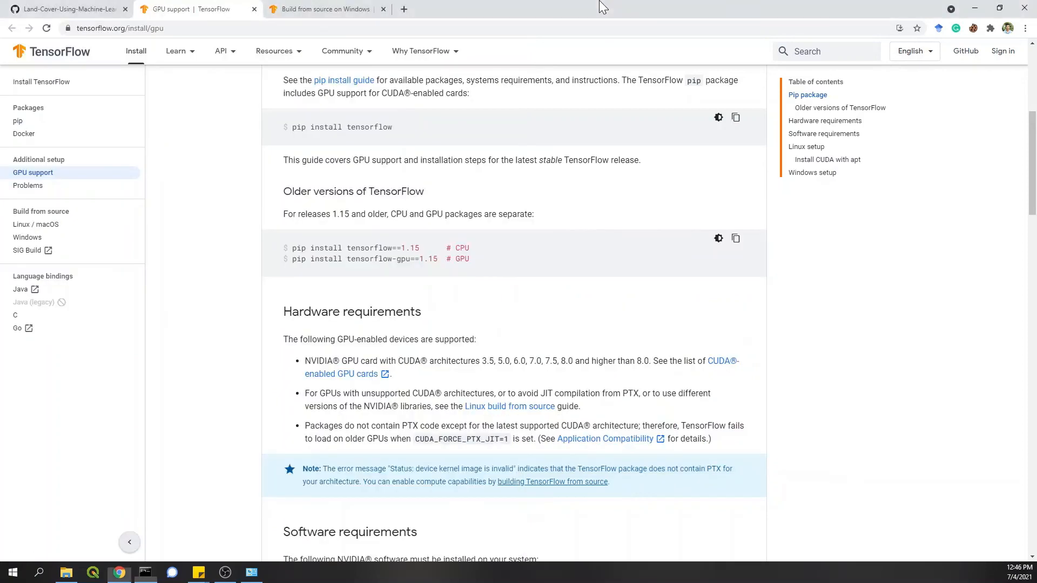
# Step: Bring the Command Prompt forward and type exit() at the >>> prompt
pyautogui.click(66, 8)
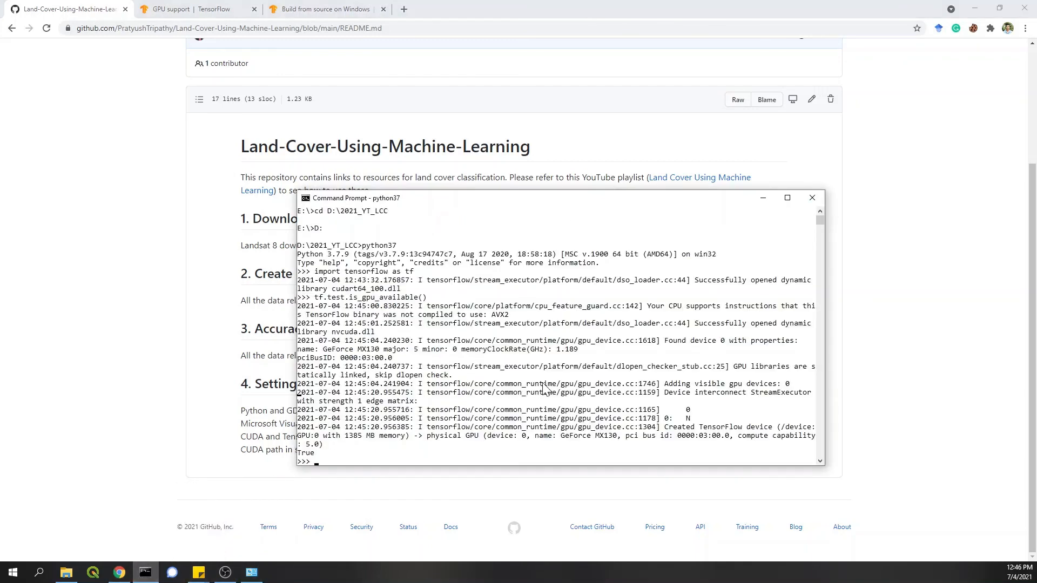
pyautogui.write('exit()')
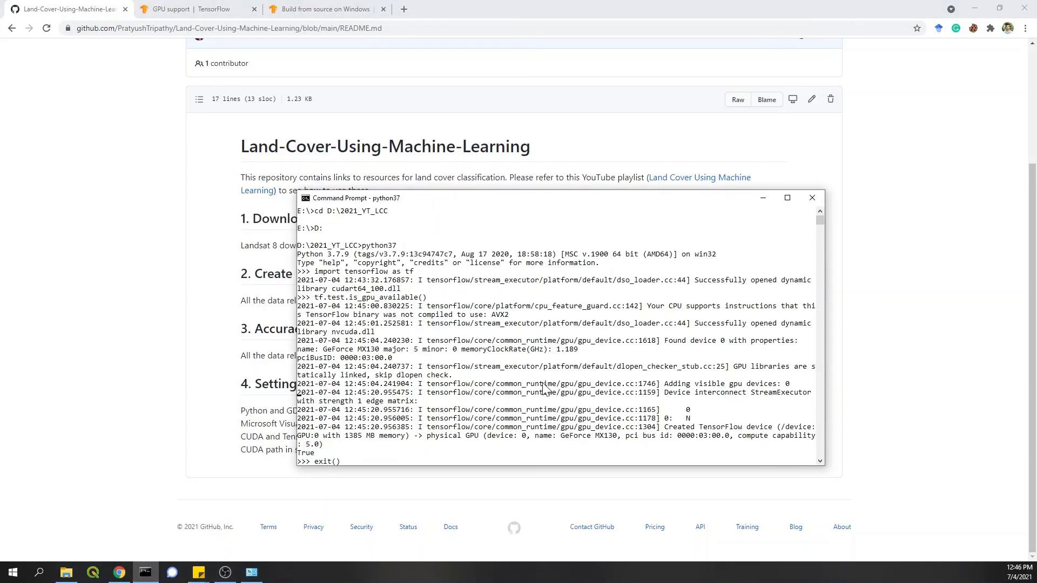